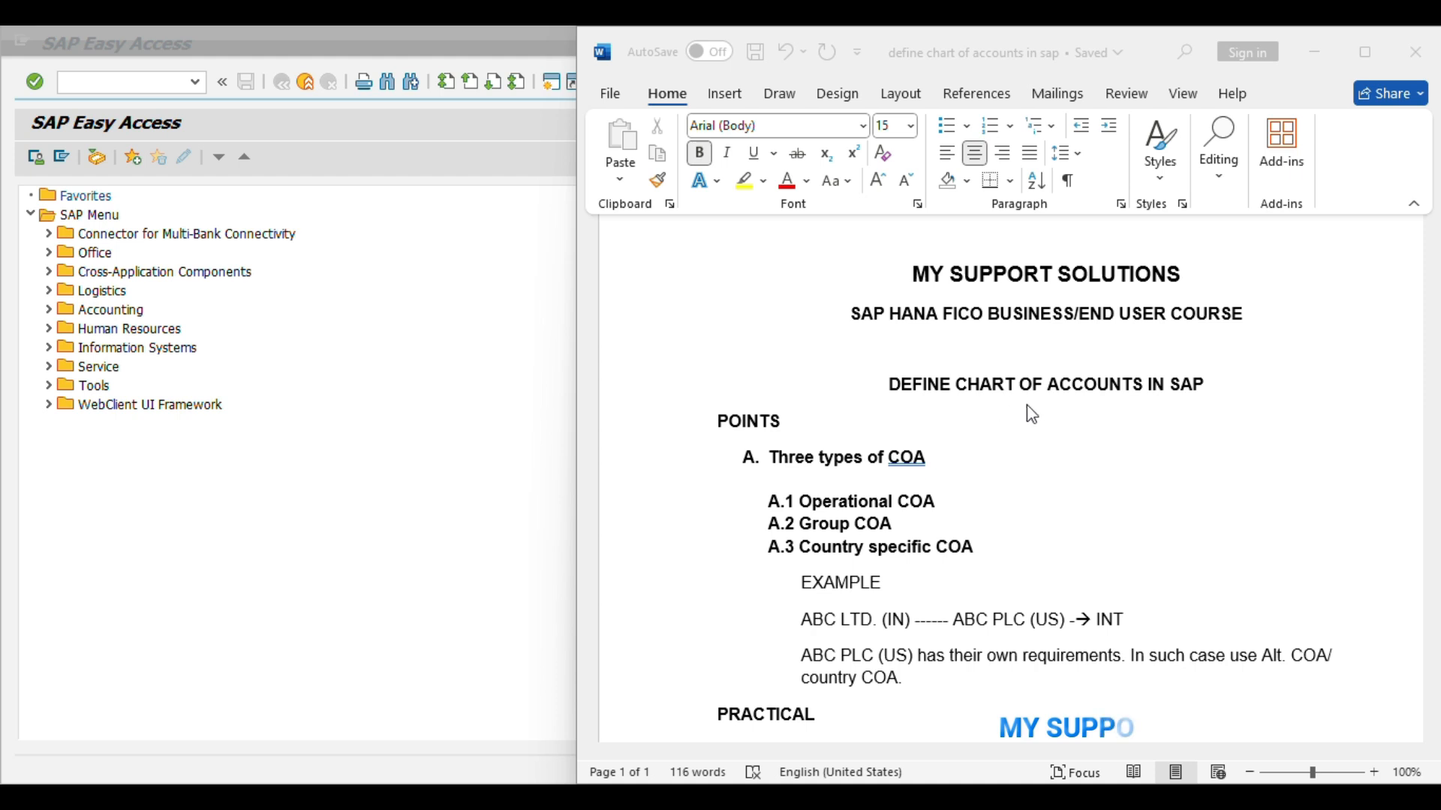
pyautogui.moveTo(1202, 396)
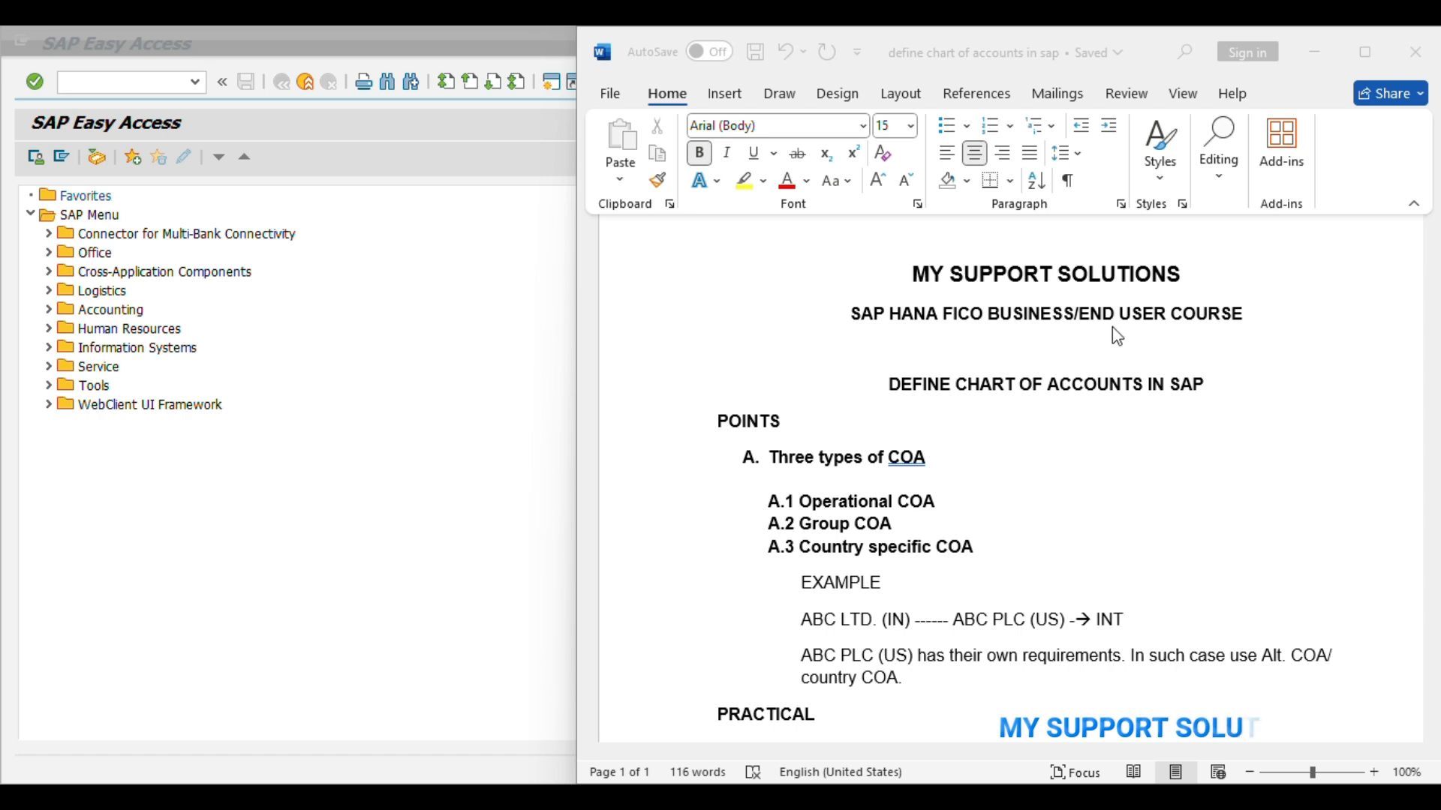
pyautogui.moveTo(1242, 331)
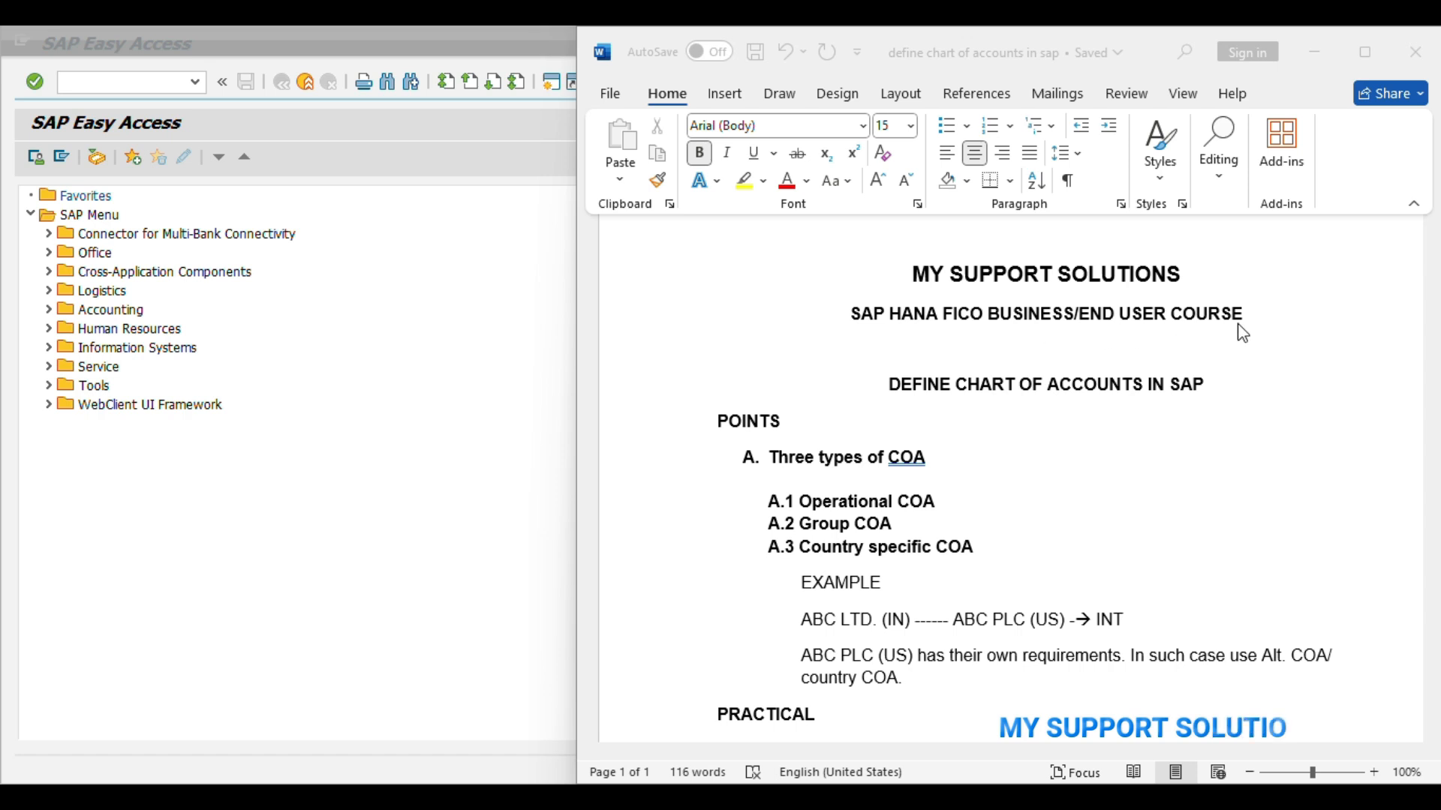
pyautogui.moveTo(1164, 399)
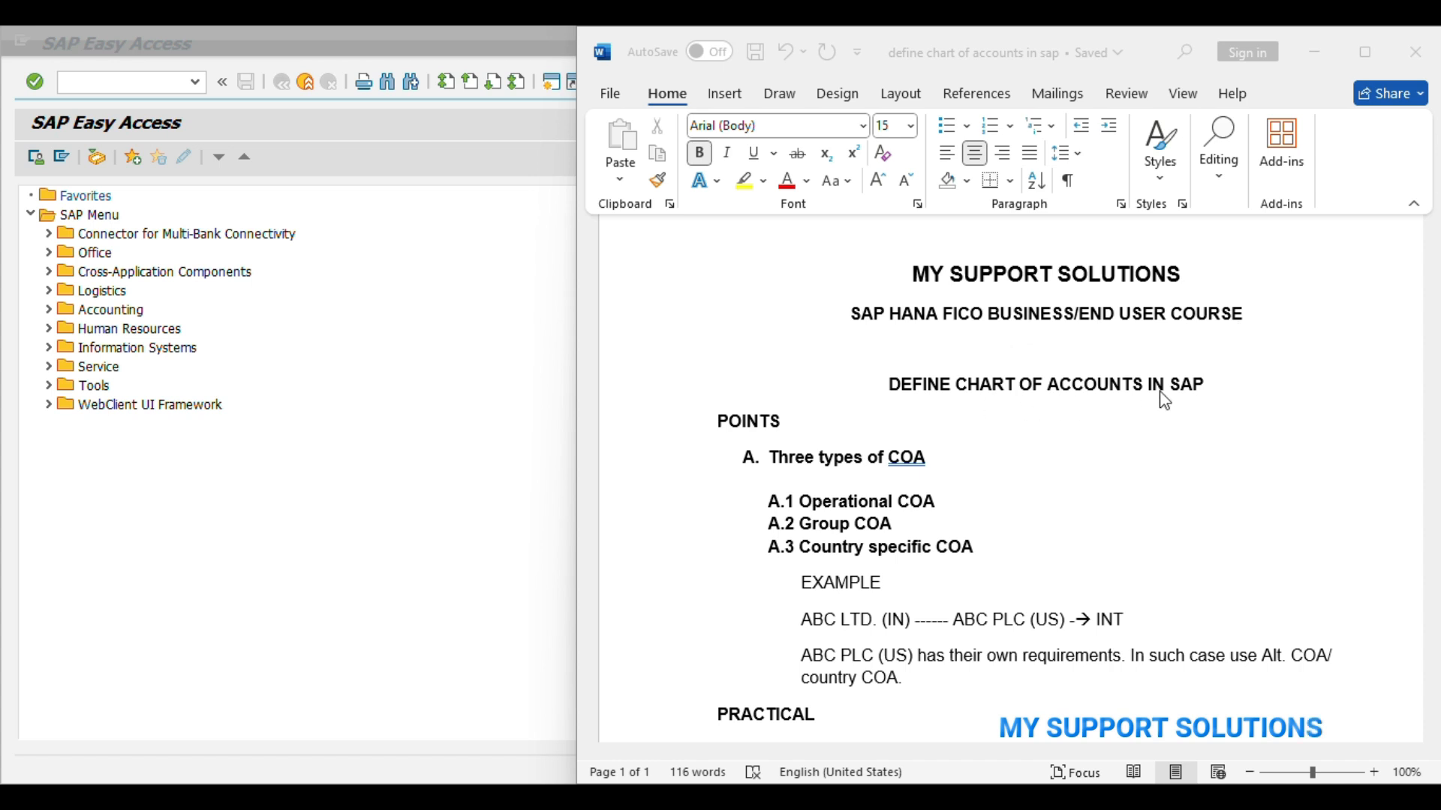
# Review the OB13 and OB62 steps in the Word notes, adding 'country coa' to them.
pyautogui.scroll(-3)
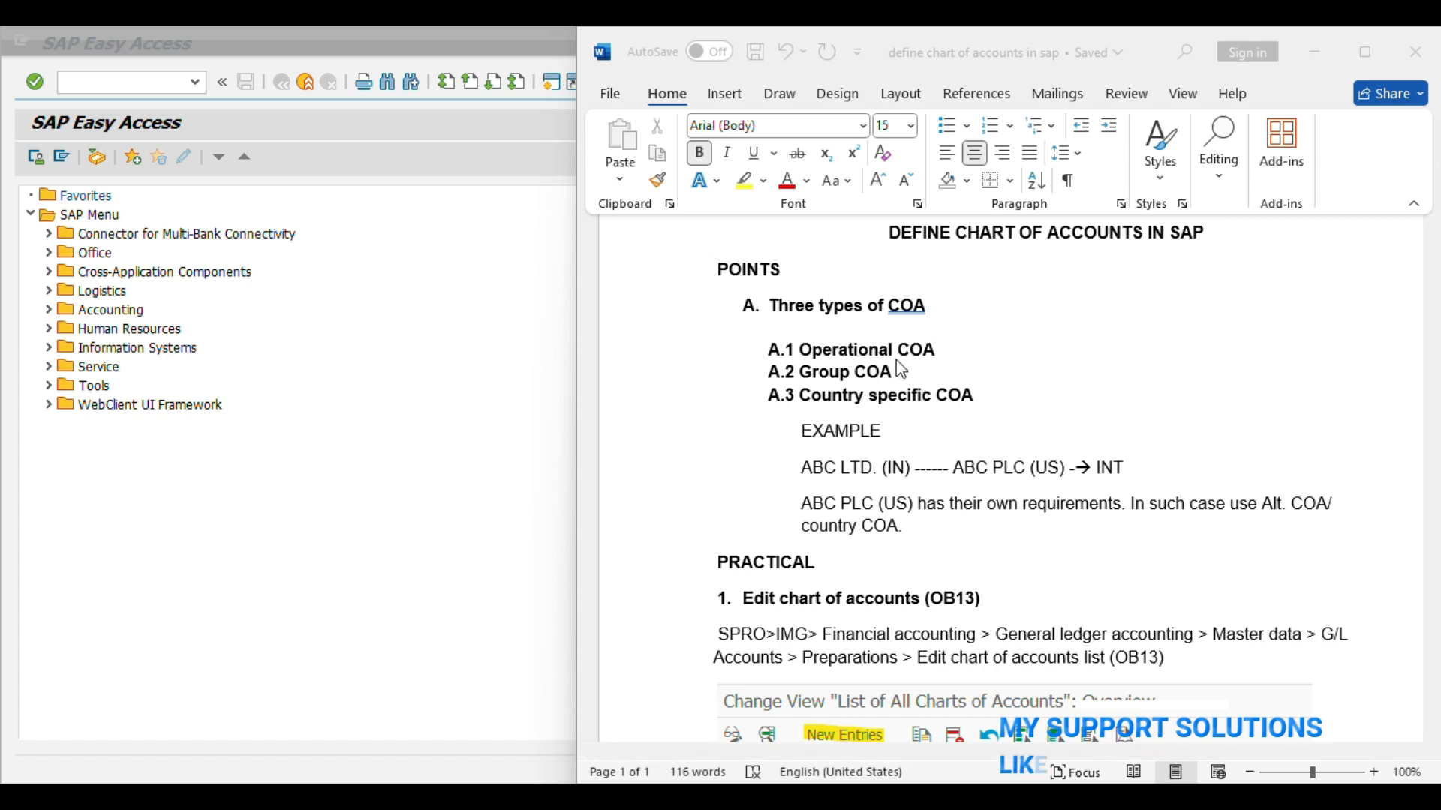
pyautogui.moveTo(896, 385)
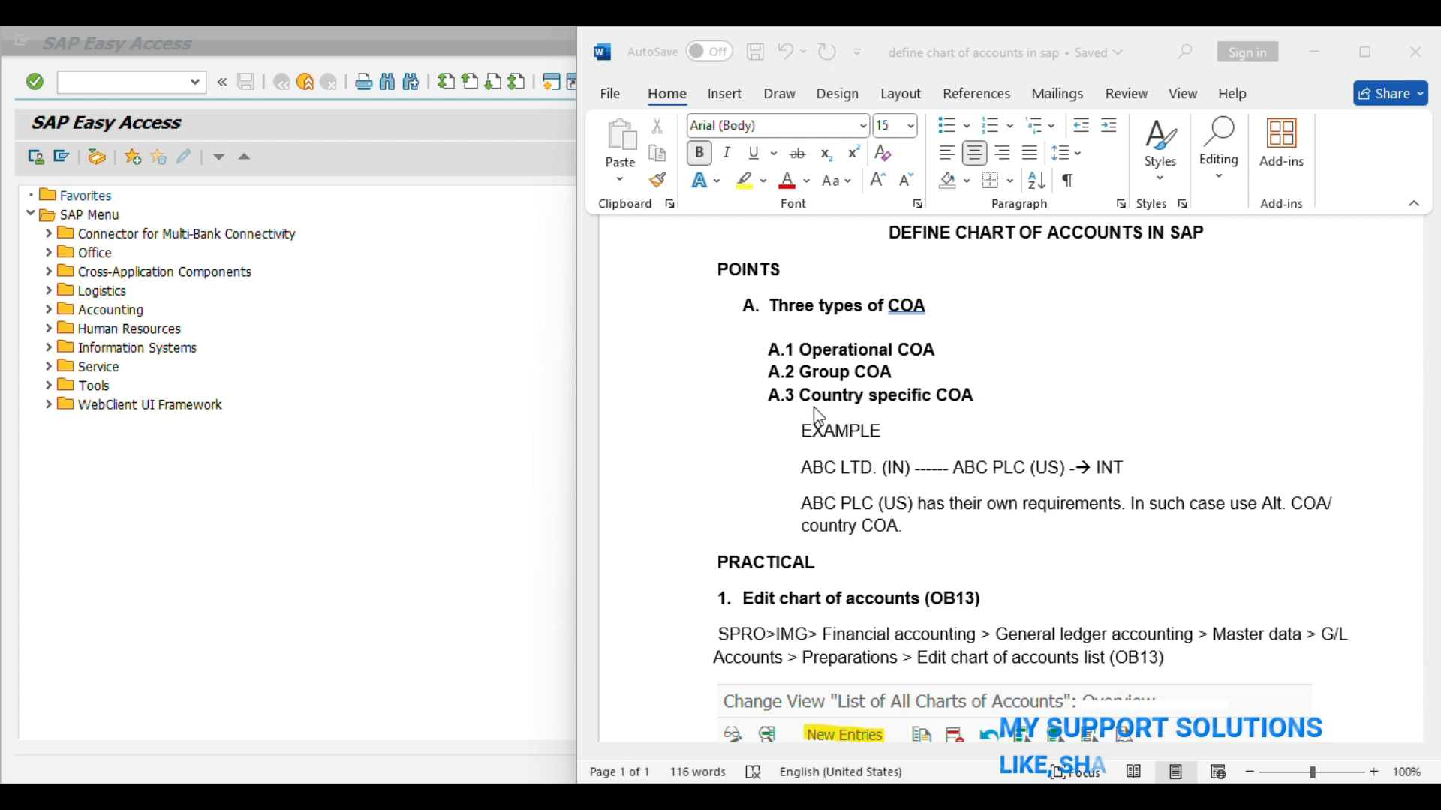
pyautogui.moveTo(981, 413)
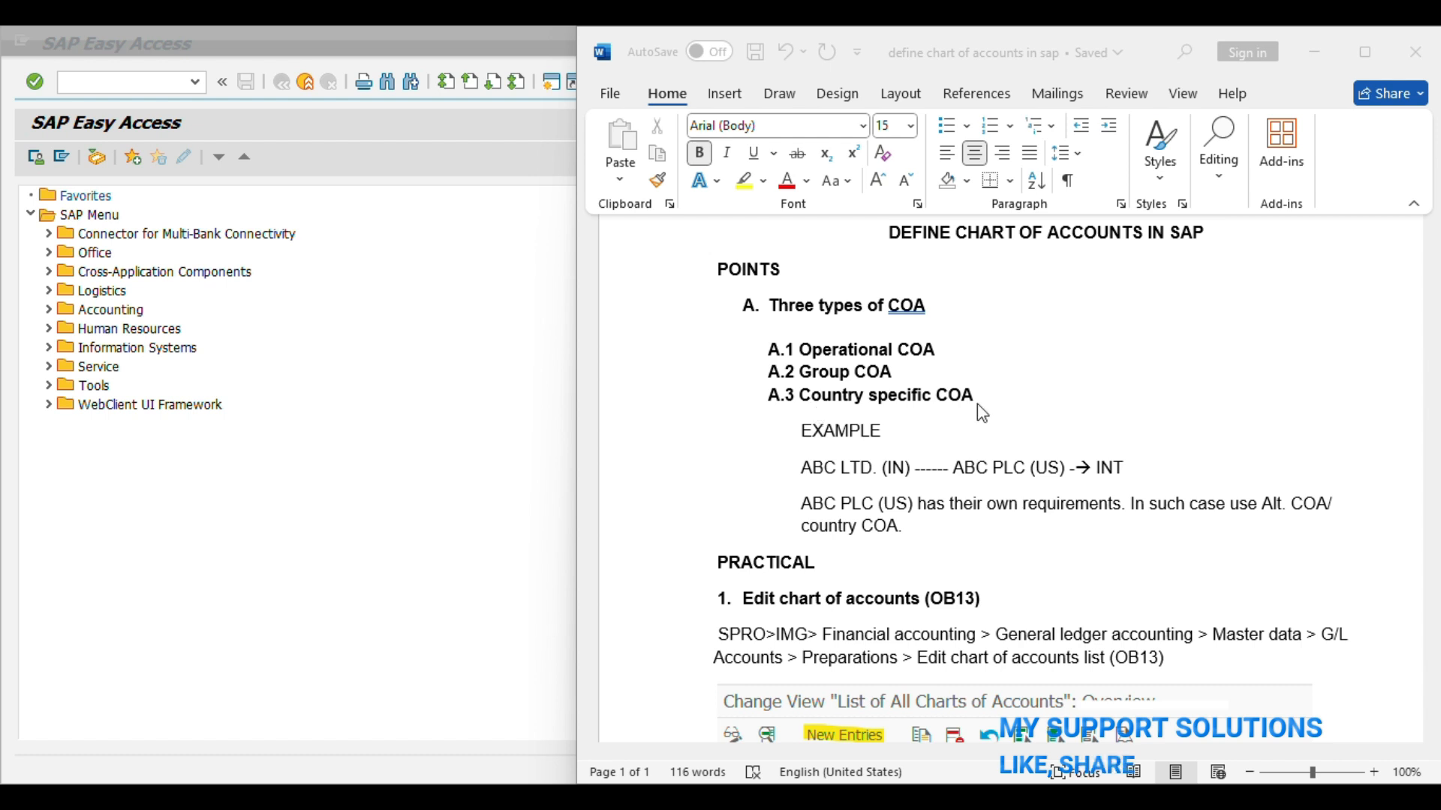
pyautogui.moveTo(959, 363)
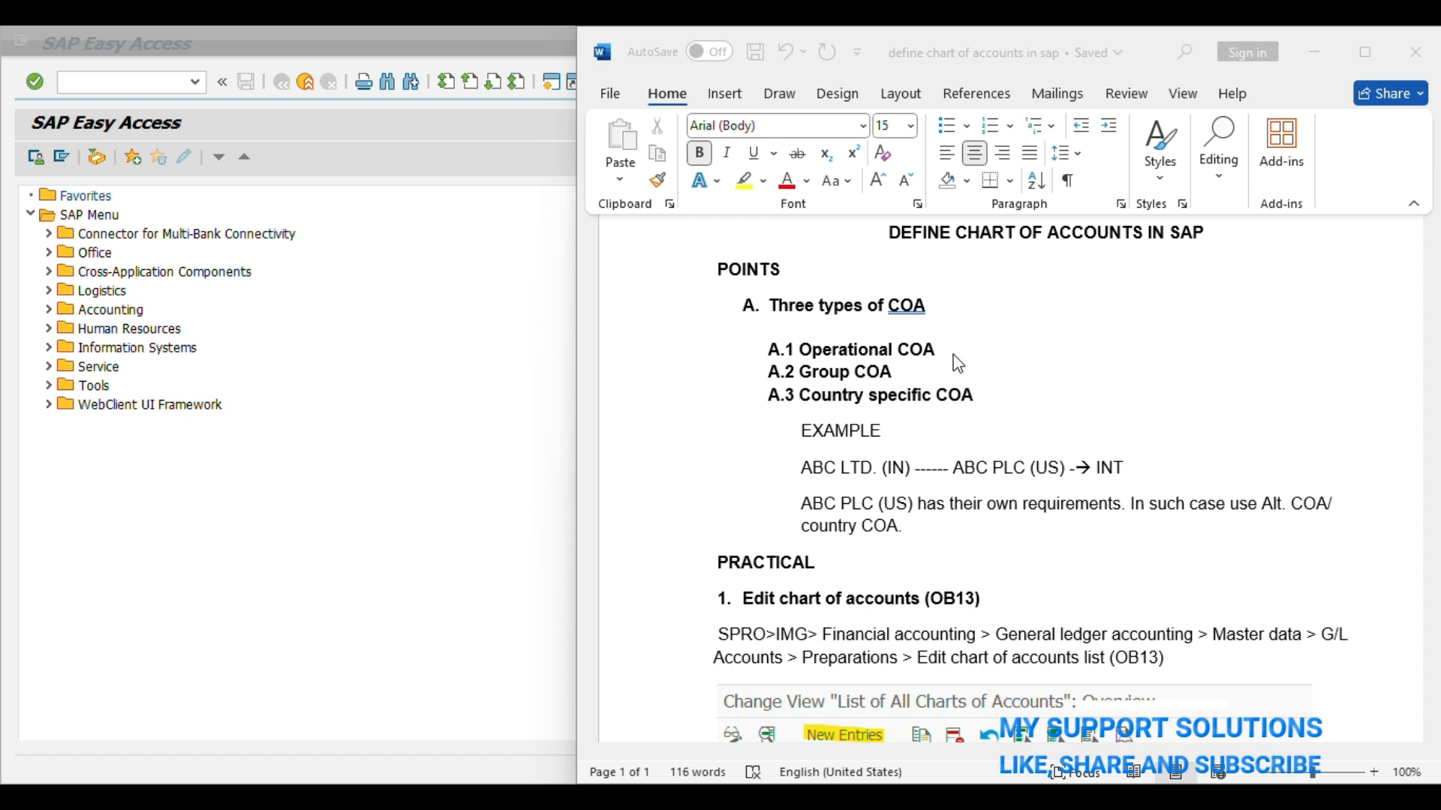
pyautogui.moveTo(917, 384)
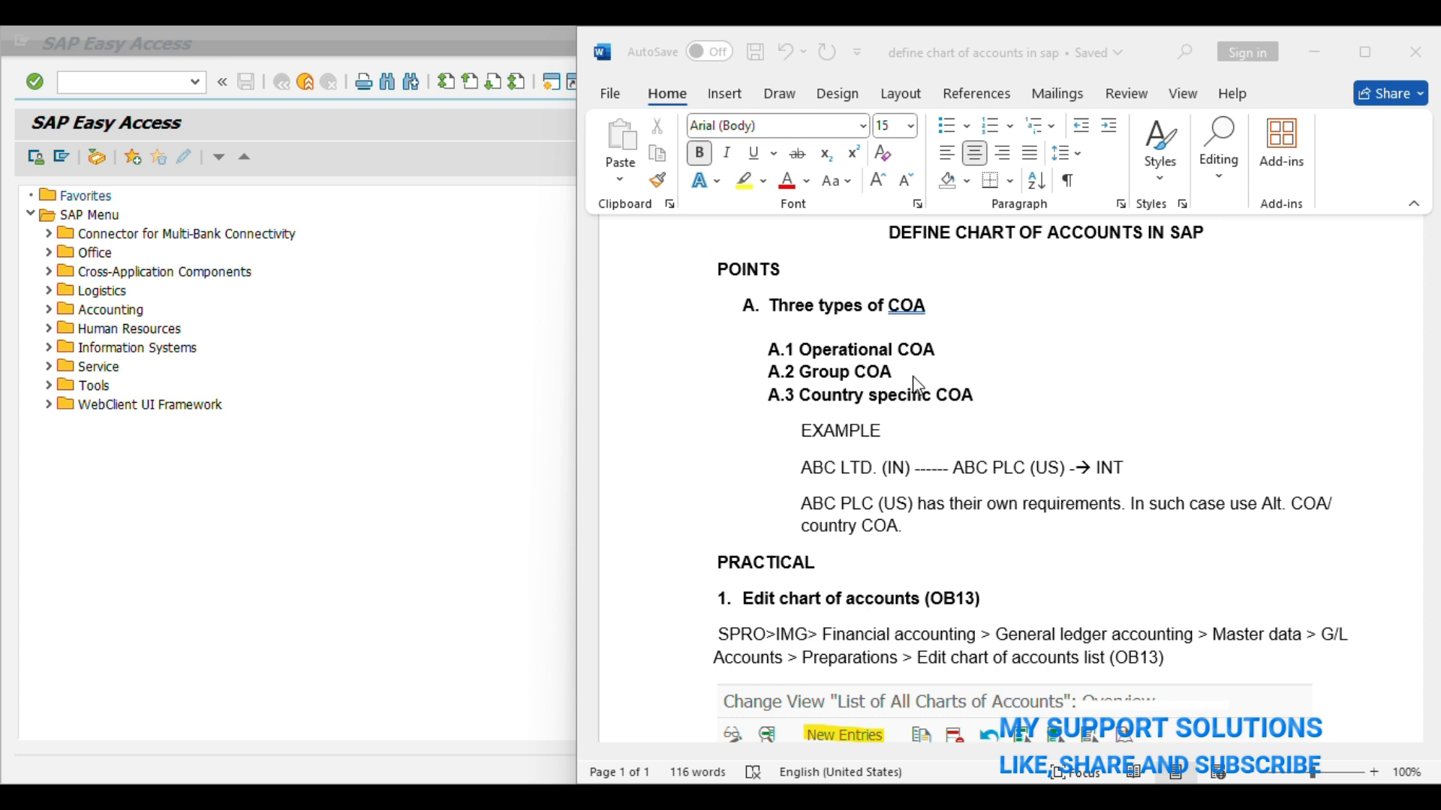
pyautogui.moveTo(888, 419)
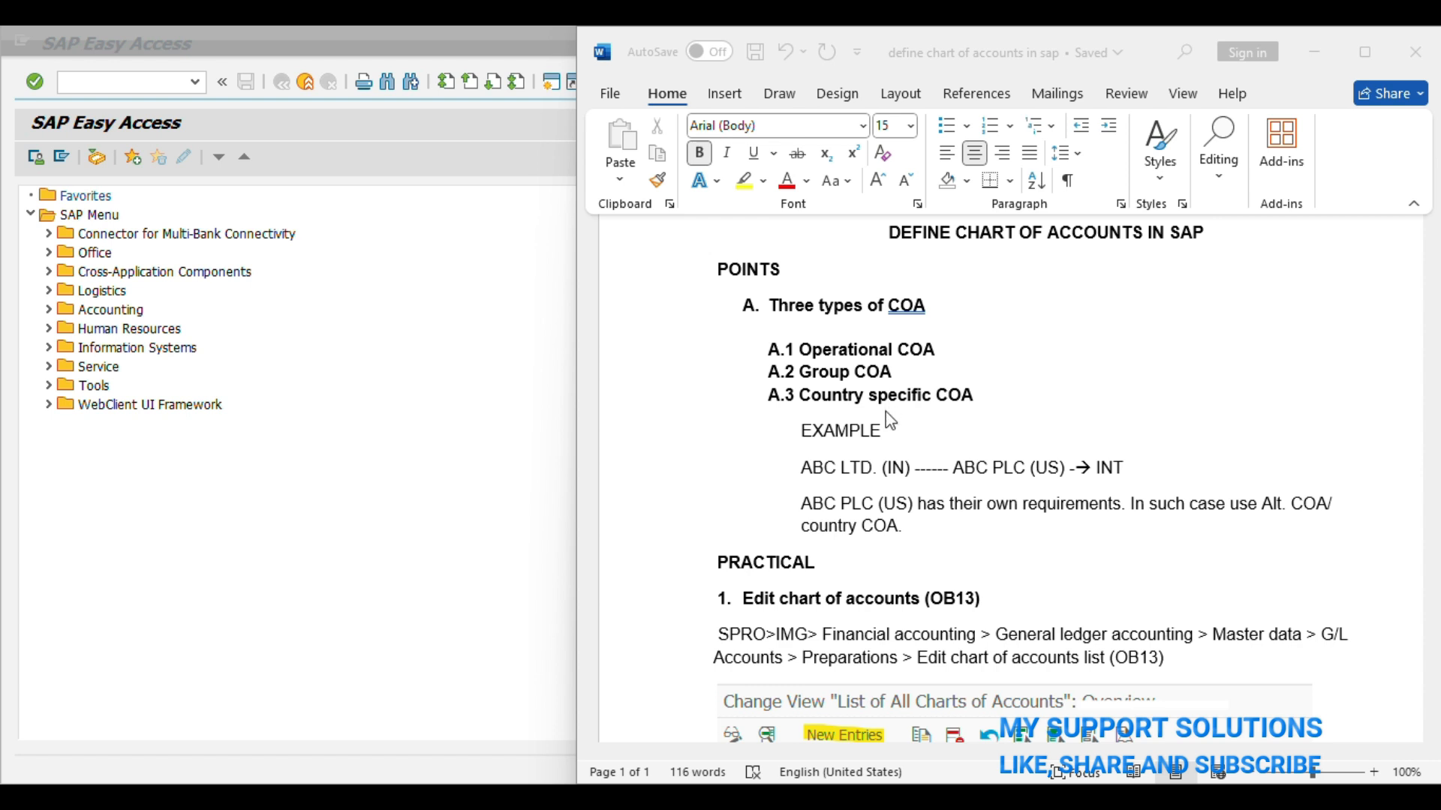
pyautogui.moveTo(938, 411)
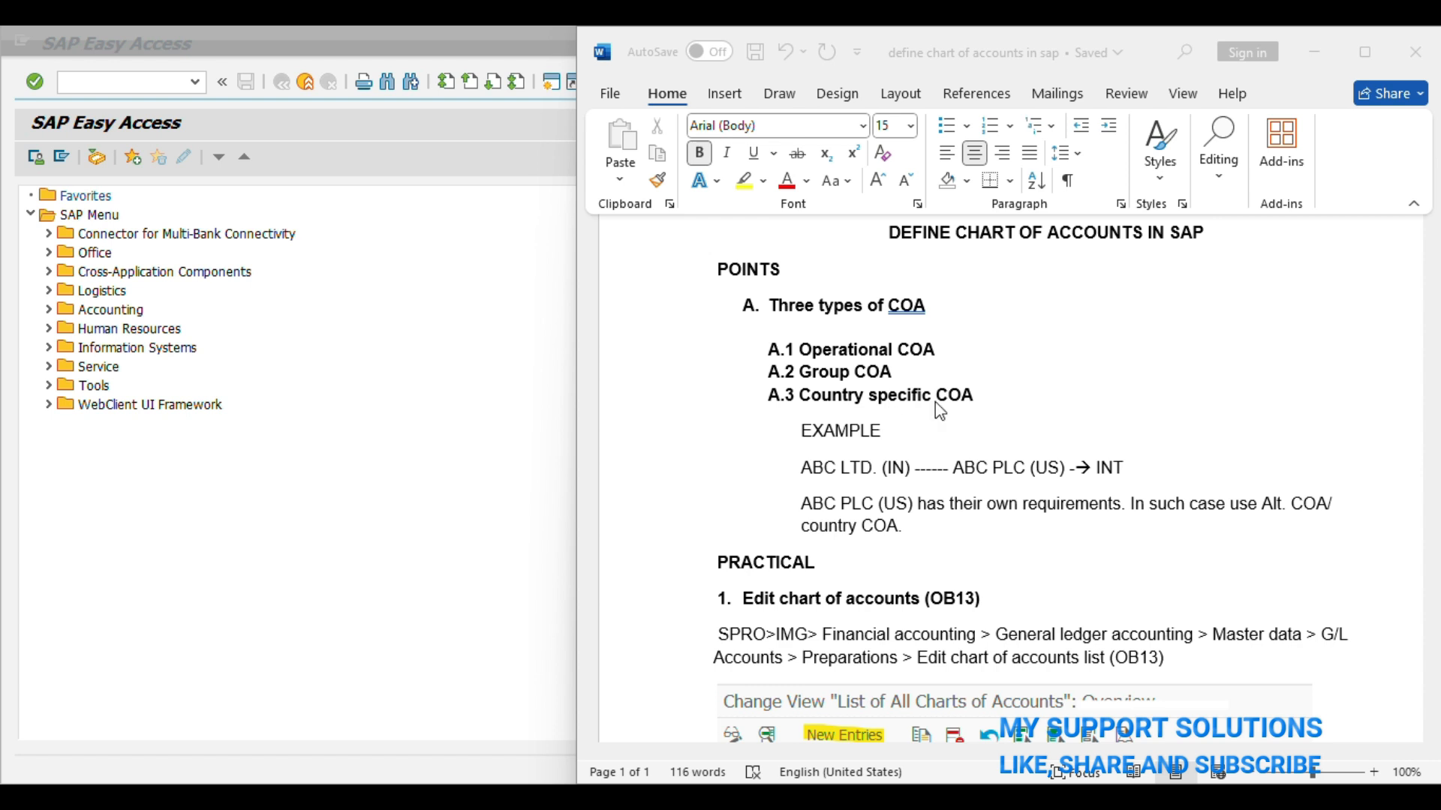
pyautogui.moveTo(854, 413)
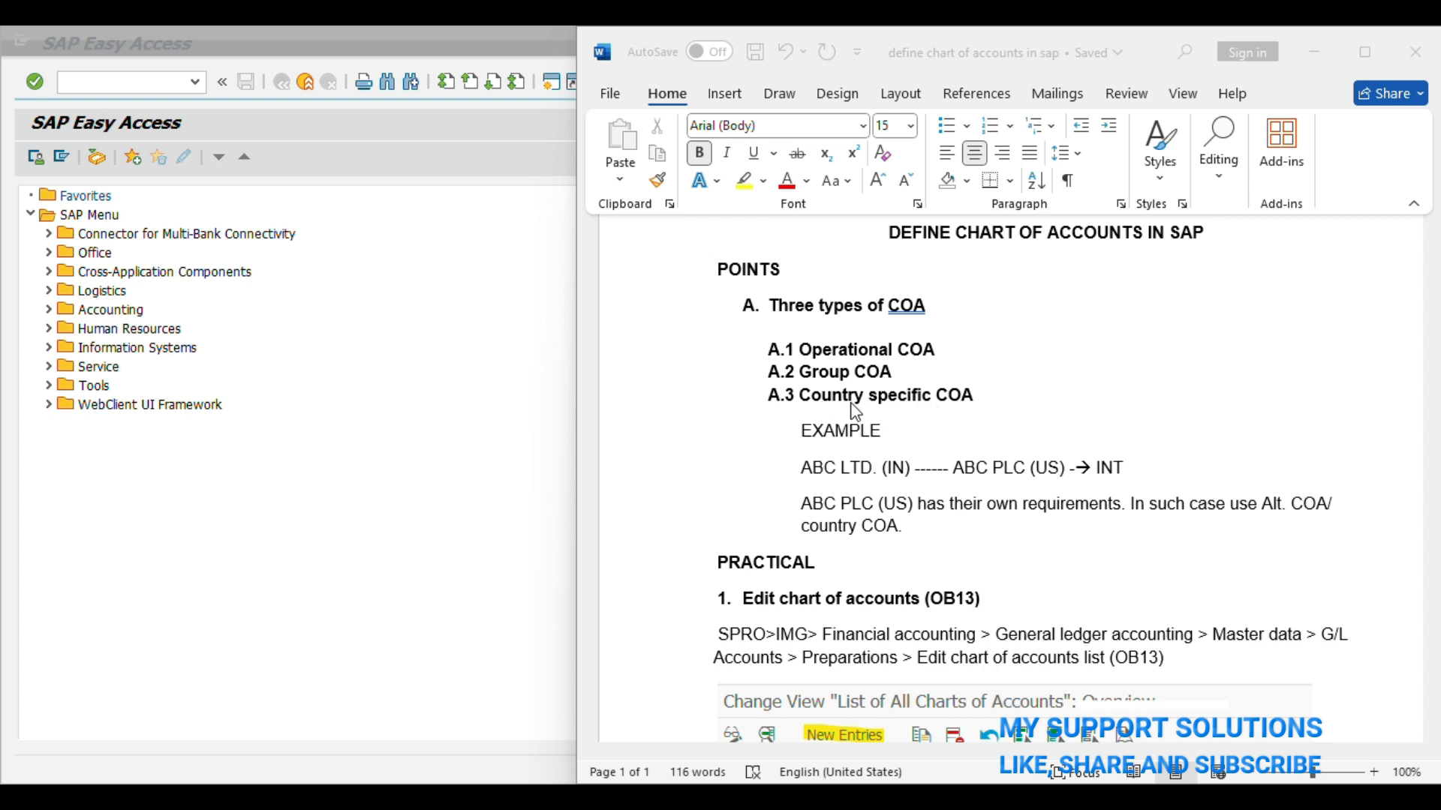
pyautogui.moveTo(923, 411)
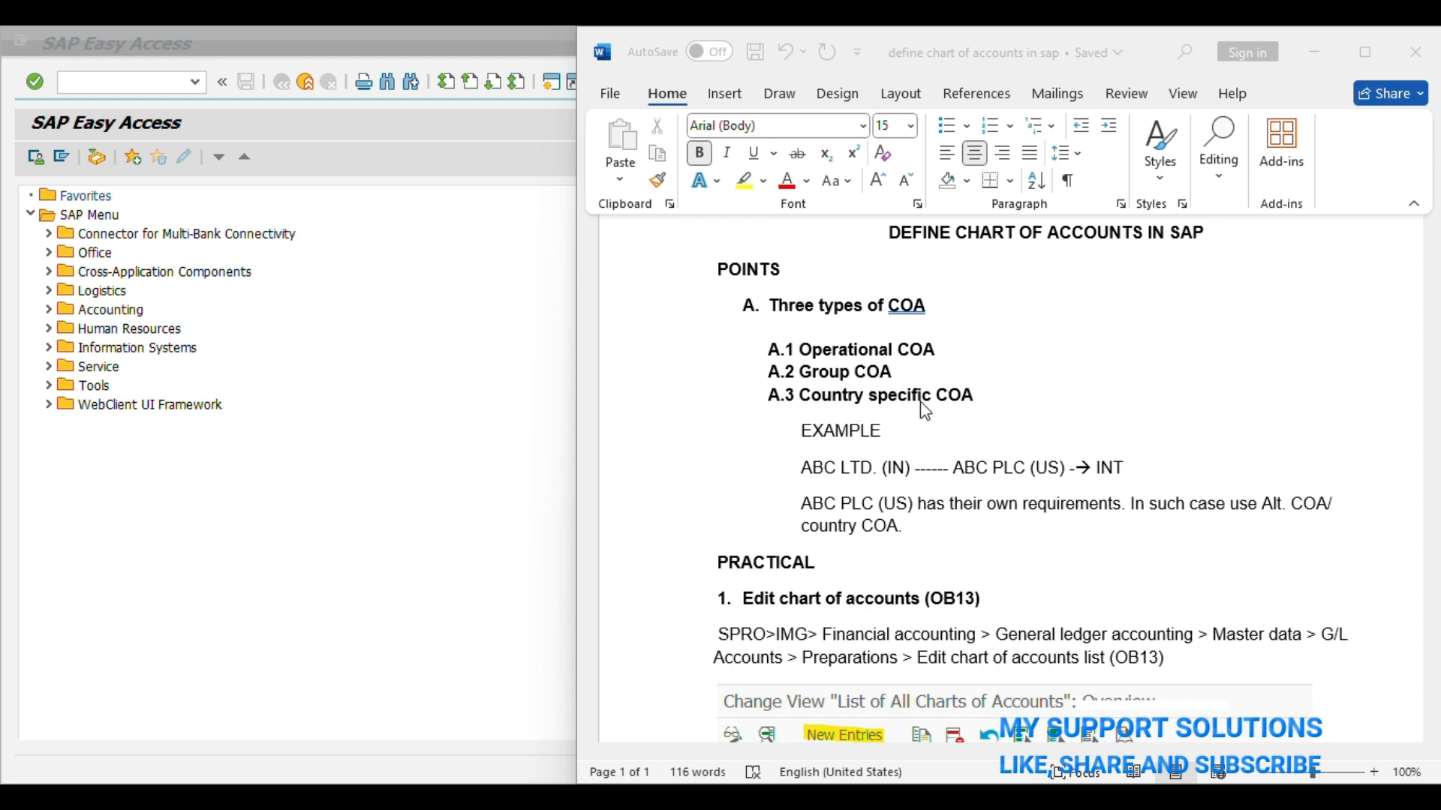
pyautogui.moveTo(965, 484)
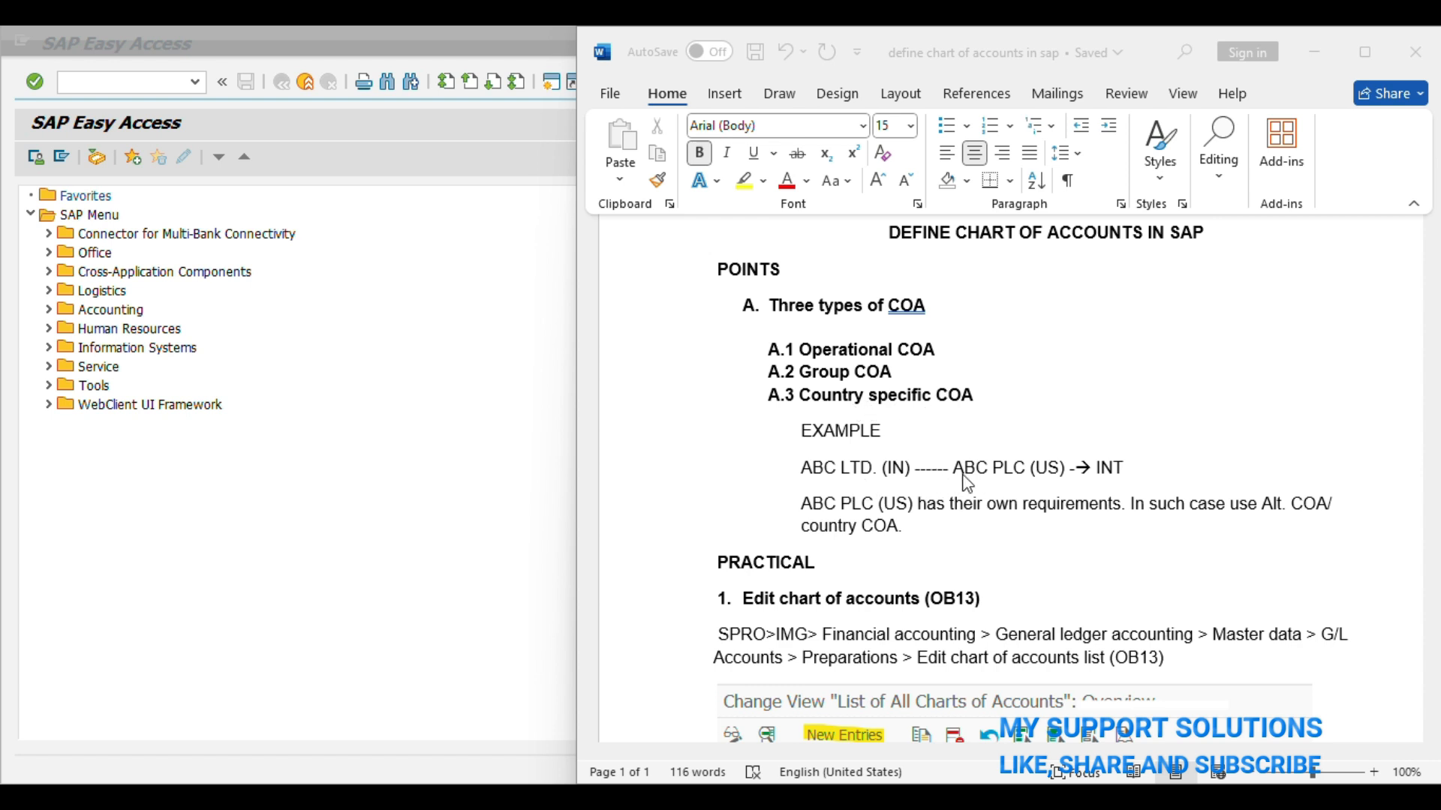
pyautogui.moveTo(889, 489)
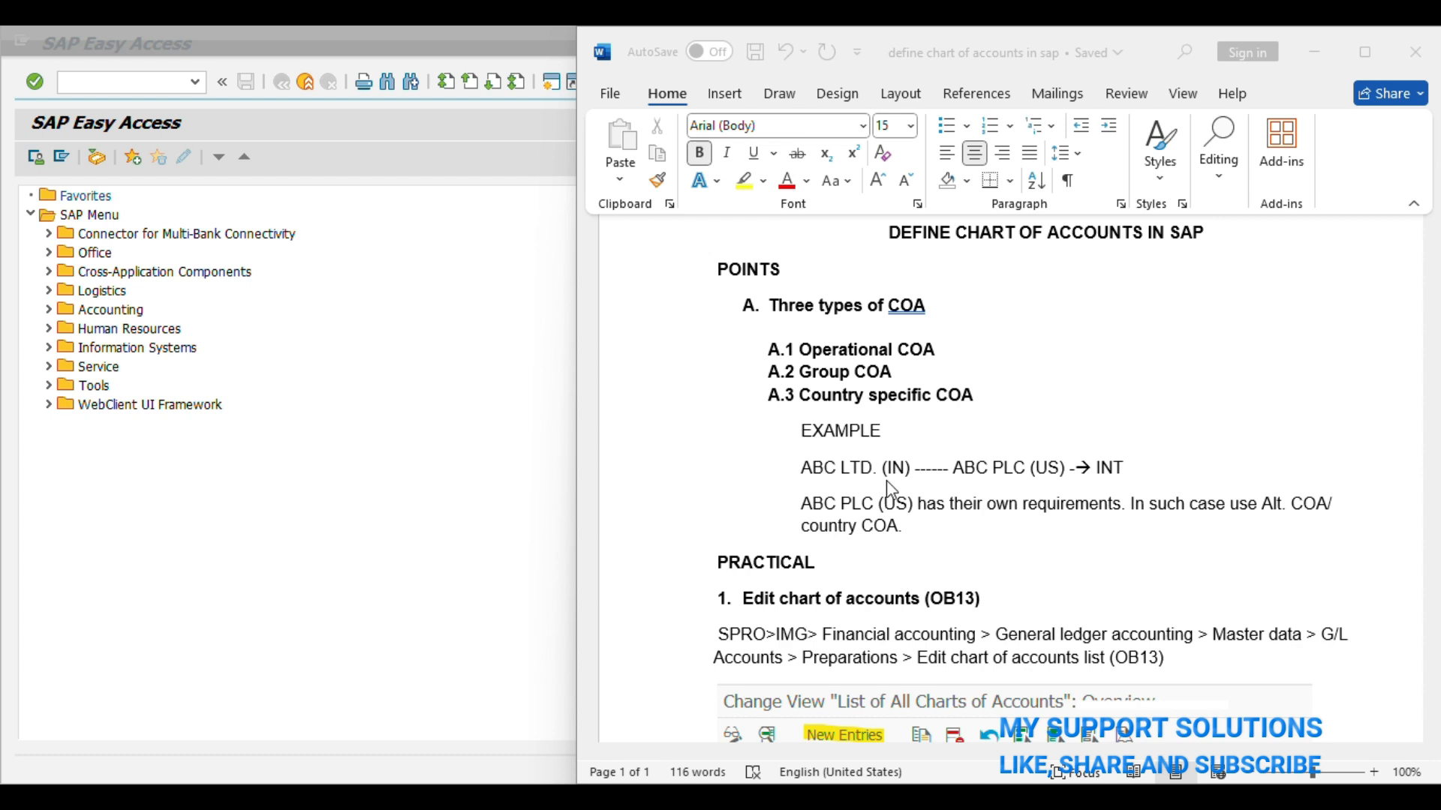
pyautogui.moveTo(1026, 488)
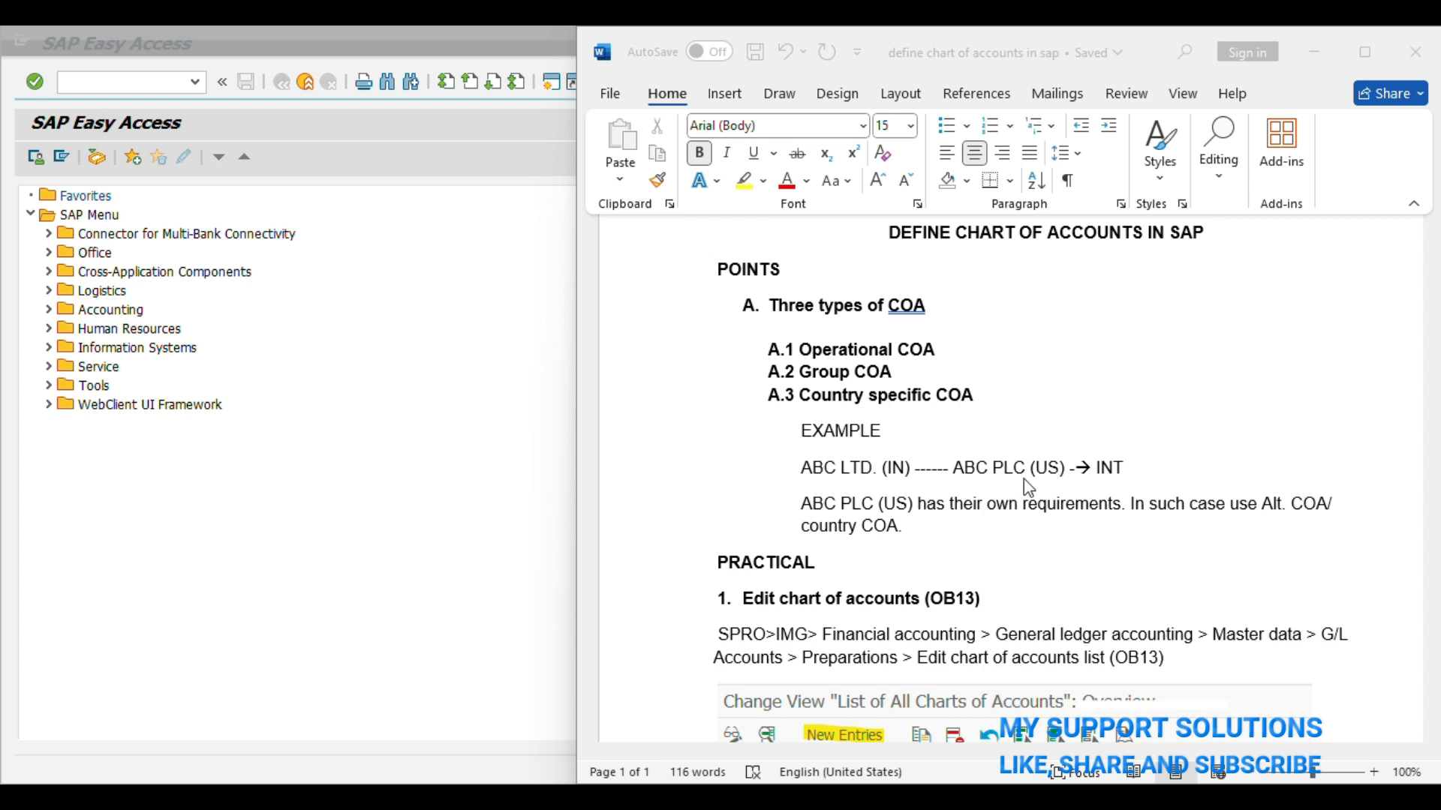
pyautogui.moveTo(882, 489)
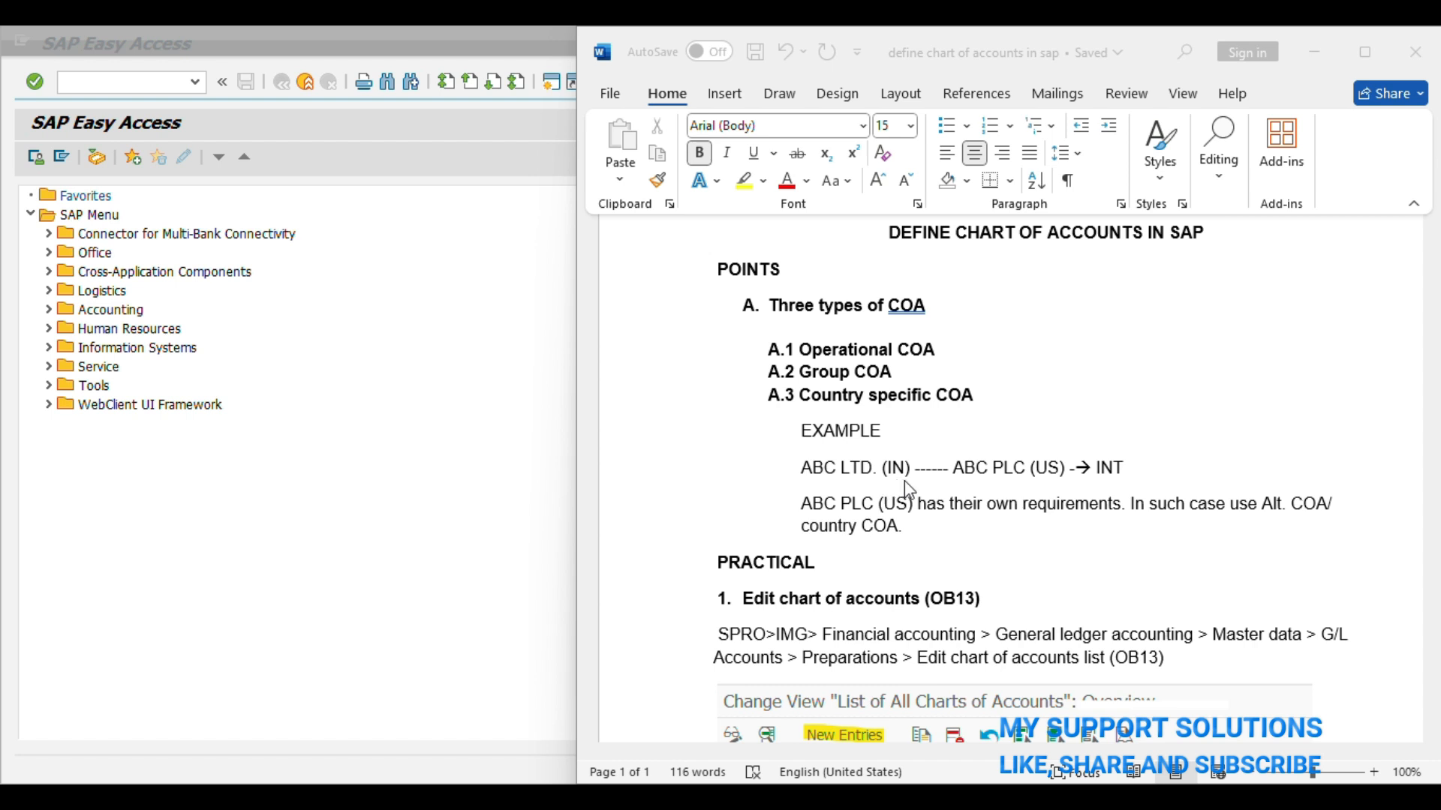
pyautogui.moveTo(1058, 489)
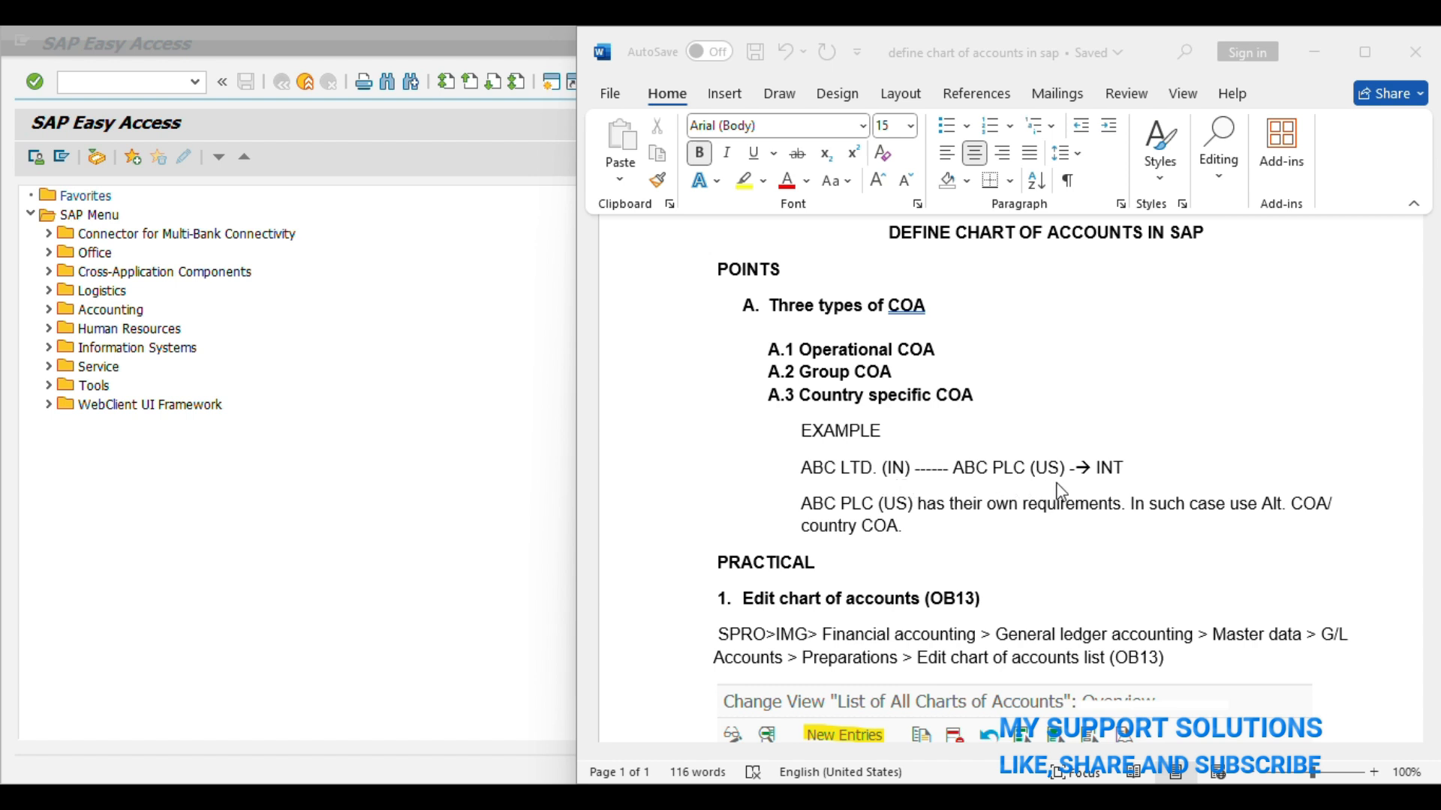
pyautogui.moveTo(900, 438)
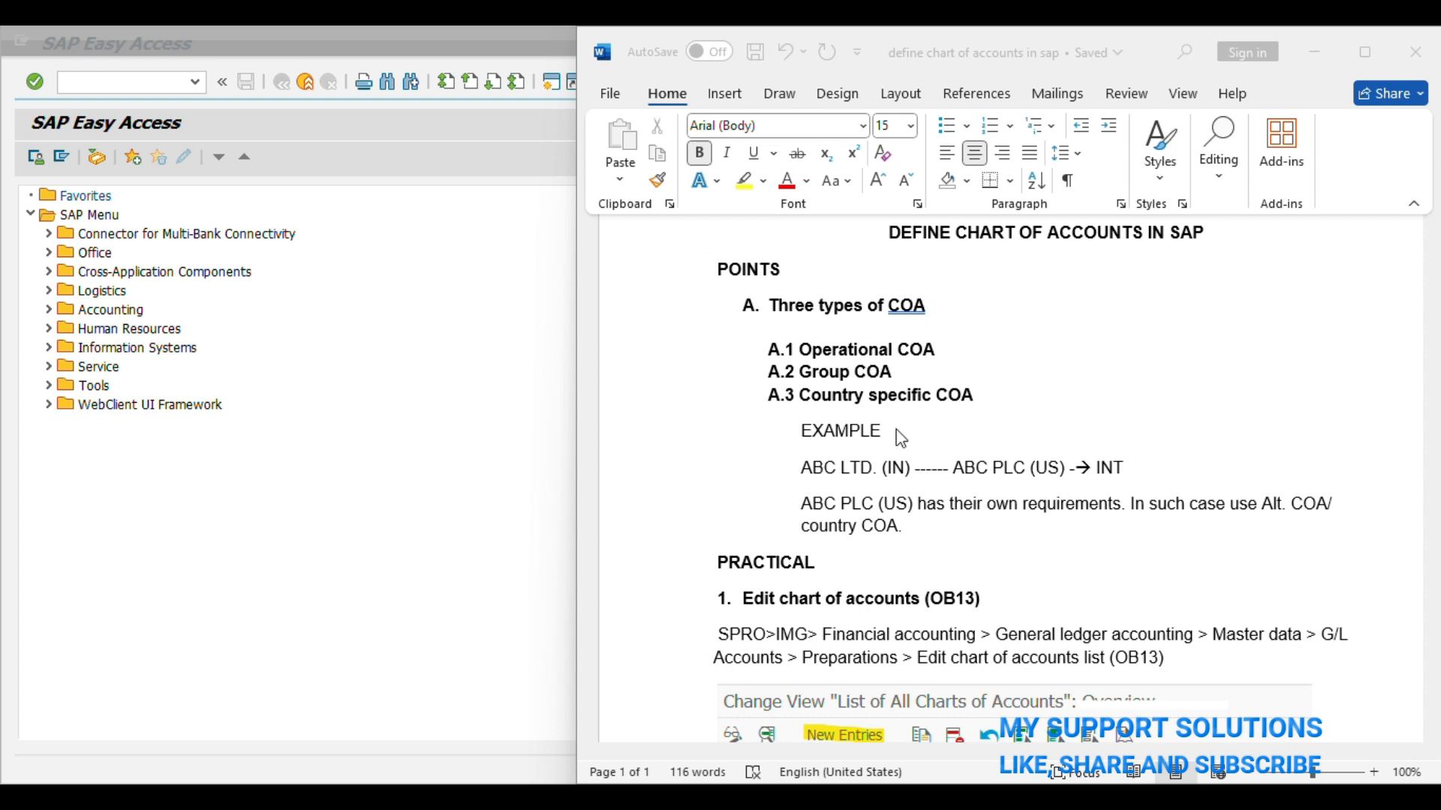
pyautogui.moveTo(1111, 449)
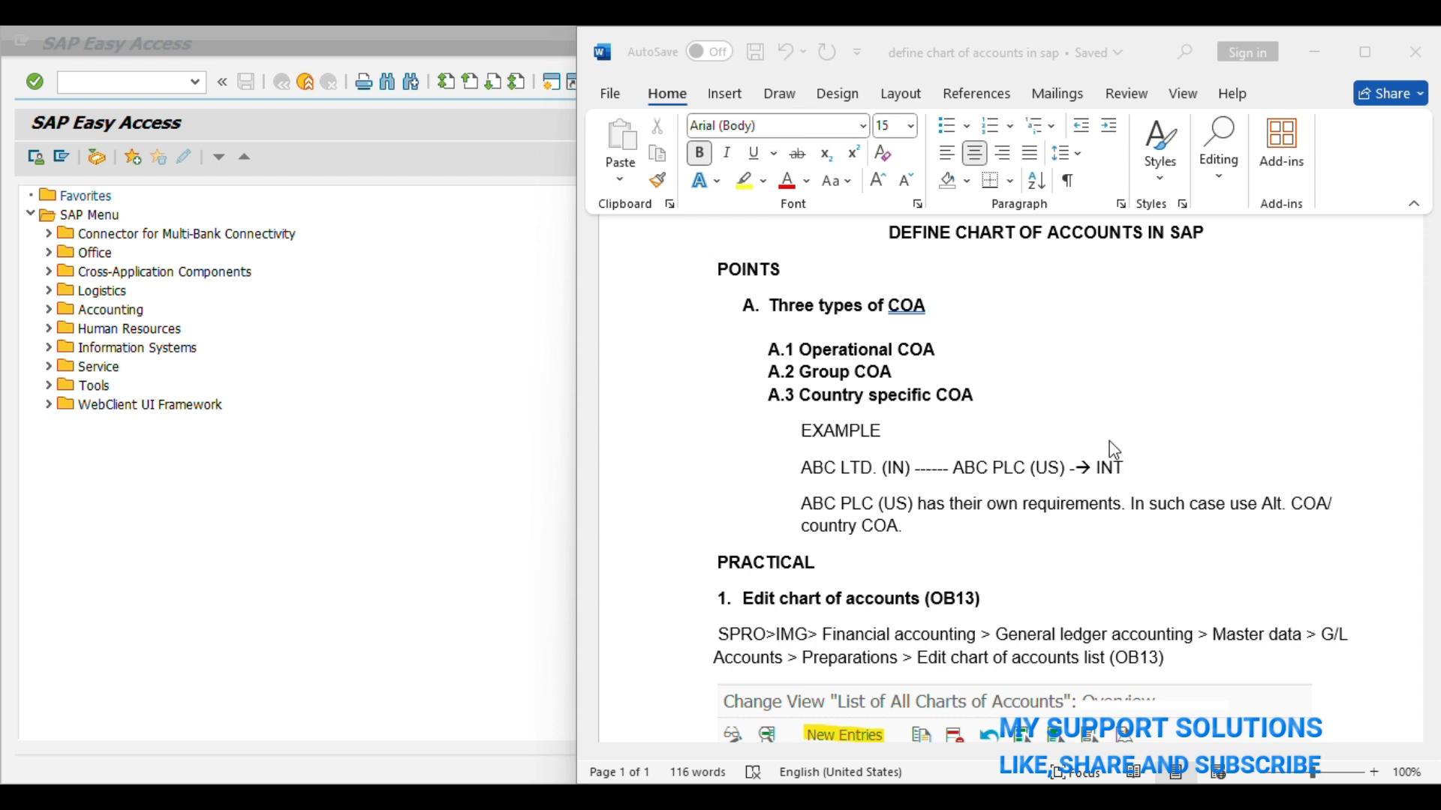
pyautogui.moveTo(1127, 492)
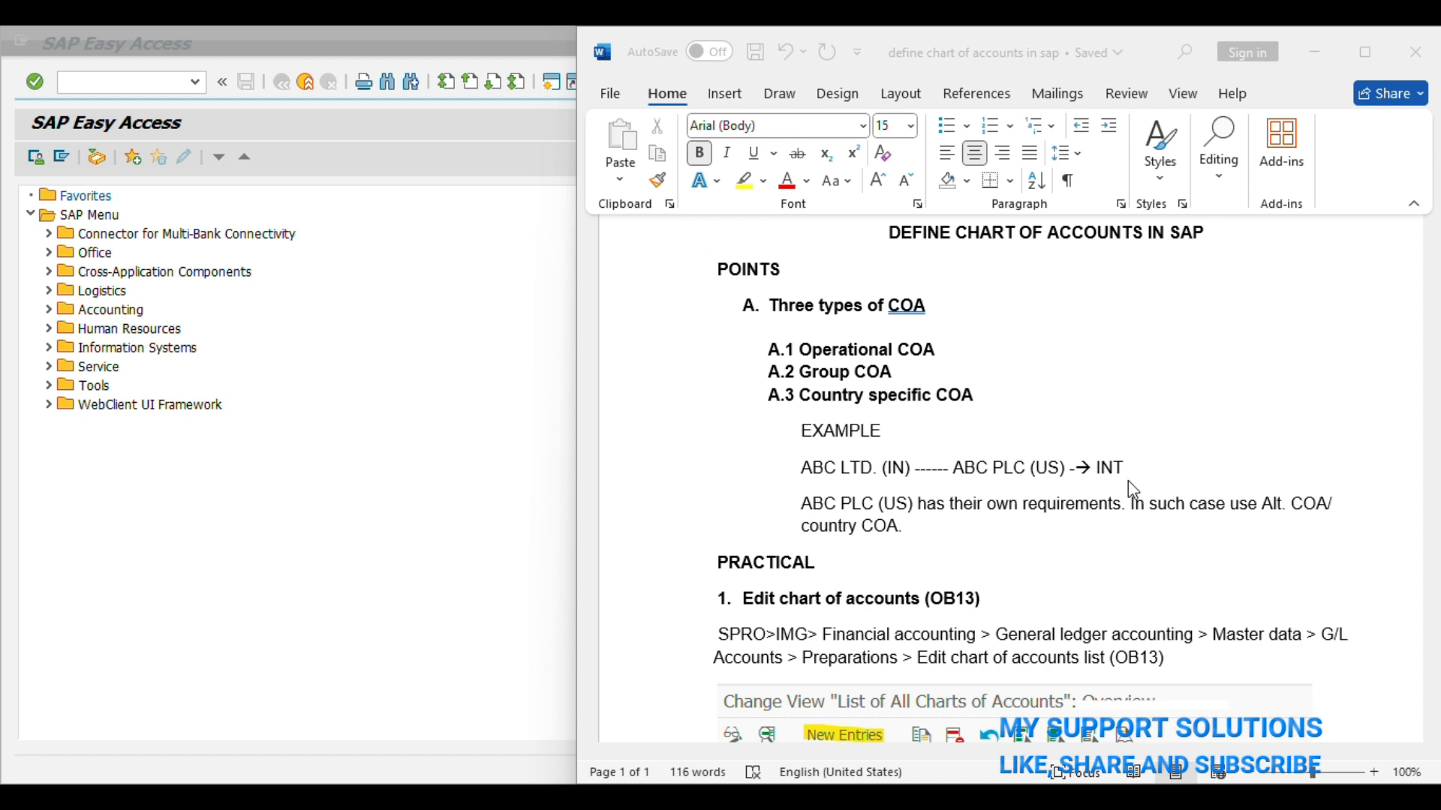
pyautogui.moveTo(899, 520)
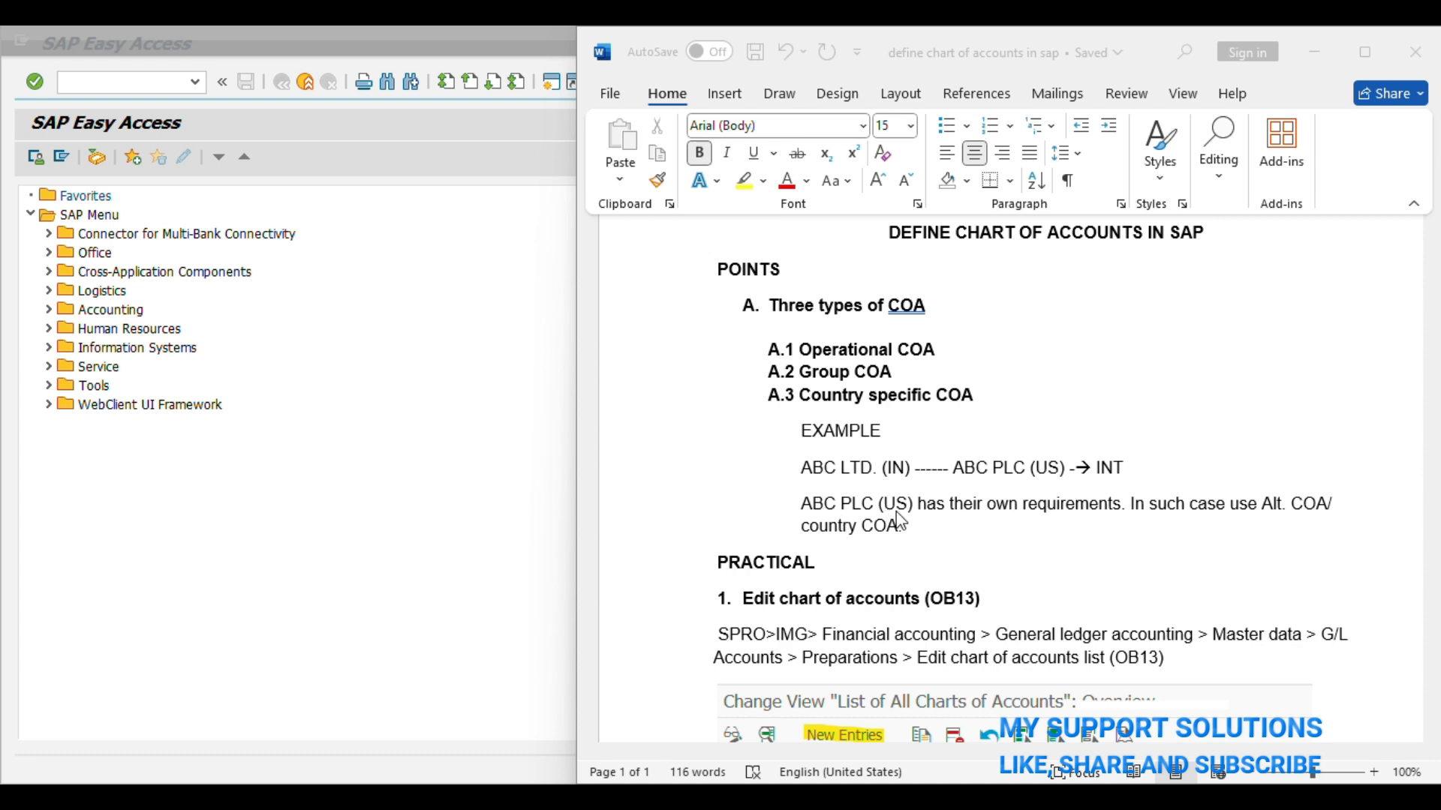
pyautogui.moveTo(1058, 516)
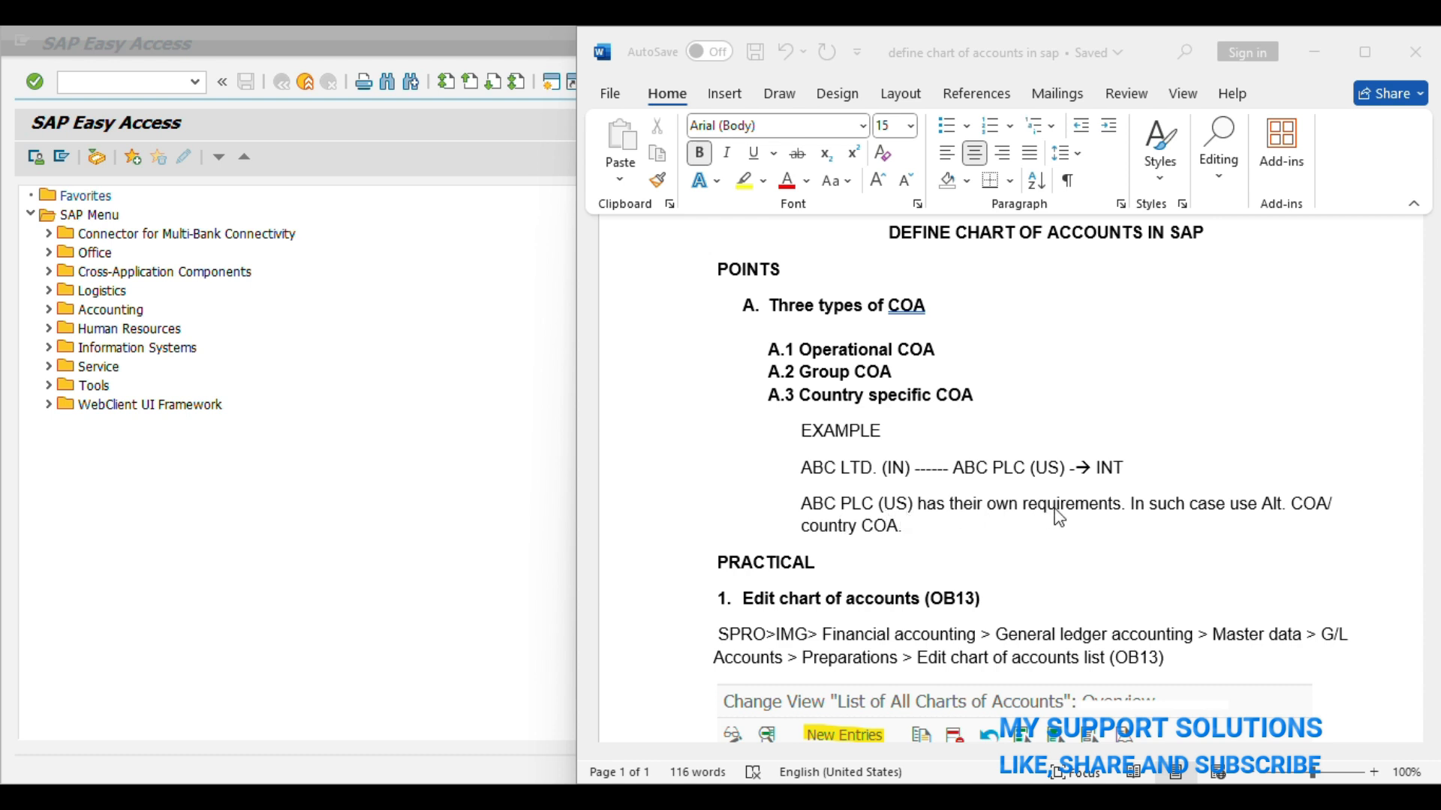
pyautogui.moveTo(1103, 518)
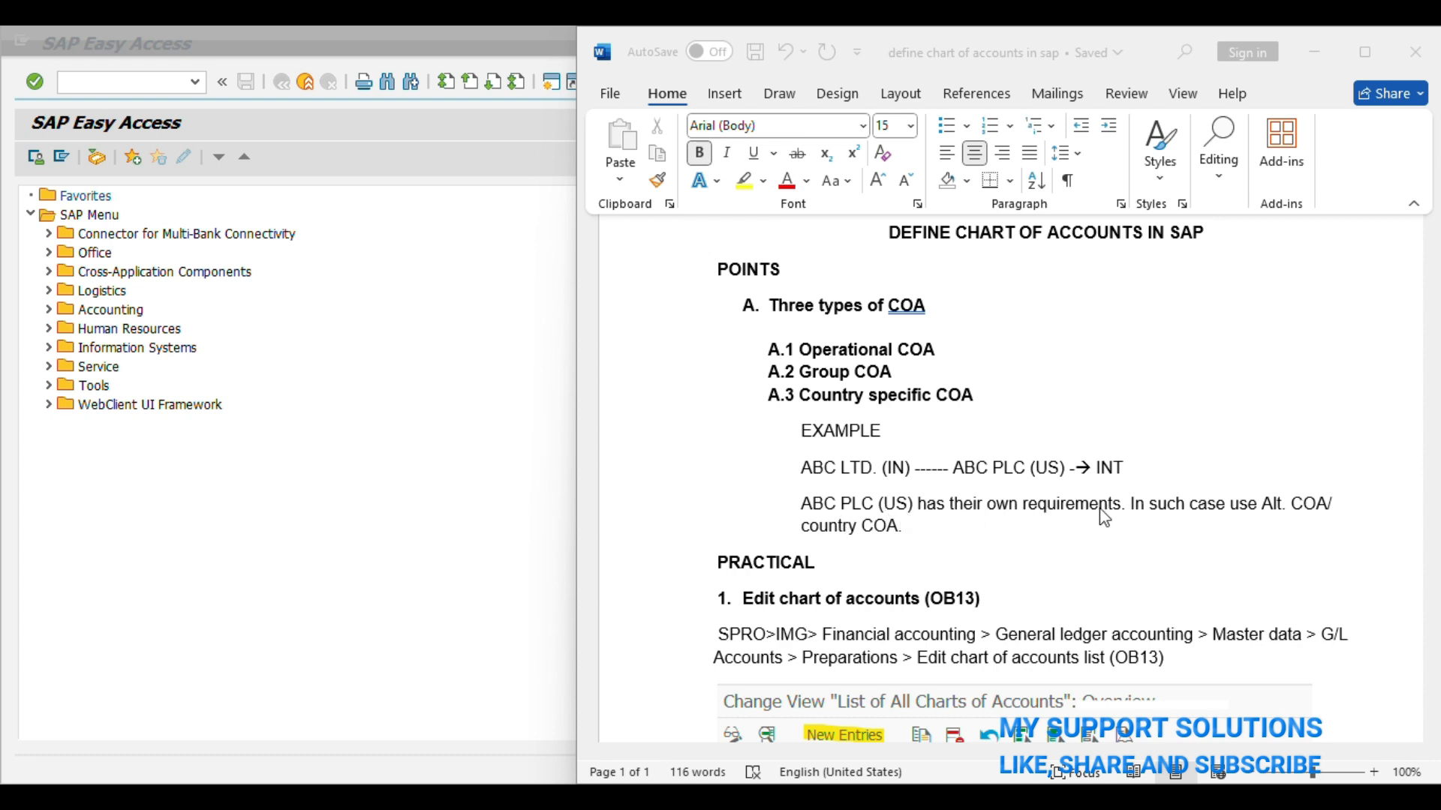
pyautogui.moveTo(1331, 525)
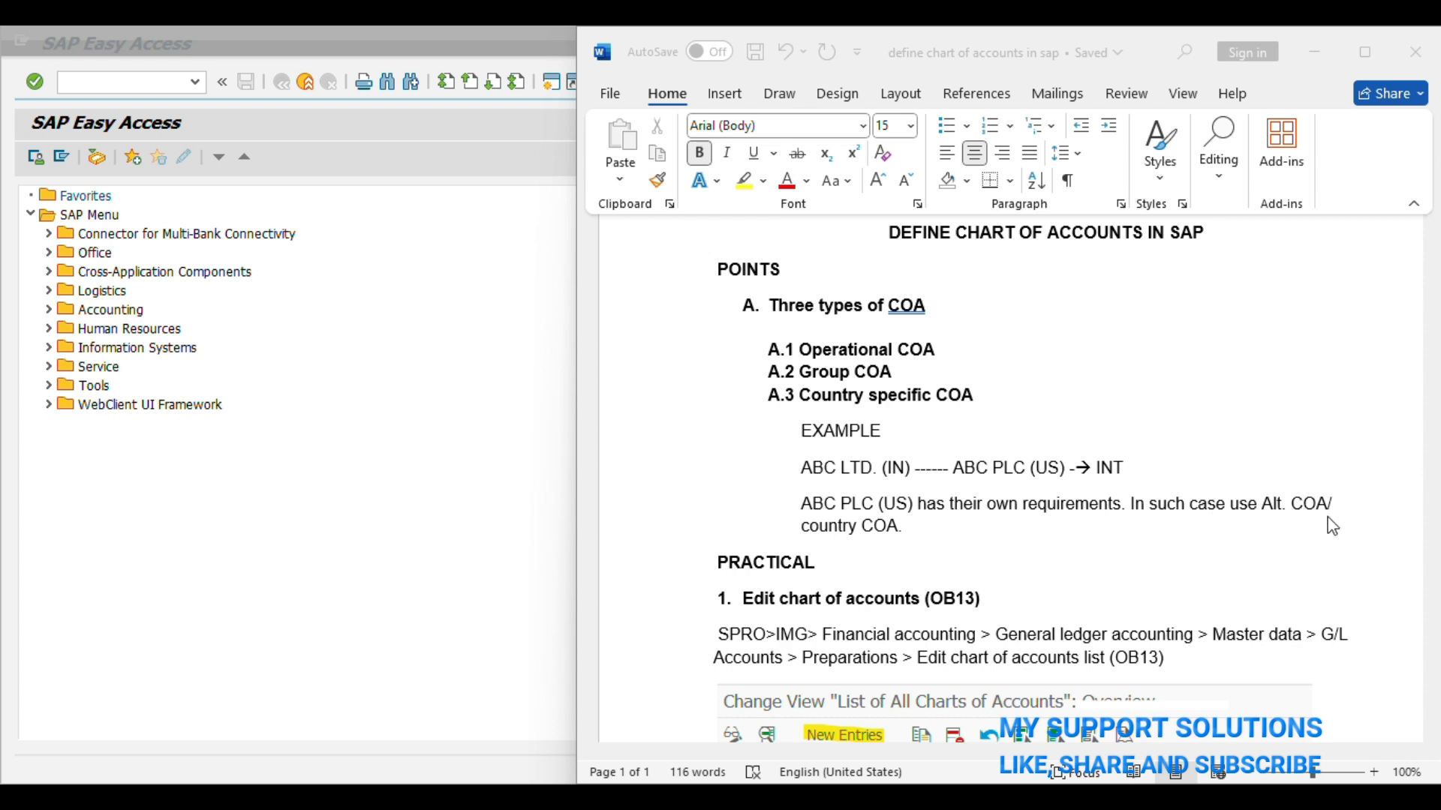
pyautogui.moveTo(887, 554)
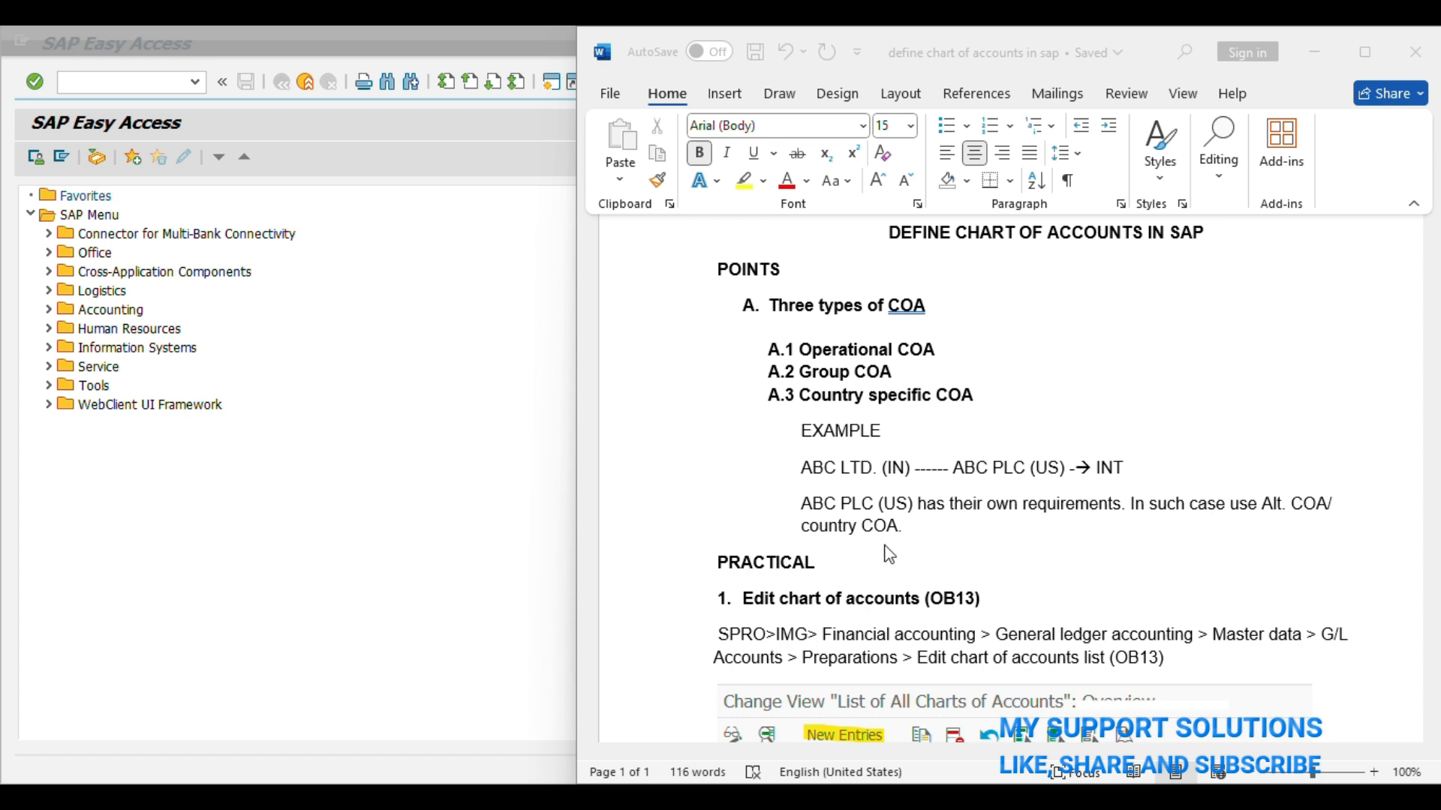
pyautogui.scroll(-3)
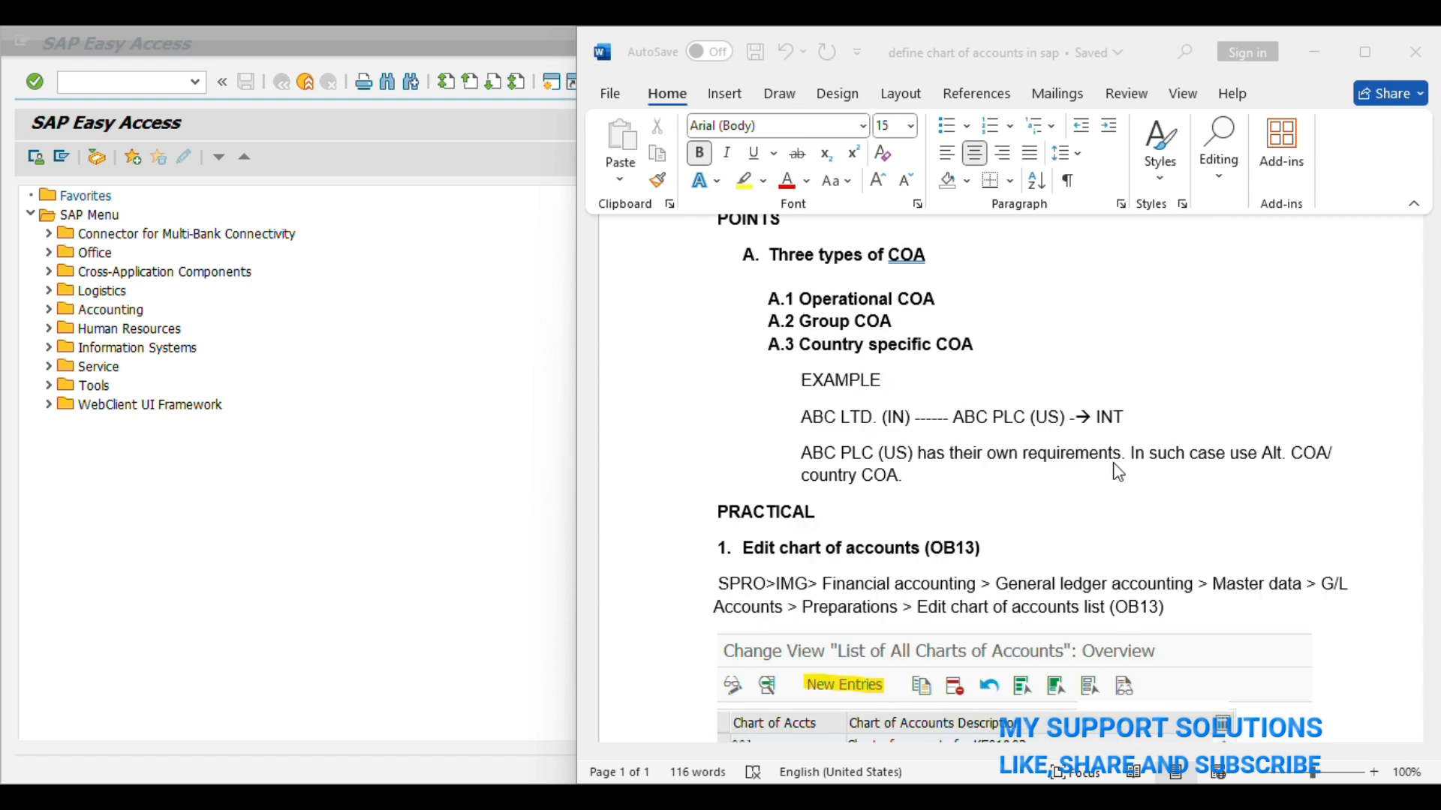
pyautogui.scroll(-3)
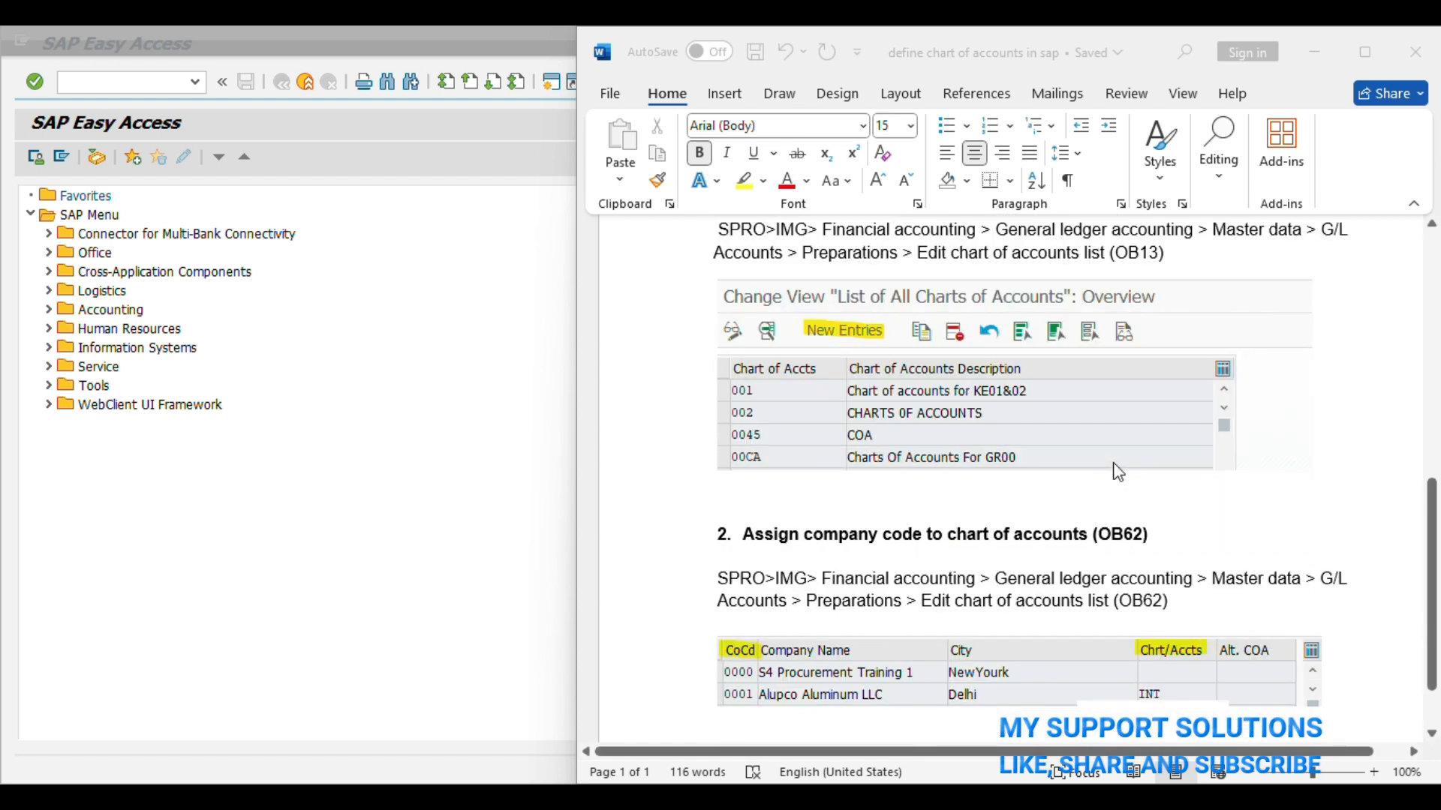
pyautogui.scroll(-3)
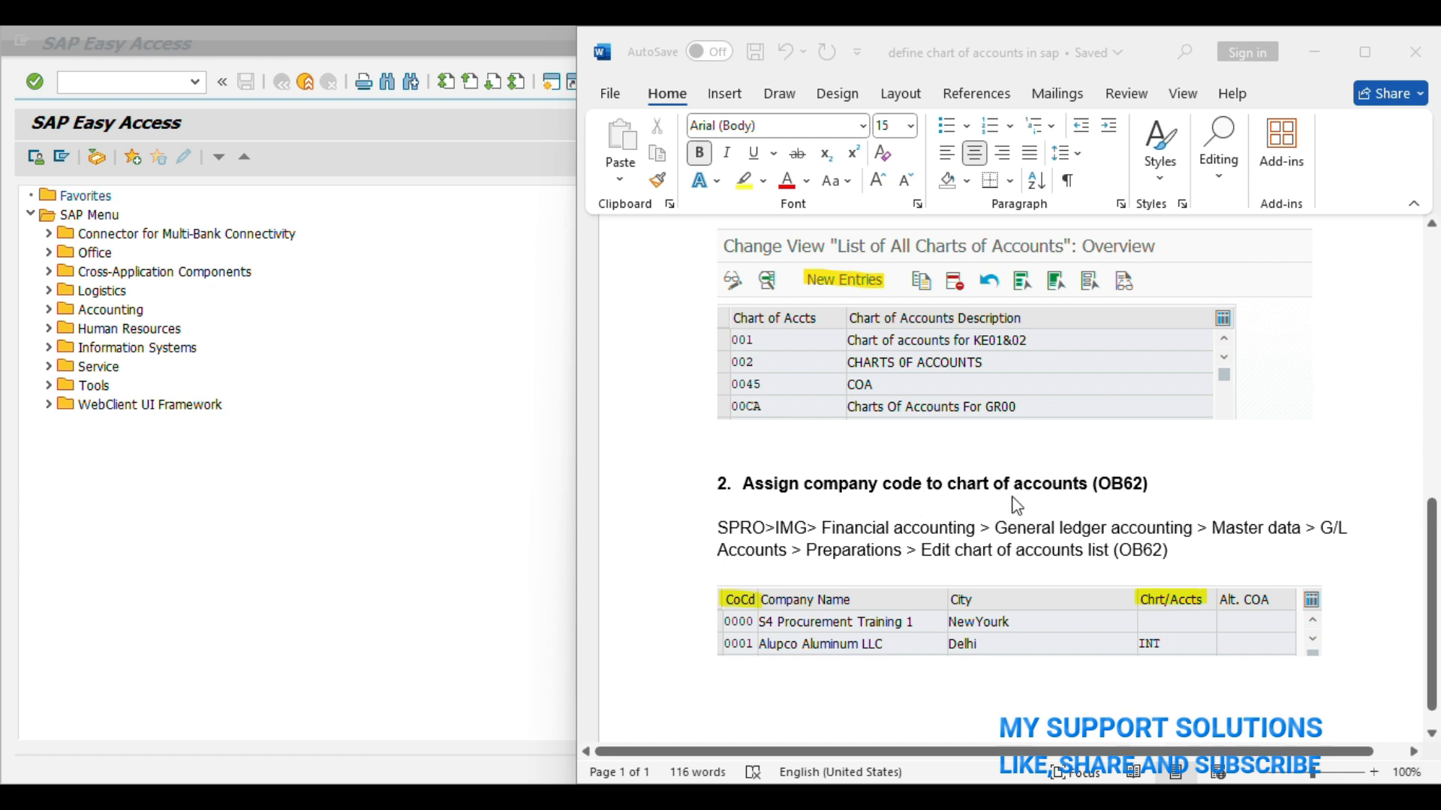
pyautogui.moveTo(1238, 618)
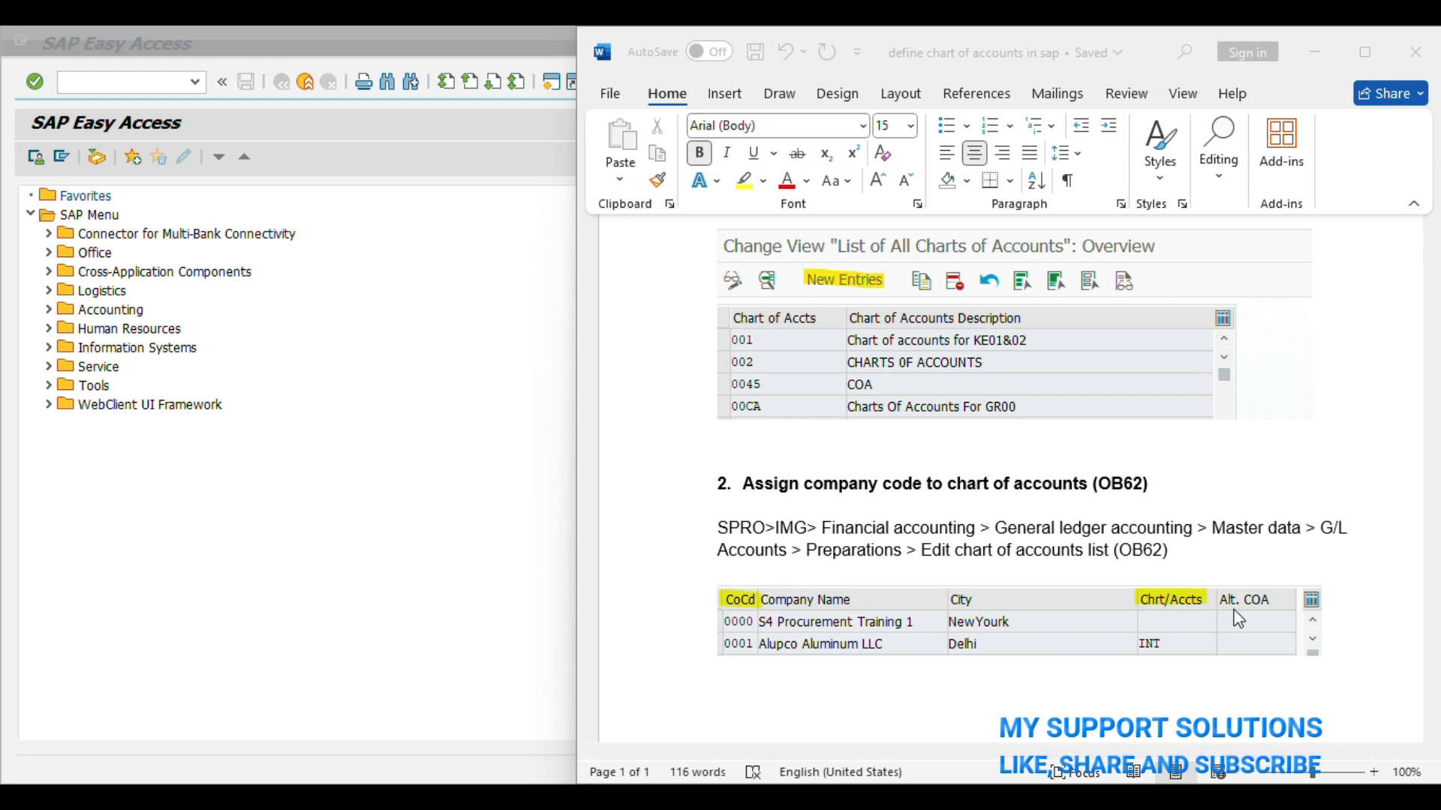
pyautogui.moveTo(1241, 618)
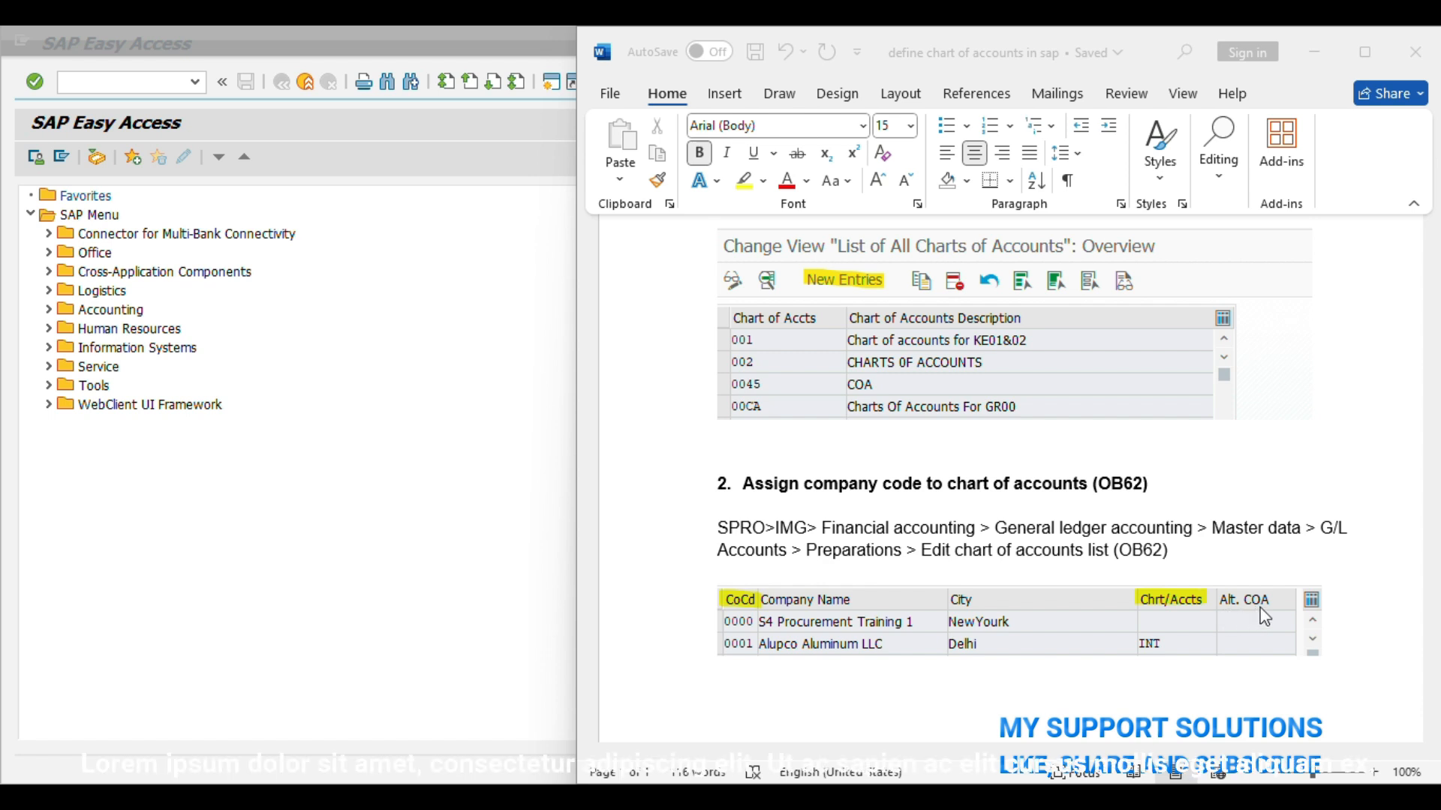
pyautogui.write('country coa')
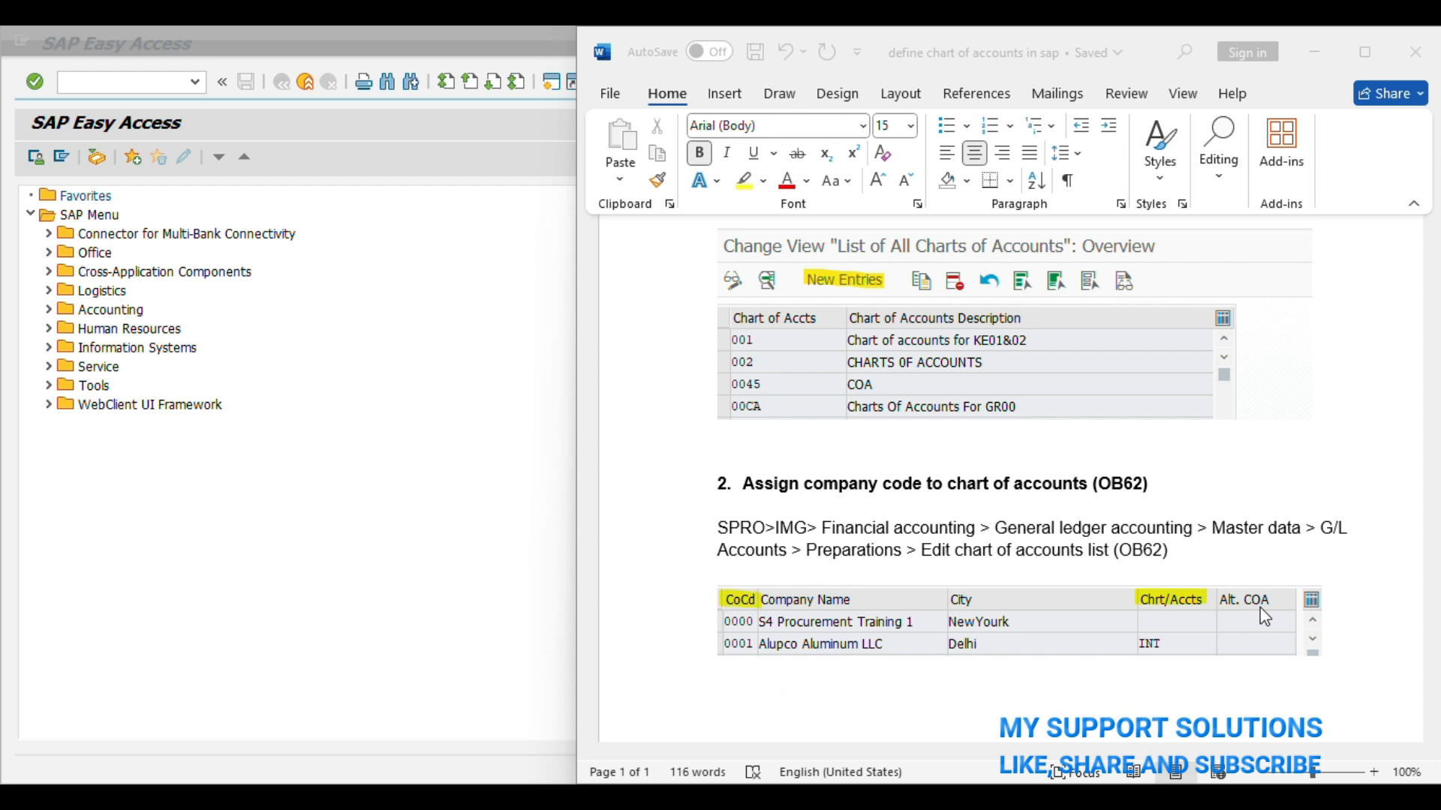
pyautogui.scroll(3)
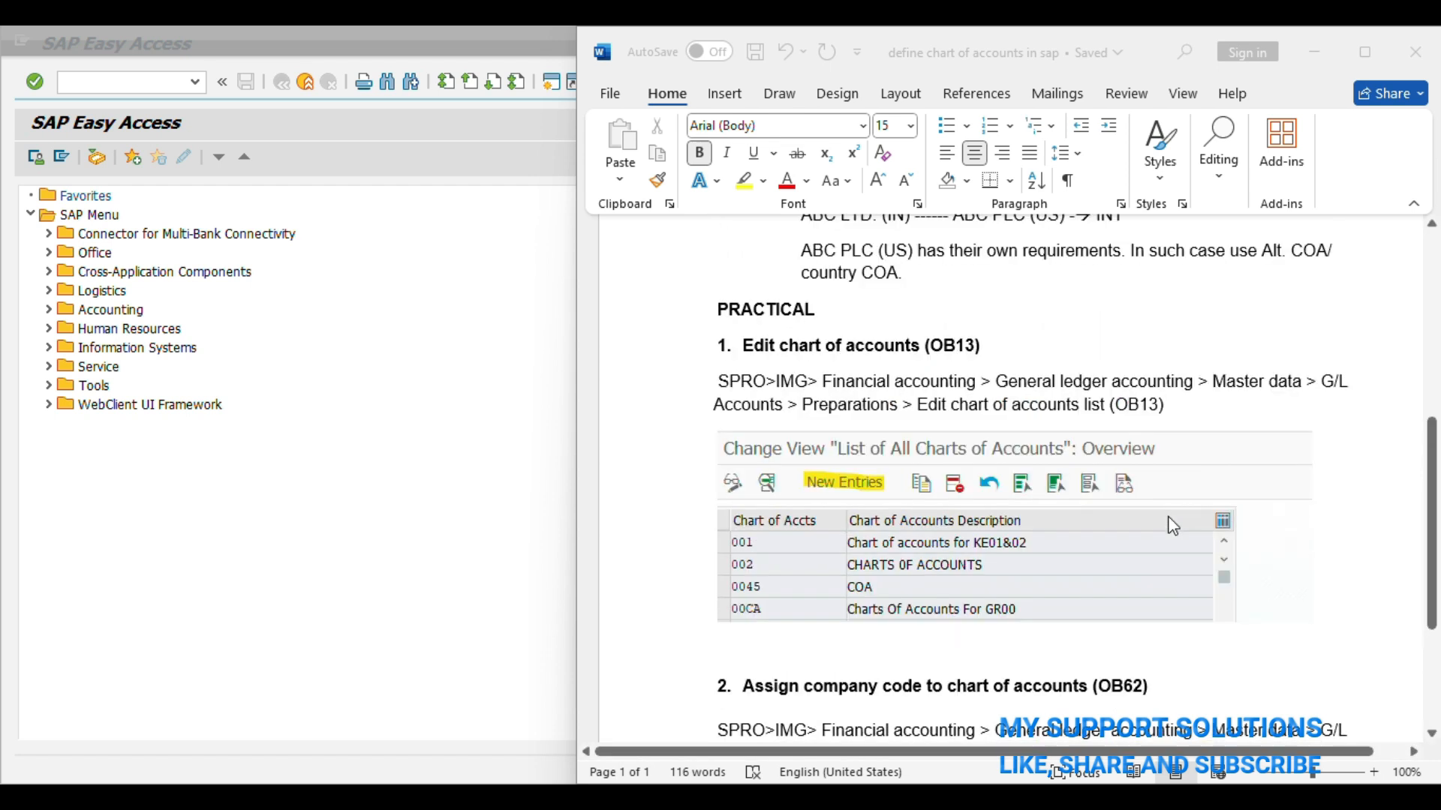
pyautogui.scroll(3)
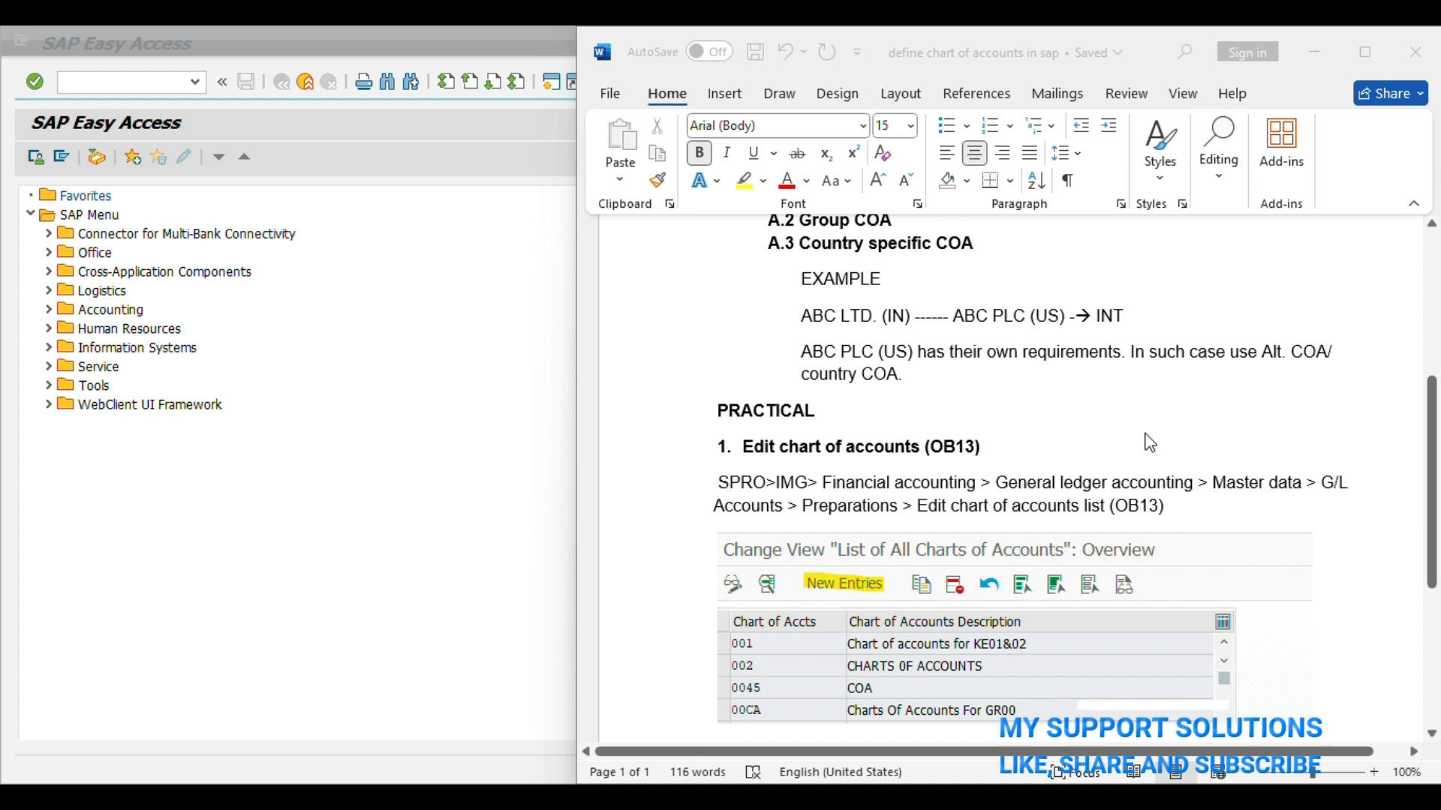
pyautogui.scroll(-3)
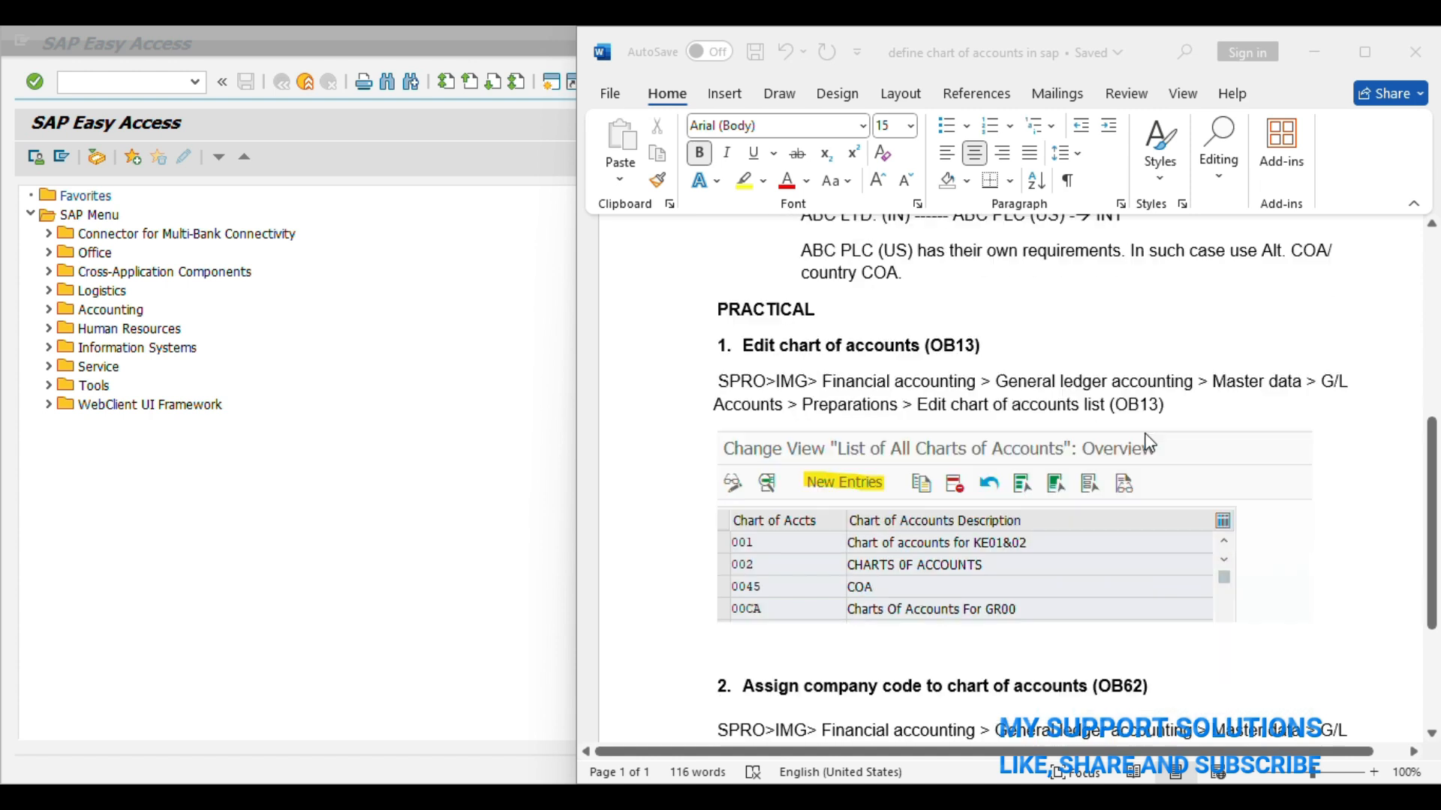
pyautogui.moveTo(919, 363)
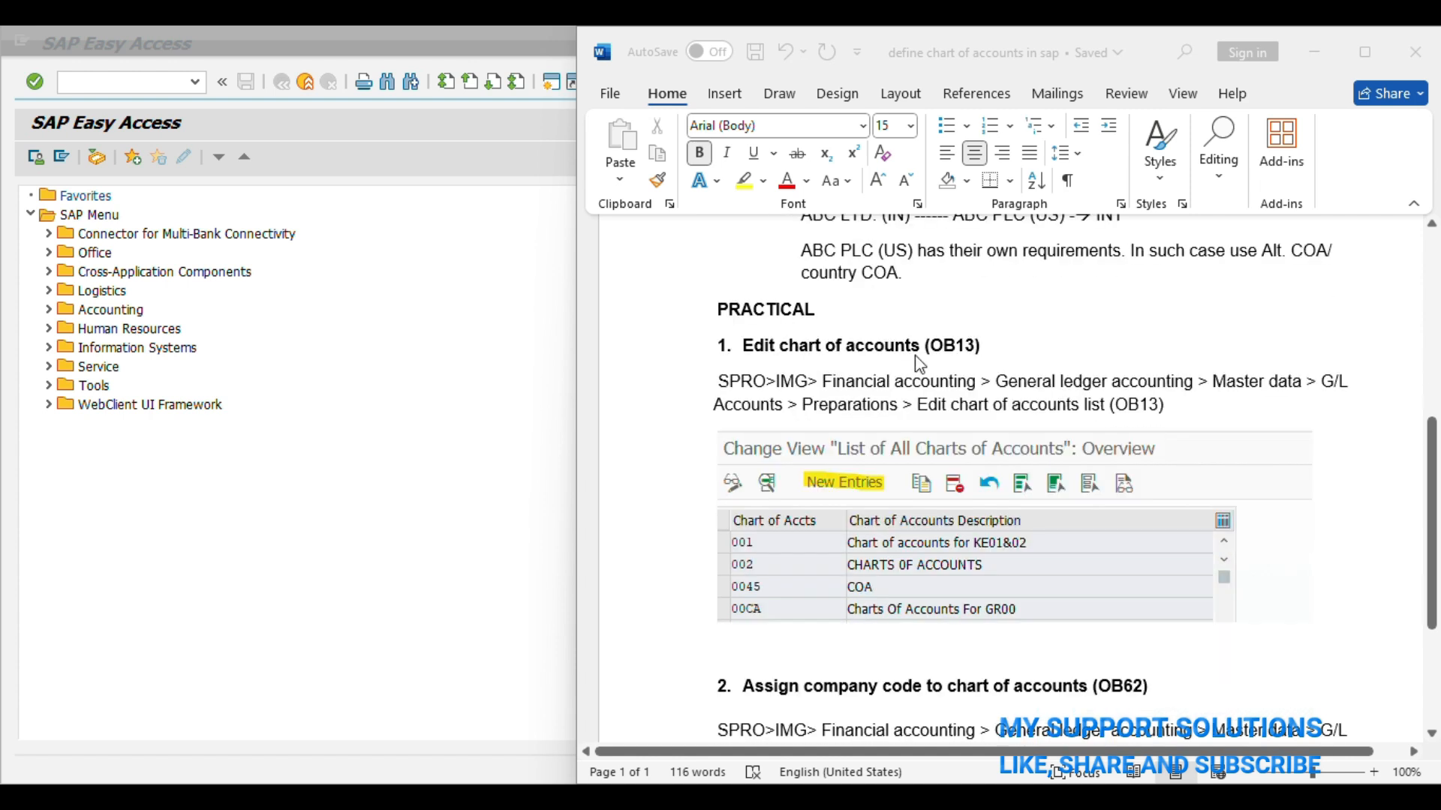
pyautogui.moveTo(872, 374)
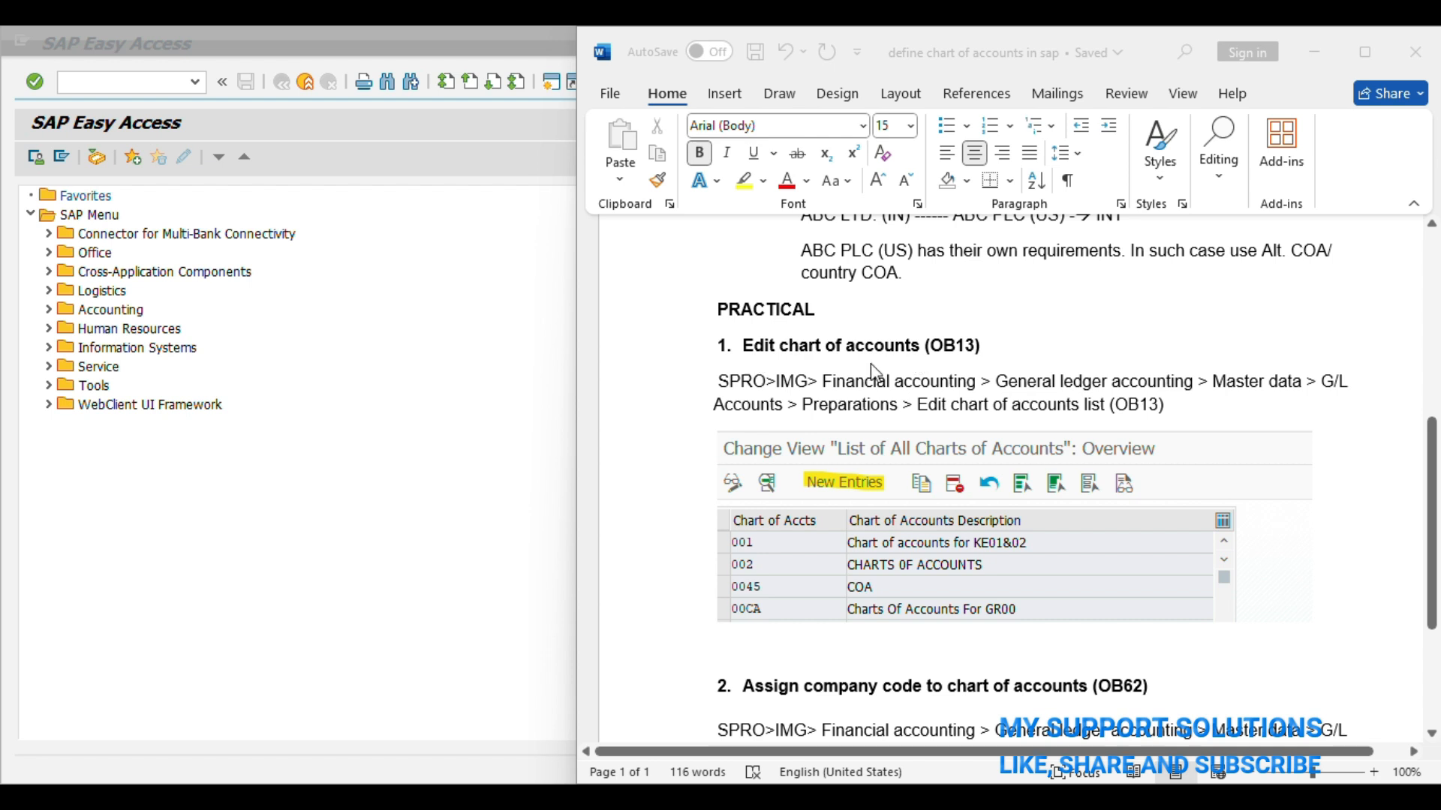
pyautogui.moveTo(951, 366)
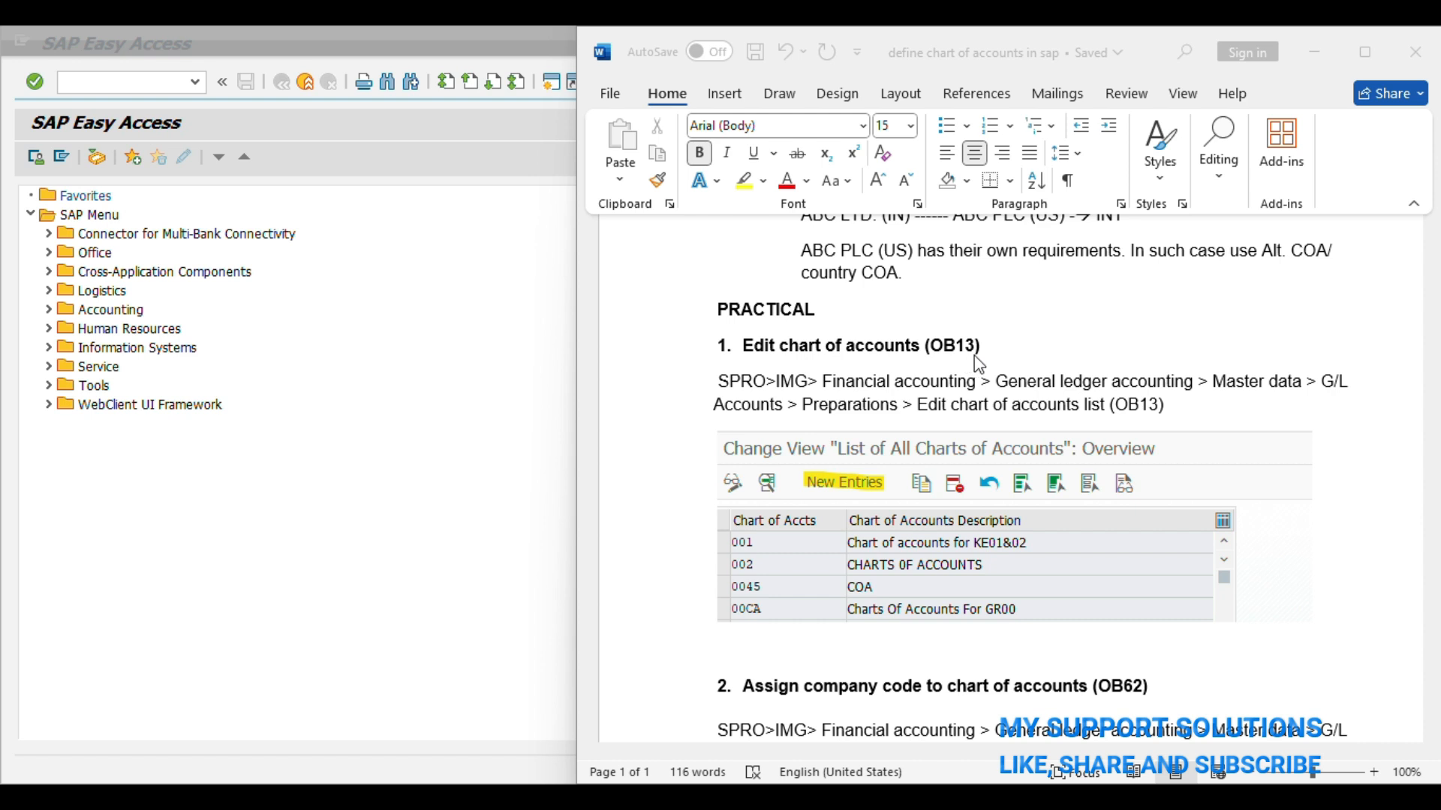
pyautogui.scroll(-3)
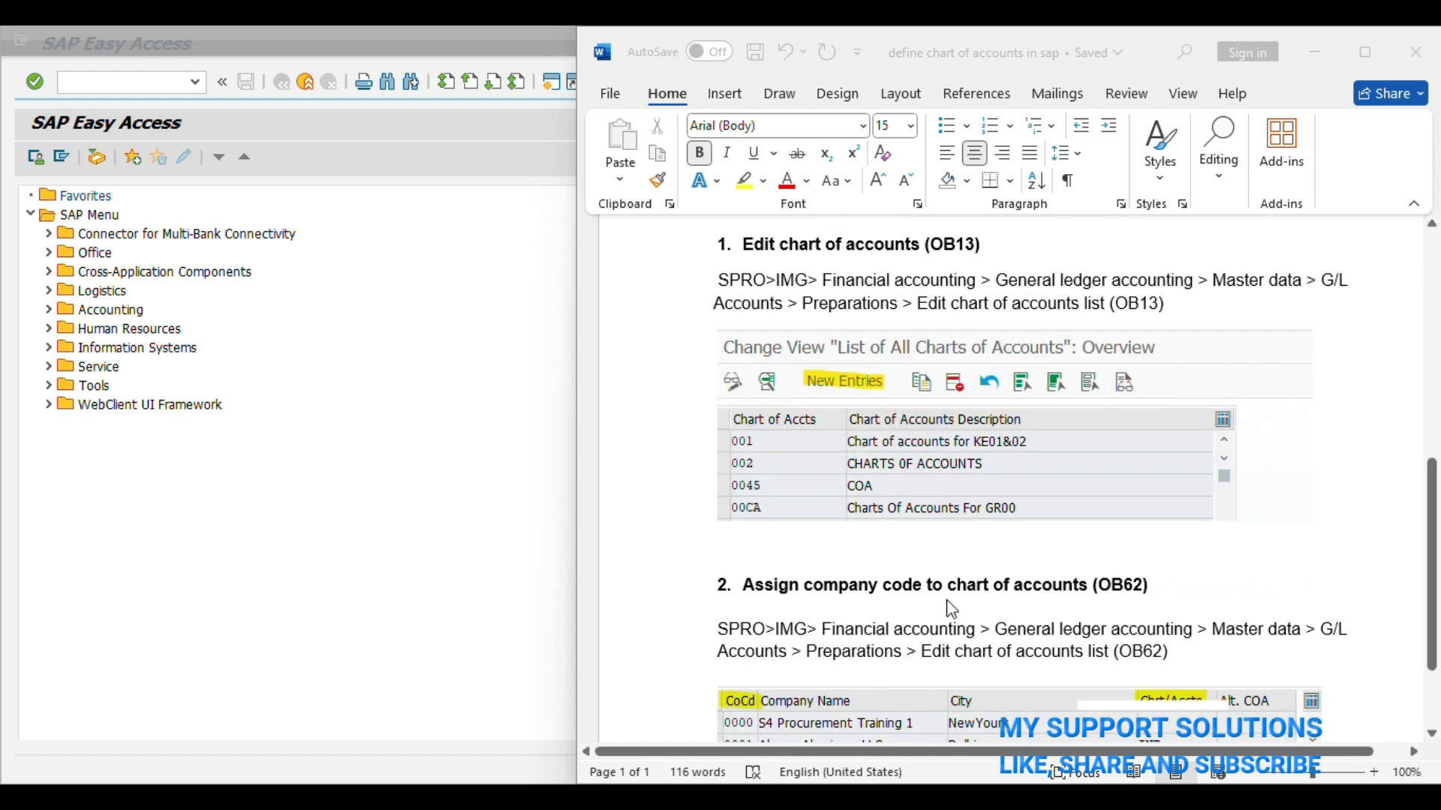
pyautogui.moveTo(1131, 607)
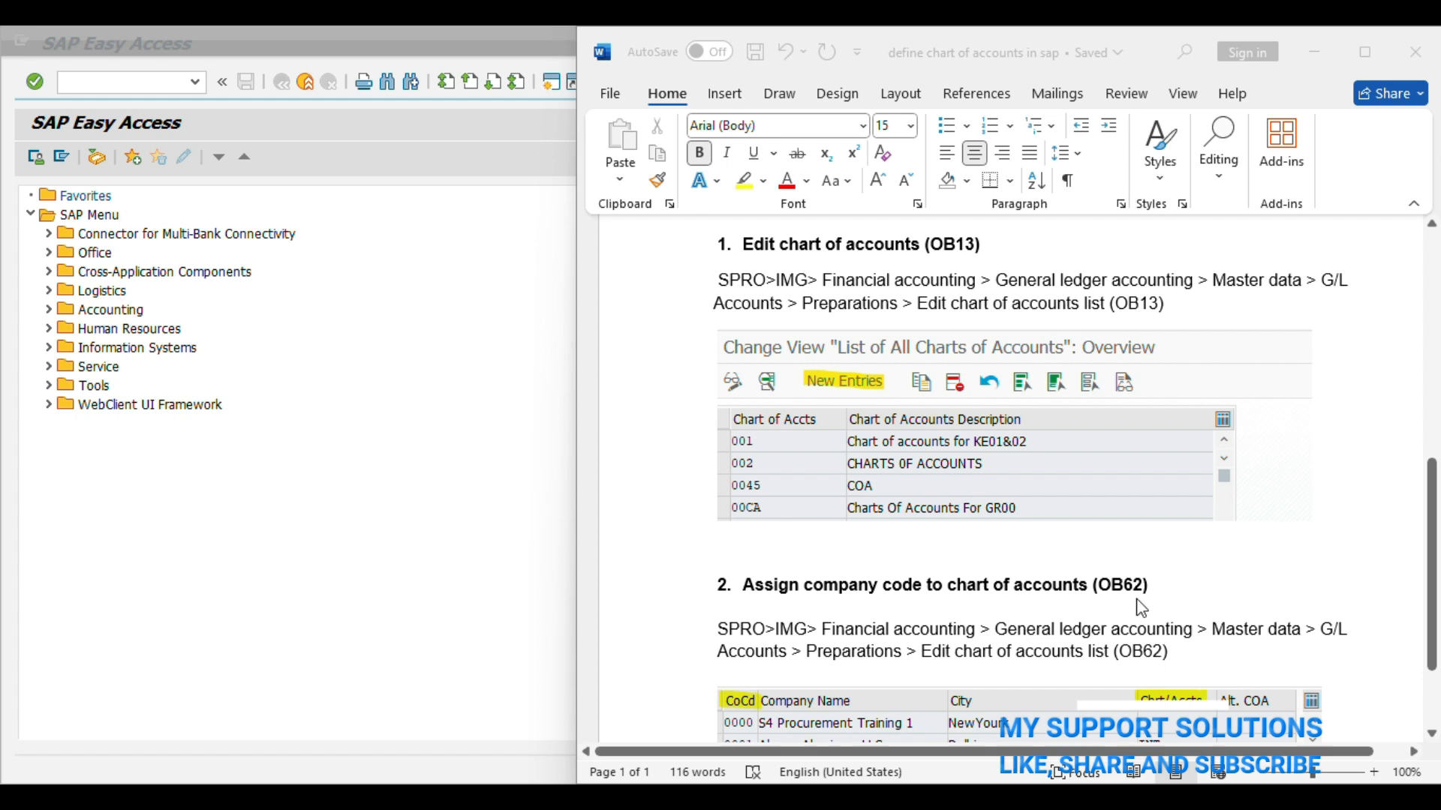
pyautogui.moveTo(954, 265)
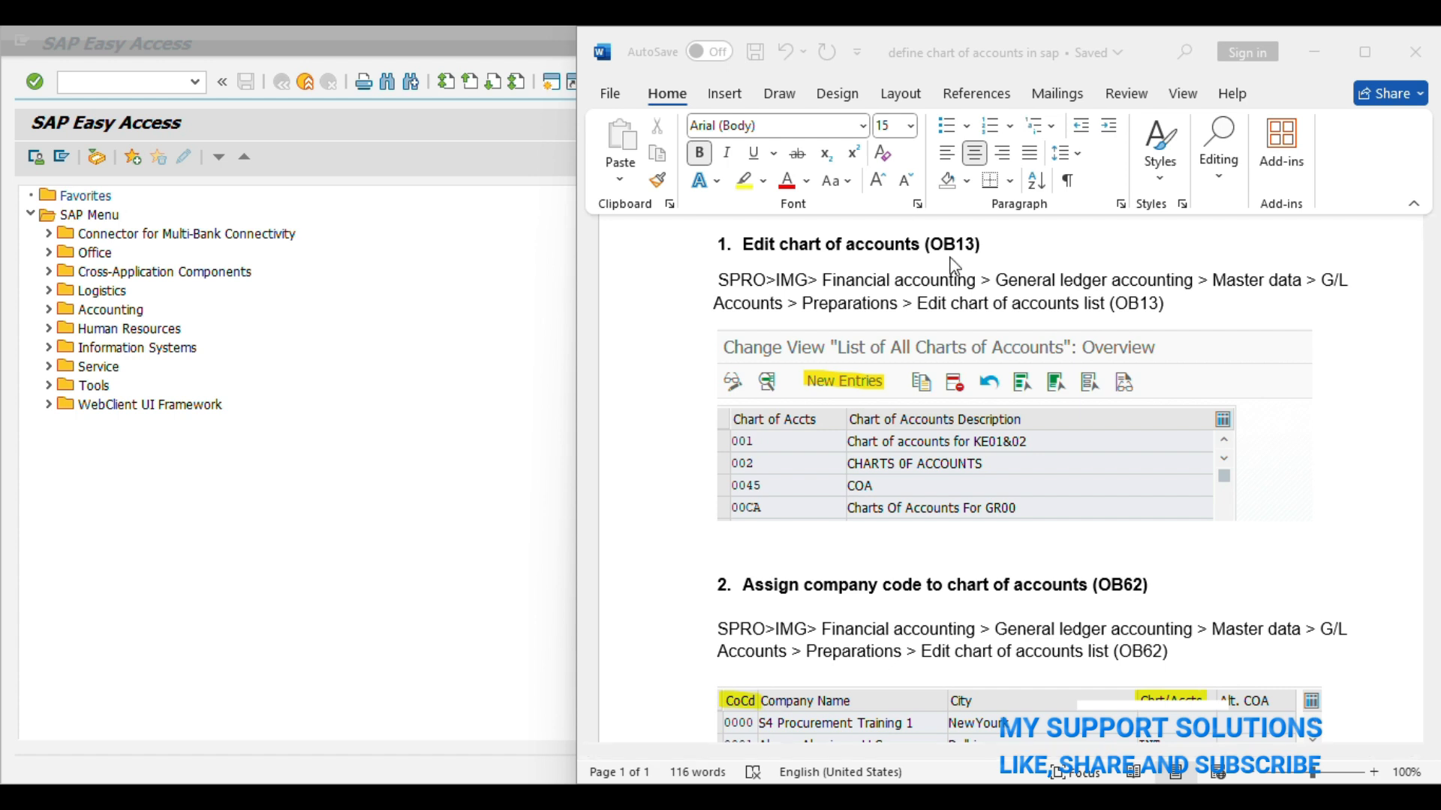
pyautogui.scroll(3)
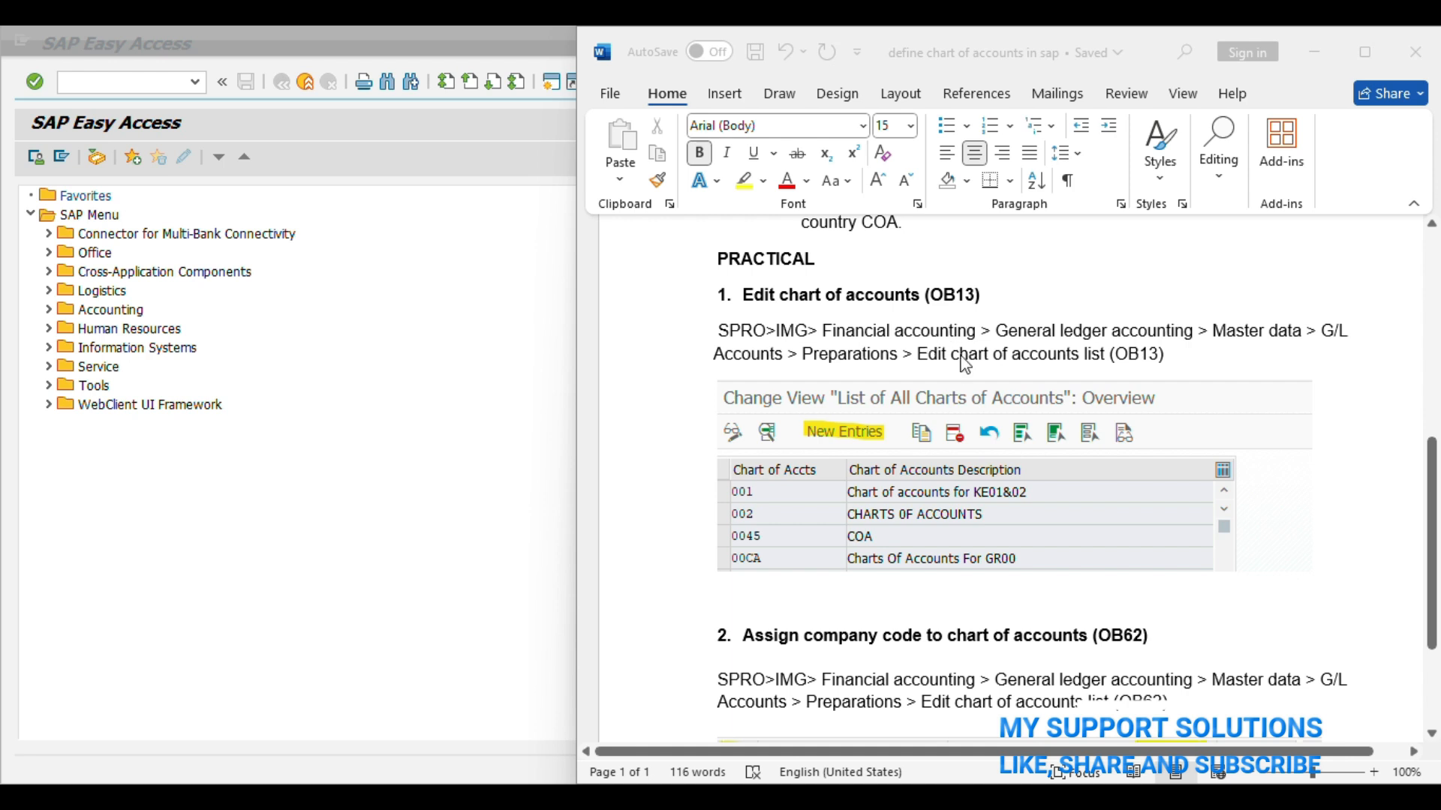
pyautogui.moveTo(972, 515)
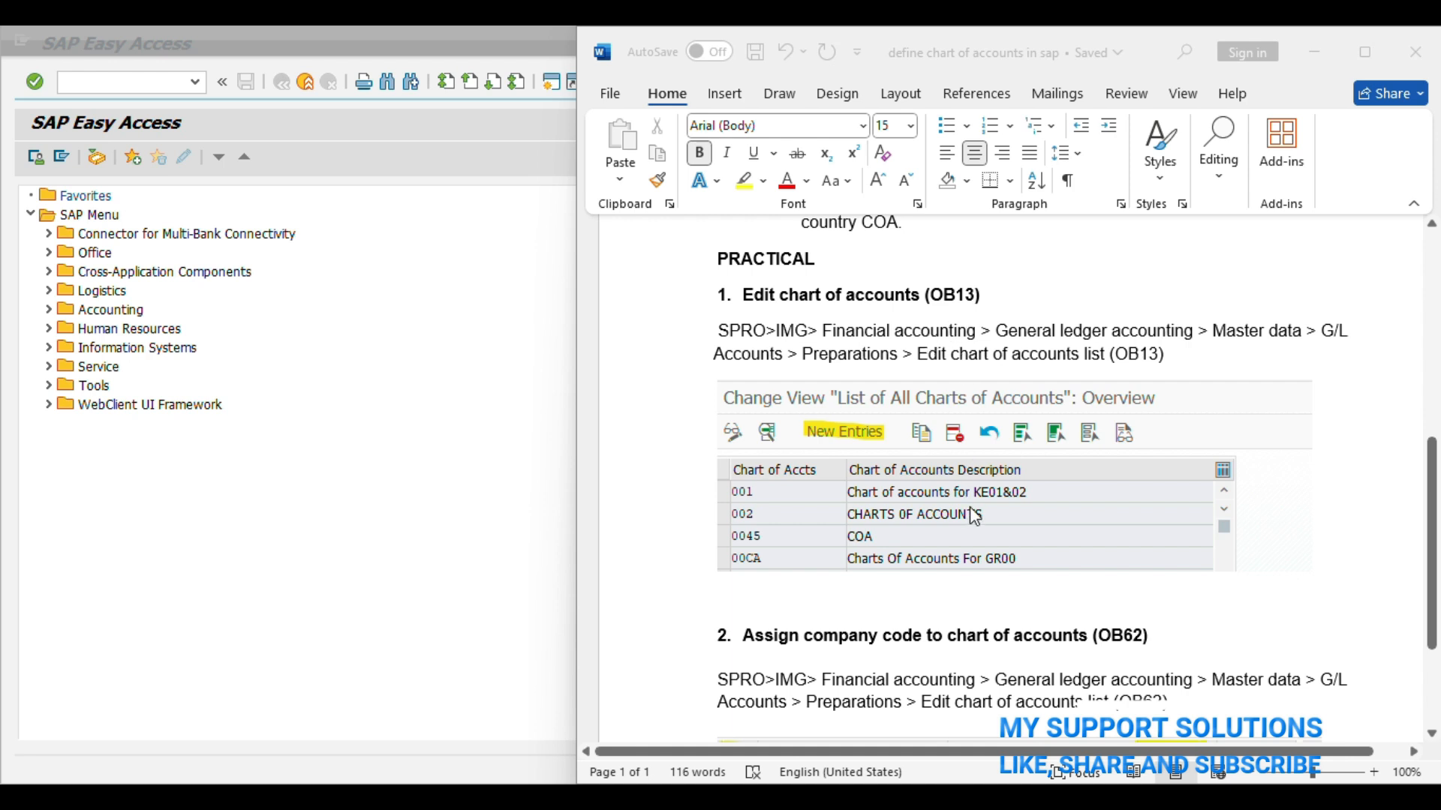
pyautogui.moveTo(812, 320)
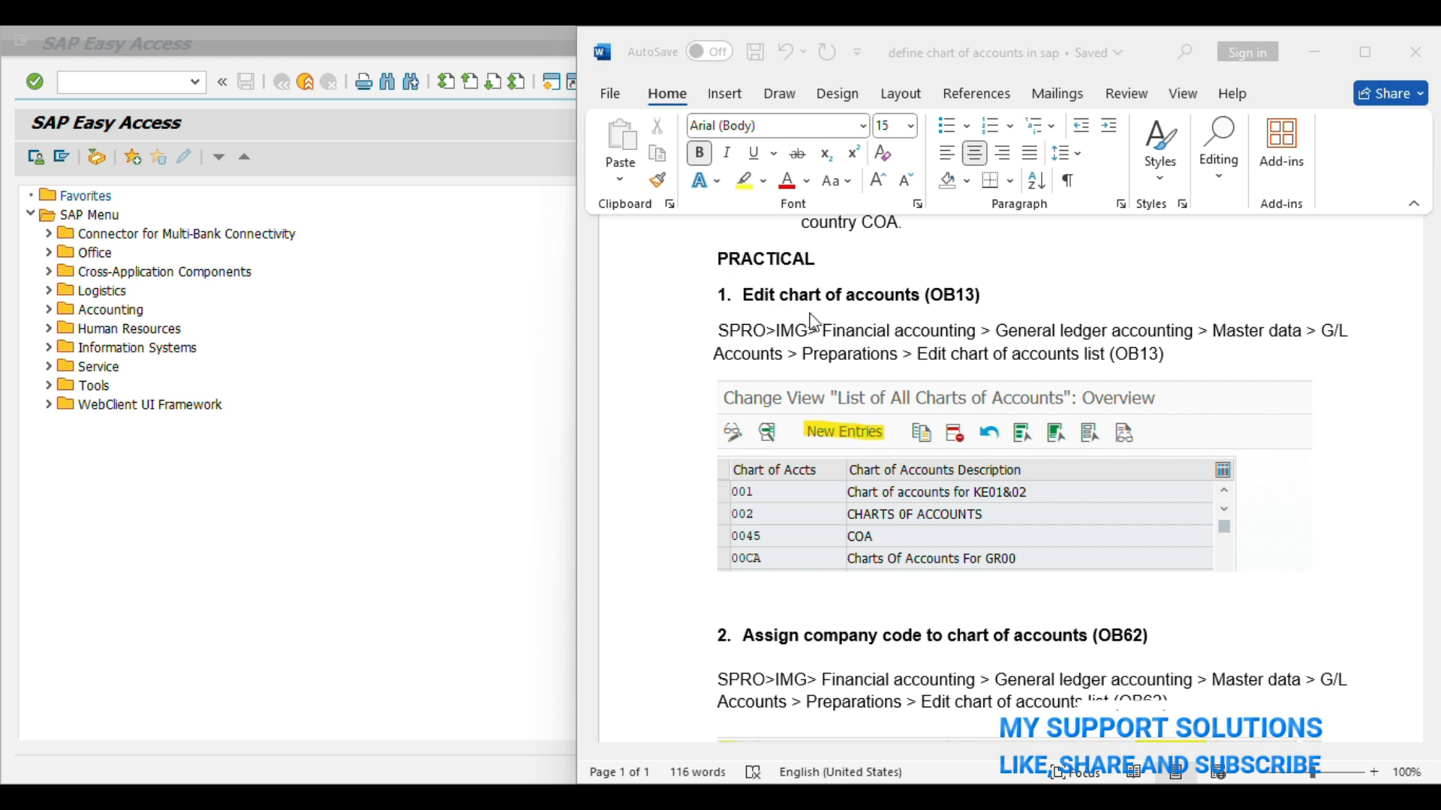
pyautogui.moveTo(1047, 647)
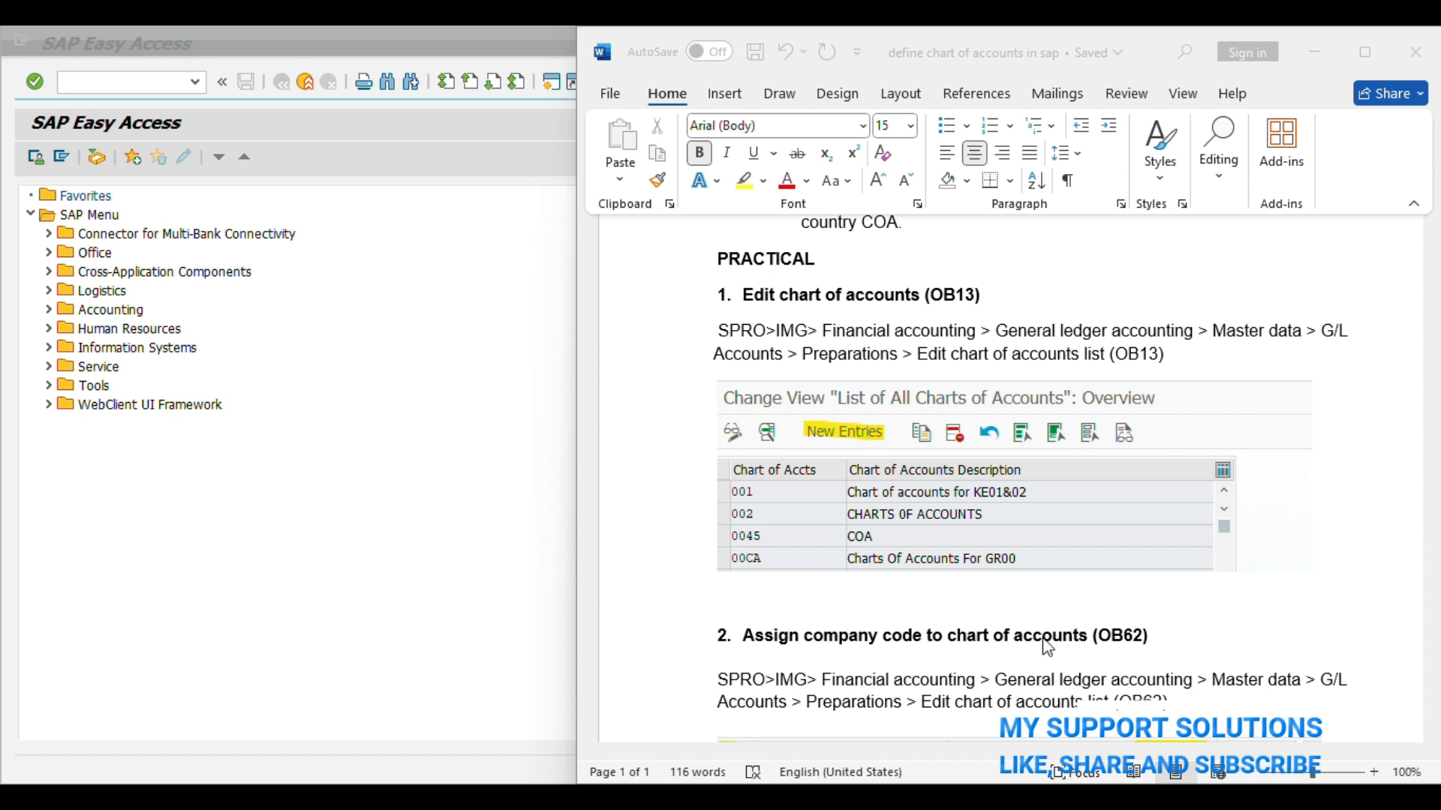
pyautogui.moveTo(913, 317)
pyautogui.write('s')
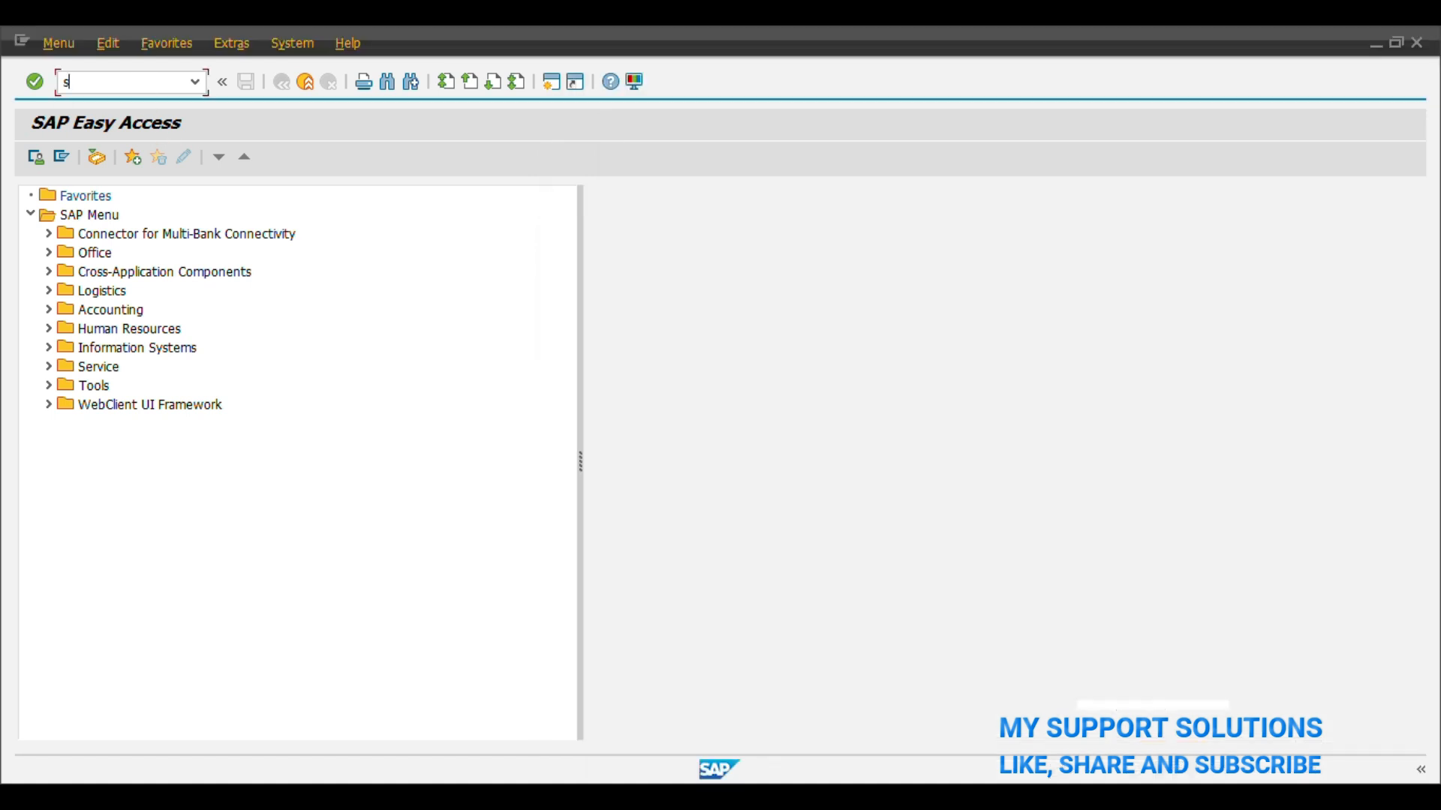
# Expand the IMG tree through Financial Accounting, General Ledger, Master Data, G/L Accounts to Preparations.
pyautogui.write('pr')
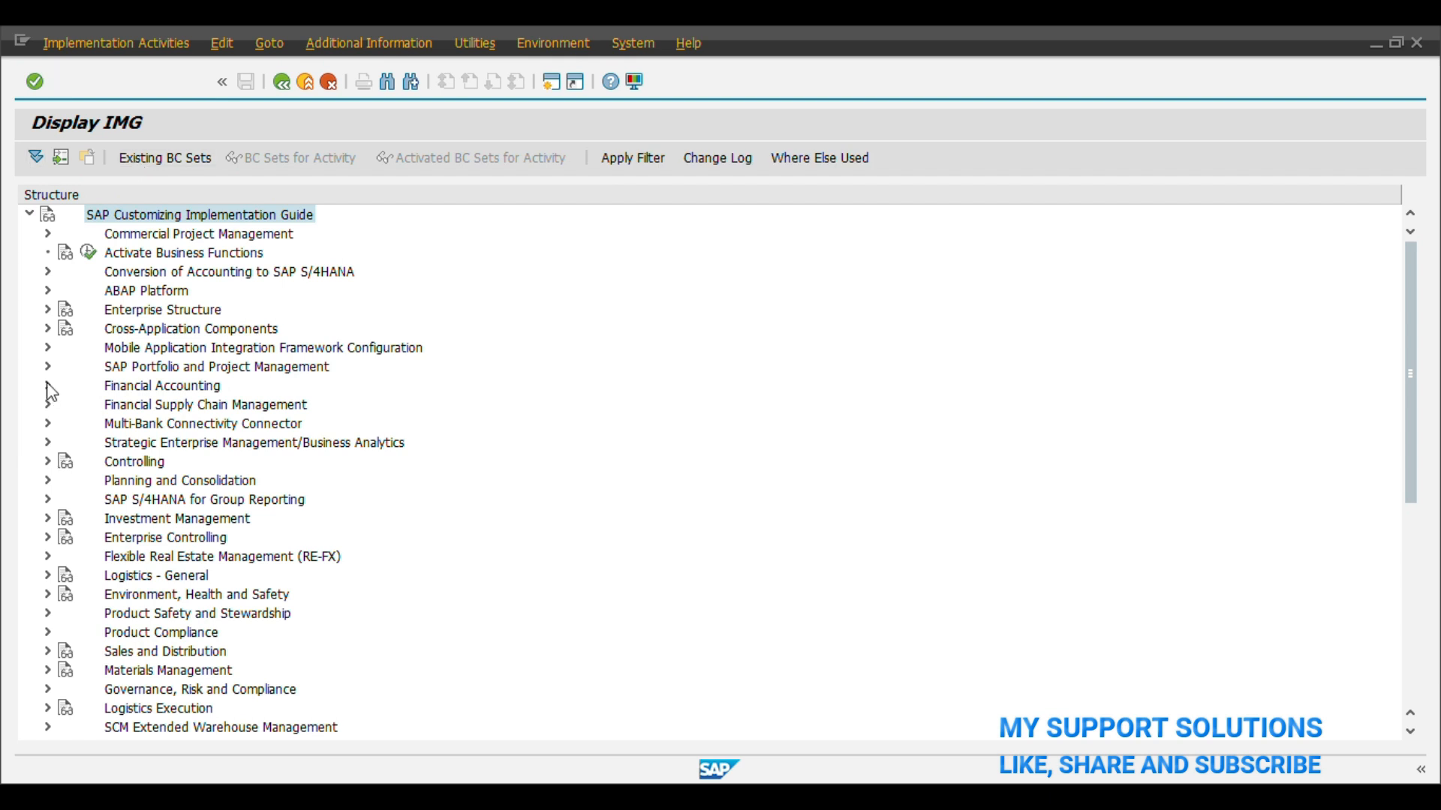
pyautogui.click(47, 386)
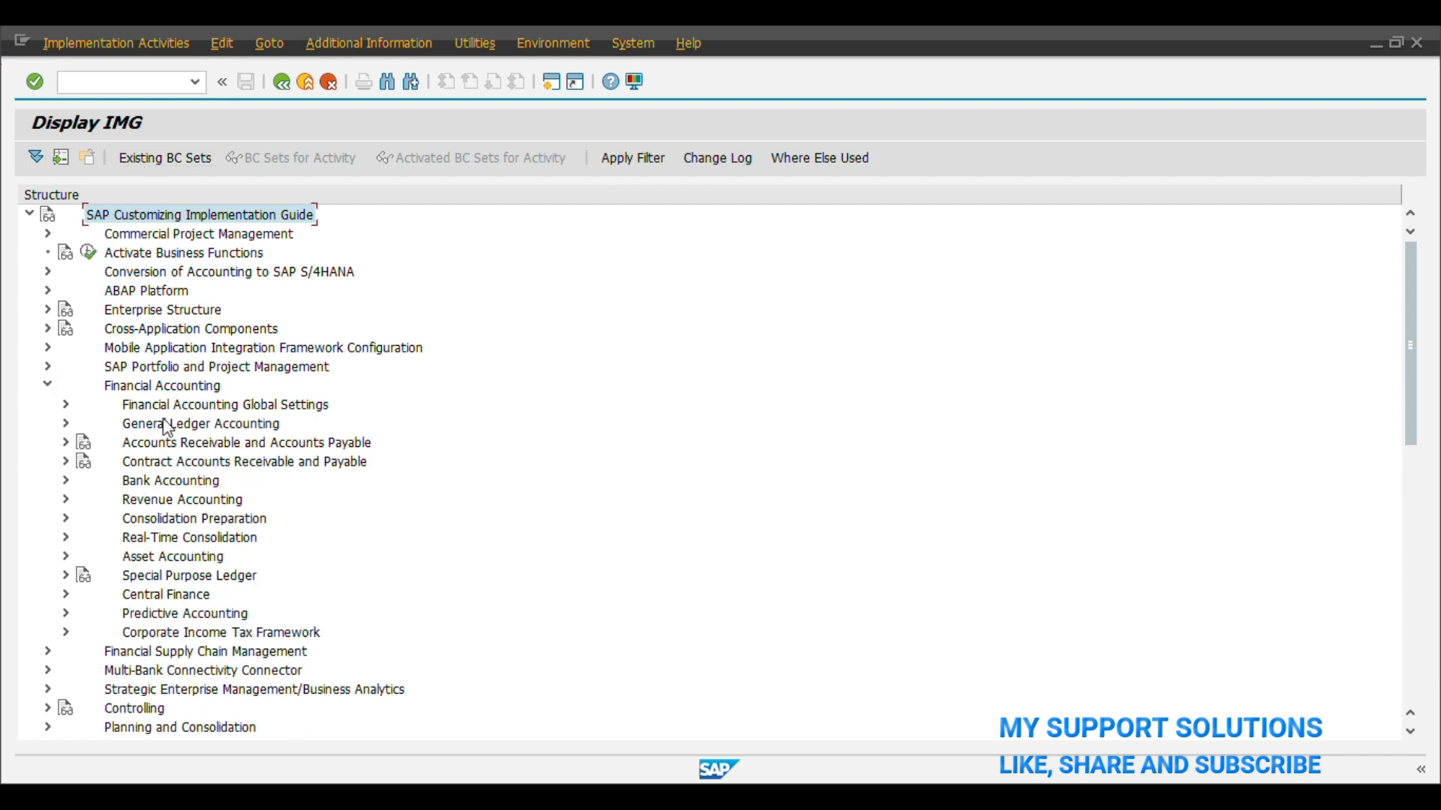
pyautogui.click(64, 423)
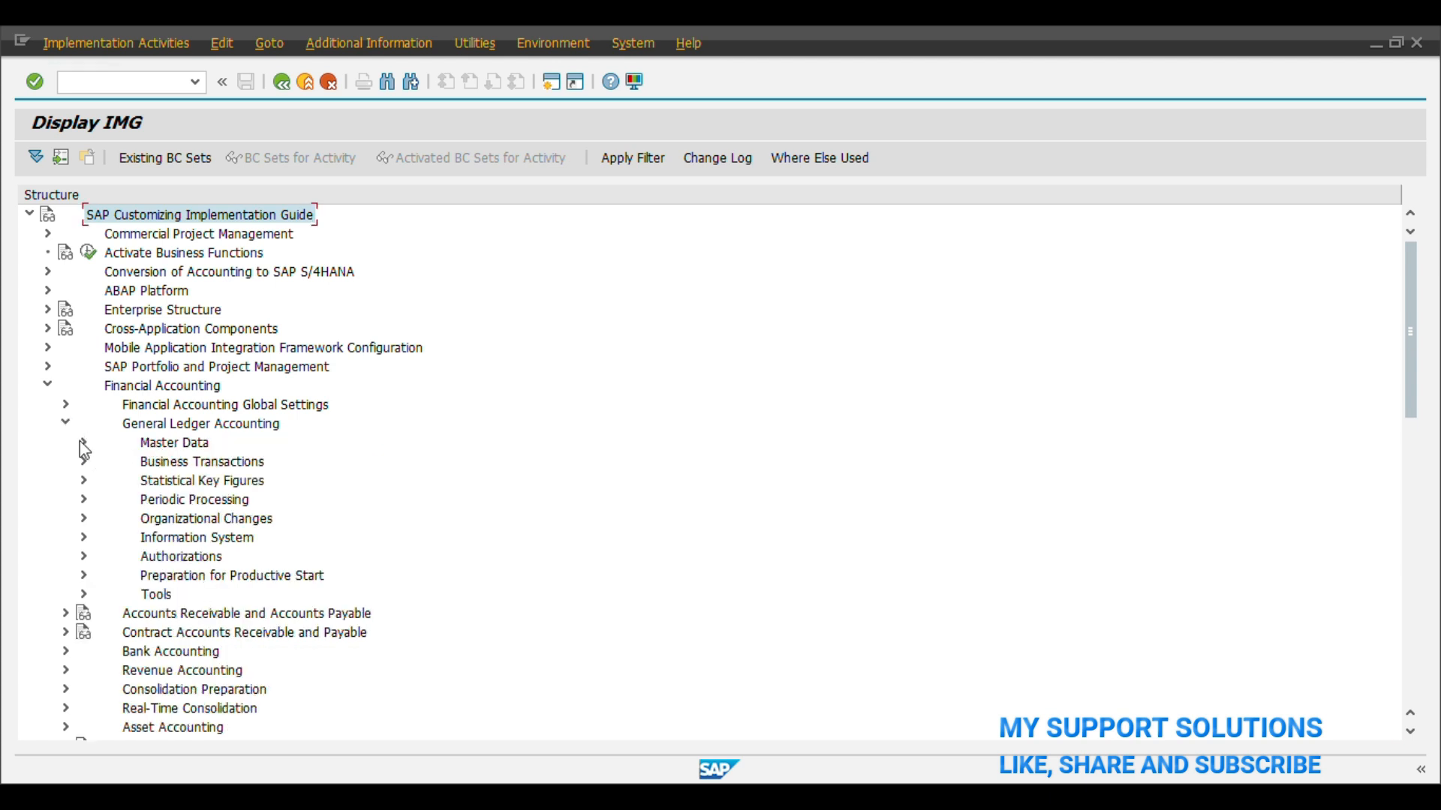
pyautogui.click(81, 441)
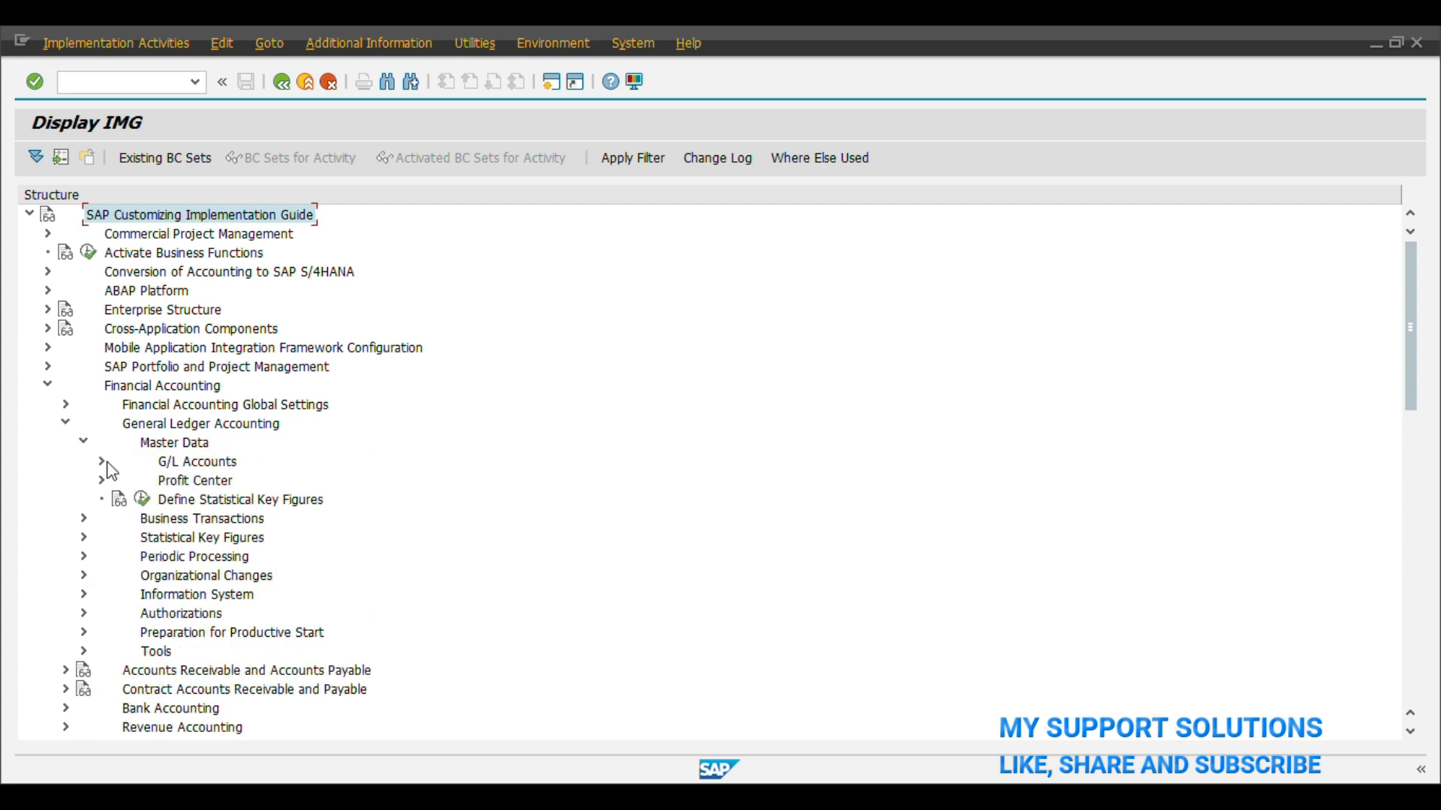
pyautogui.click(100, 461)
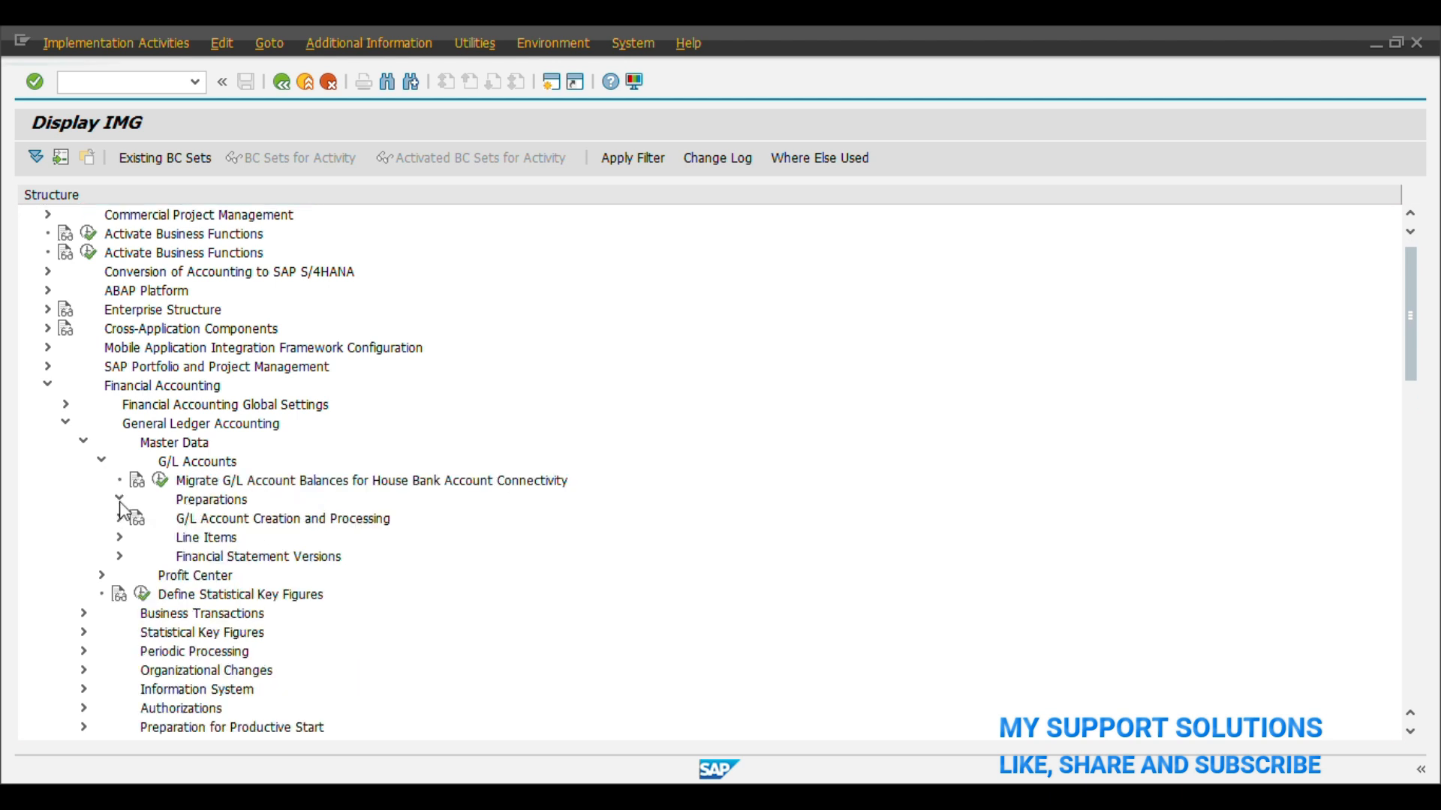
pyautogui.click(119, 500)
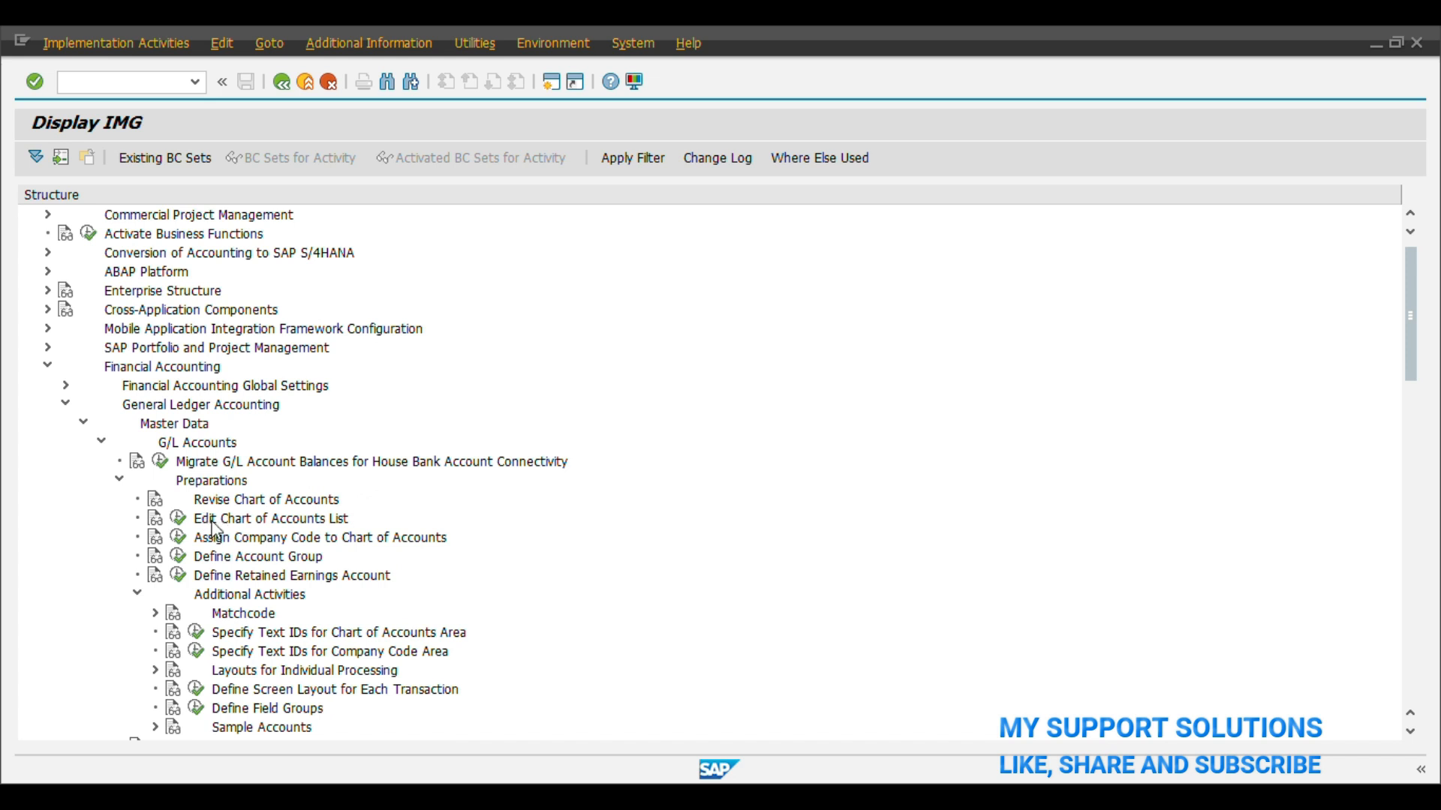
# Start Edit Chart of Accounts List and position the overview at entry INT.
pyautogui.doubleClick(270, 518)
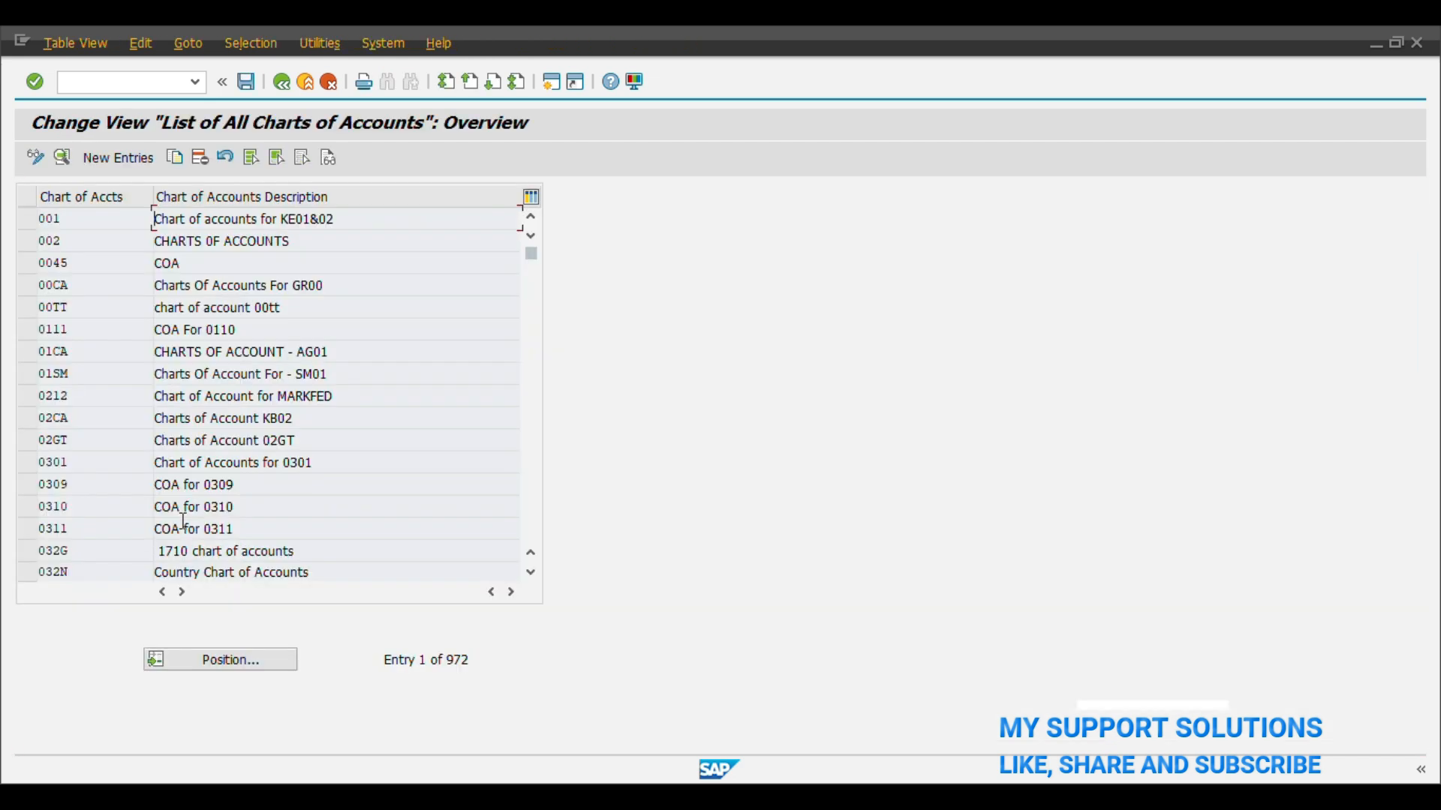
pyautogui.moveTo(940, 742)
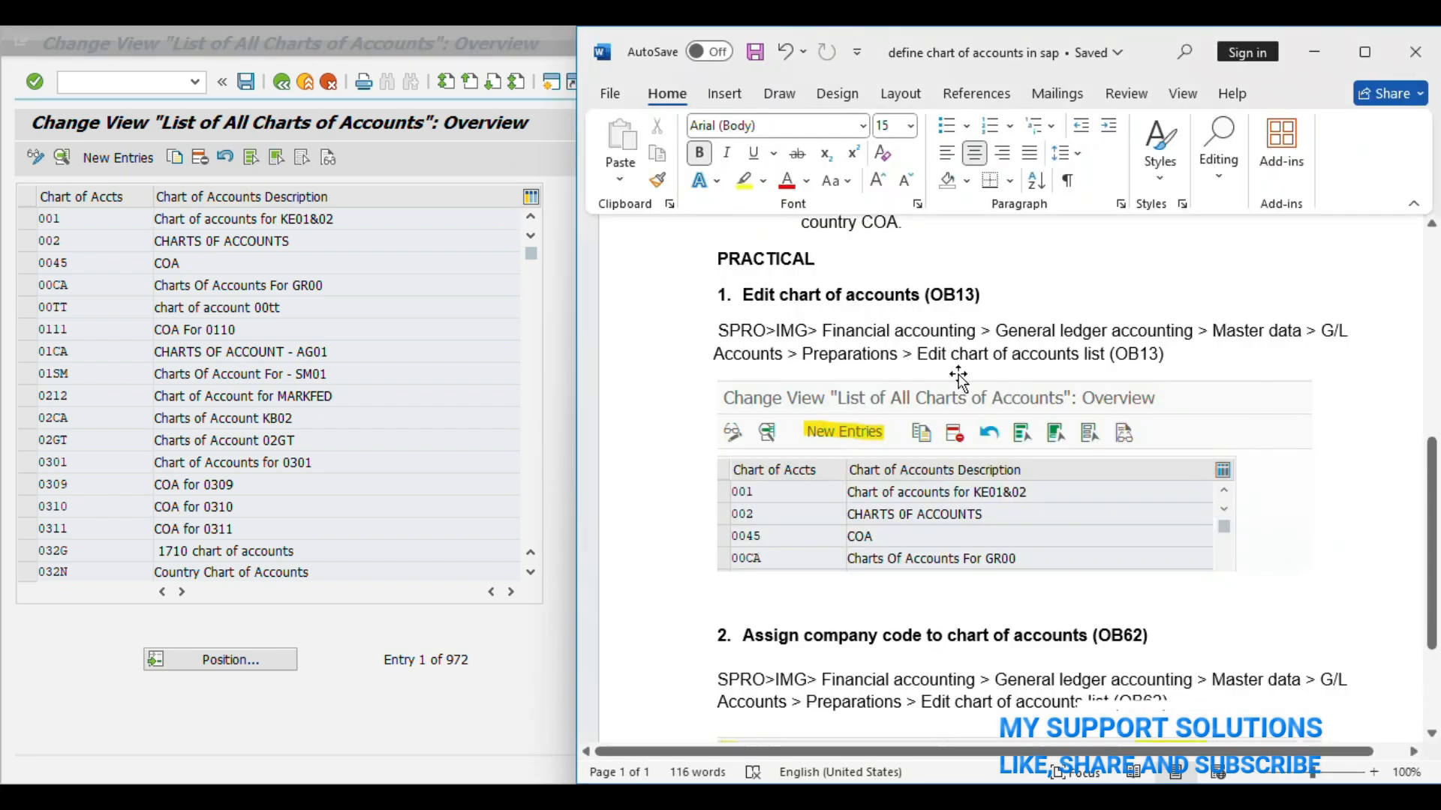
pyautogui.moveTo(896, 308)
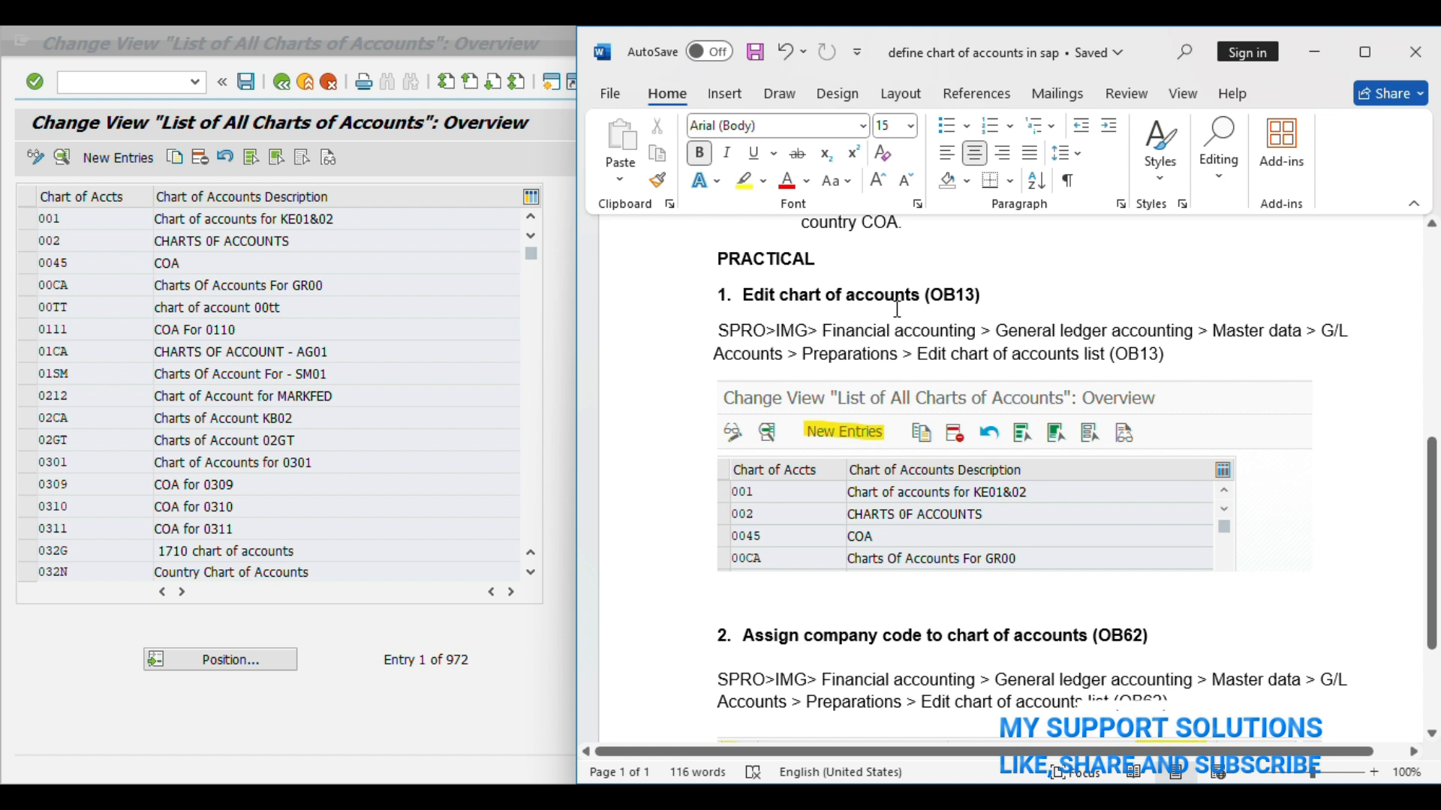
pyautogui.moveTo(407, 501)
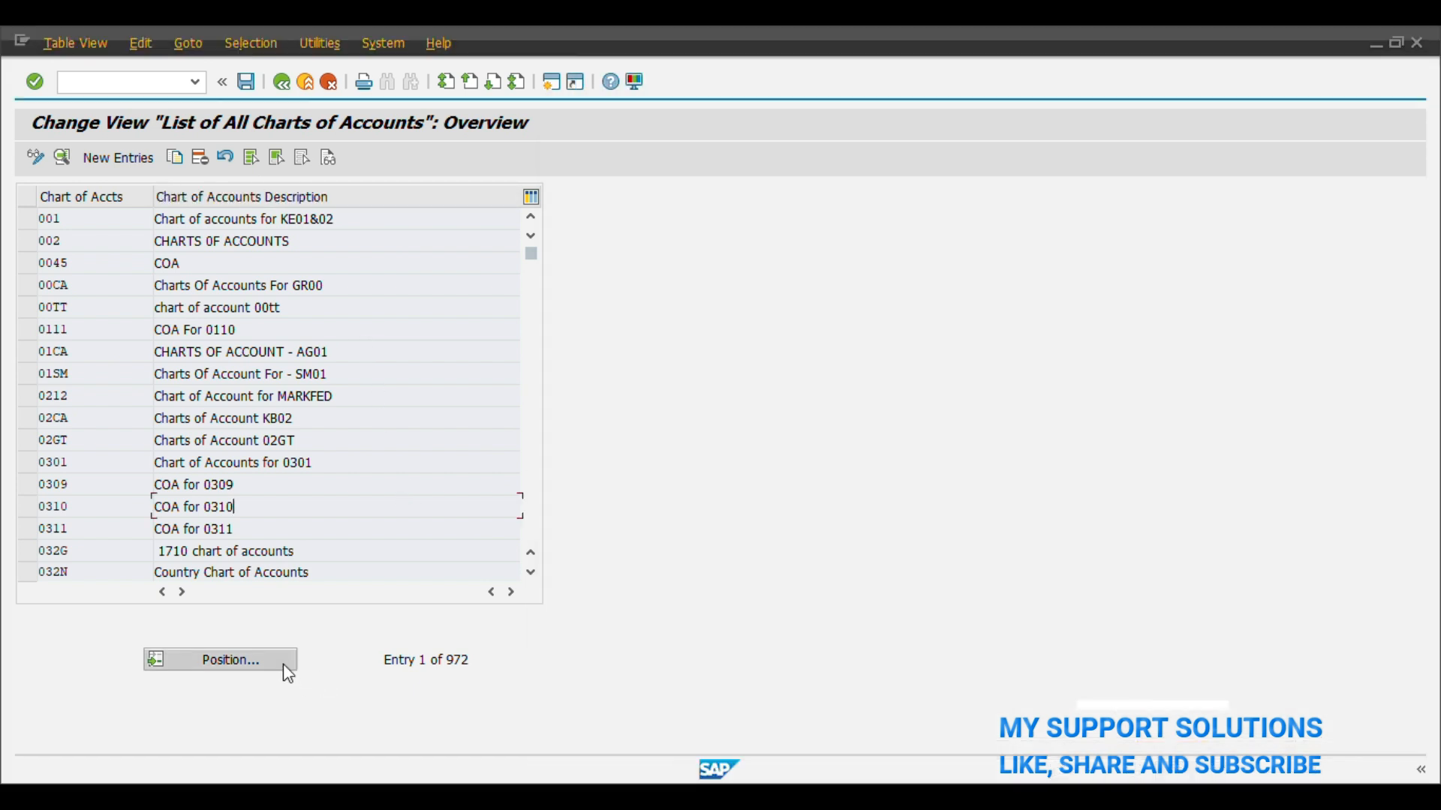
pyautogui.click(228, 660)
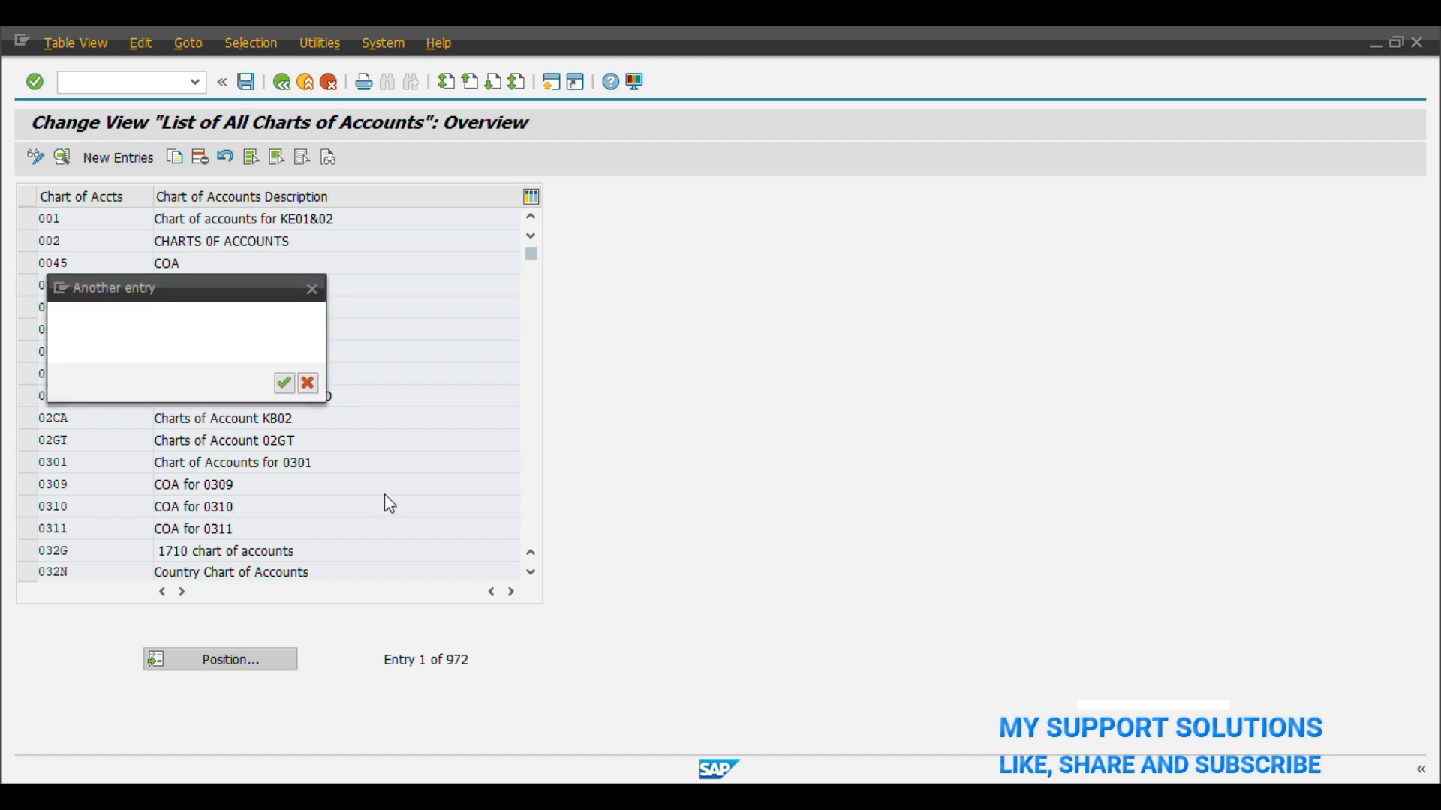
pyautogui.write('int')
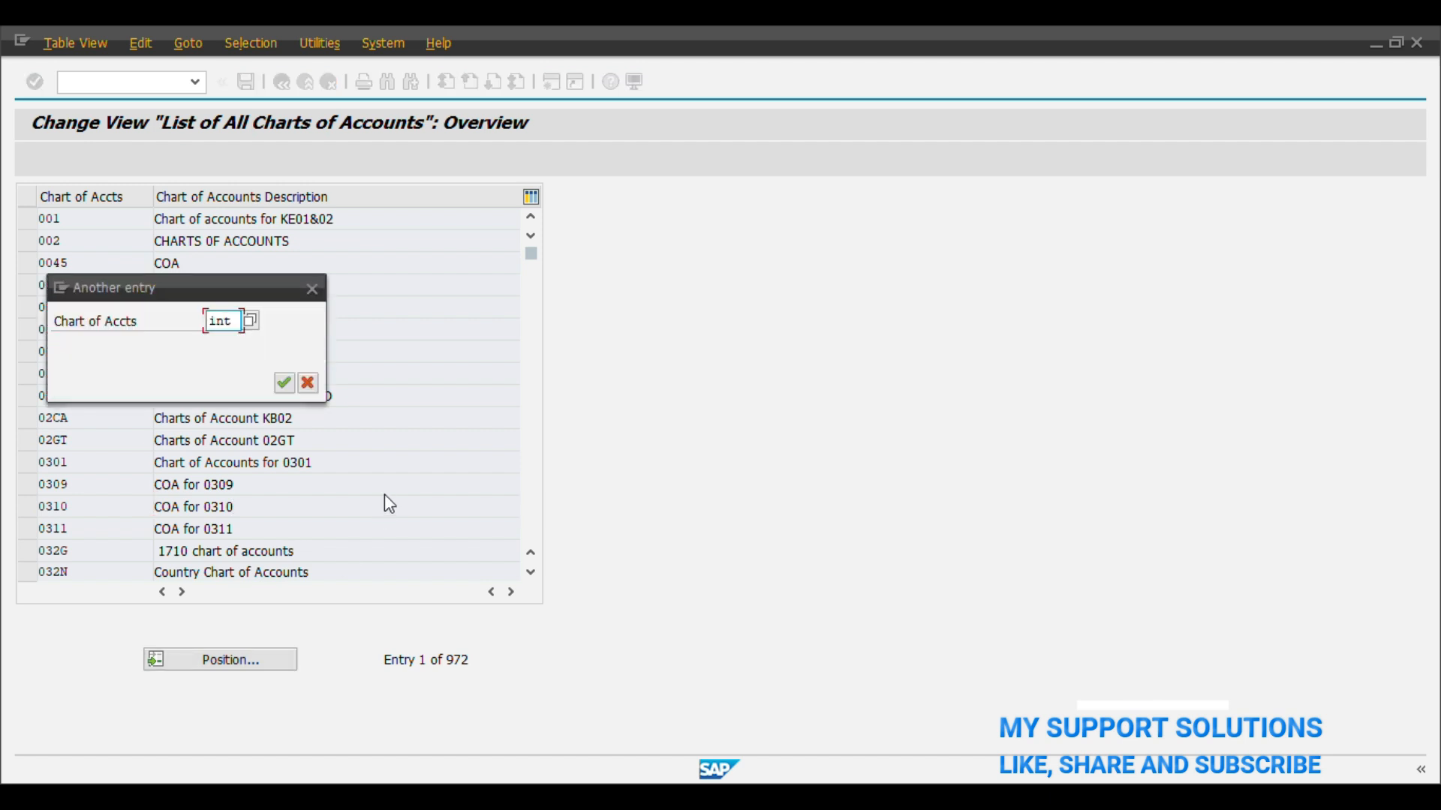
pyautogui.click(284, 382)
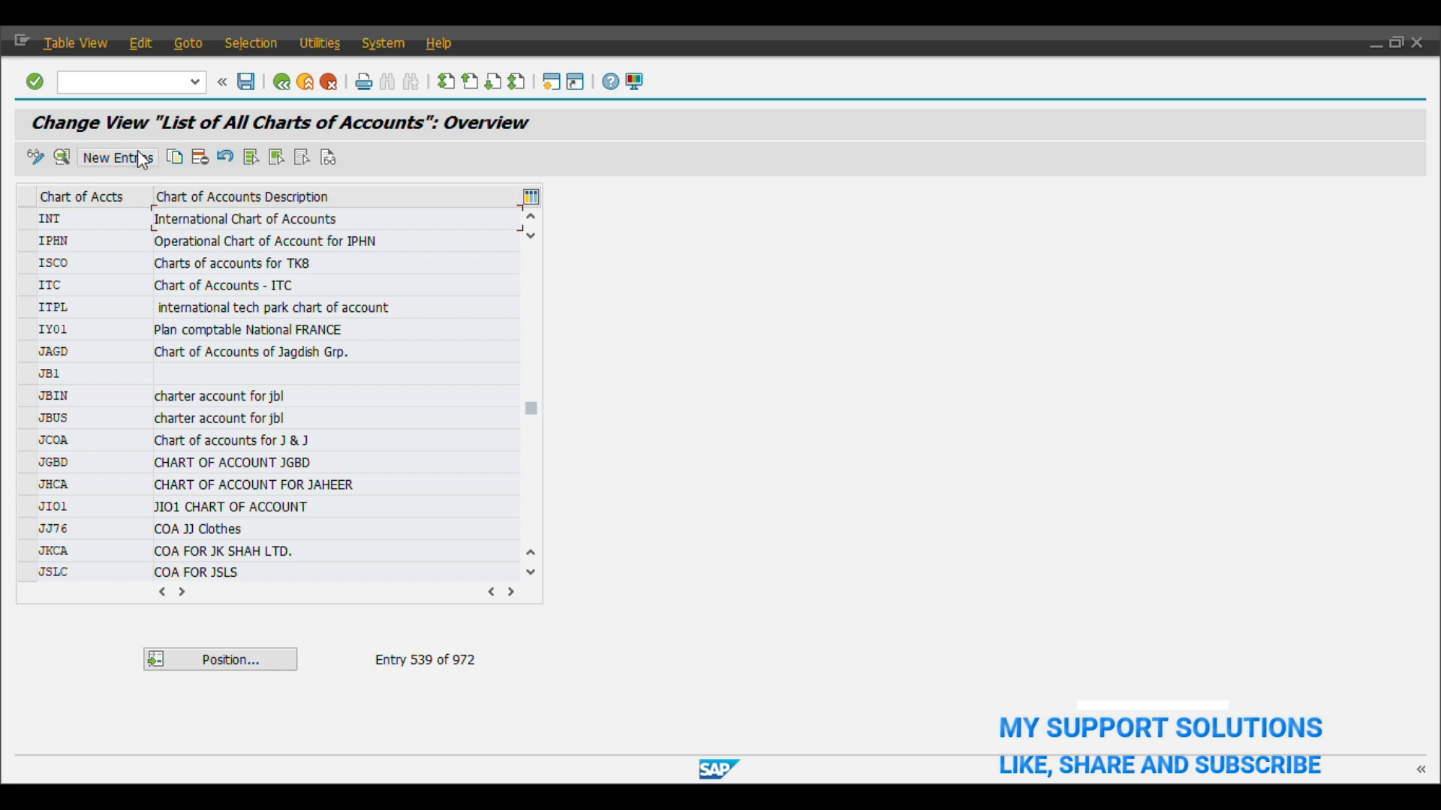
# Create new chart of accounts ab01, description 'ab00 - abc plastics coa', maintenance language English.
pyautogui.click(110, 158)
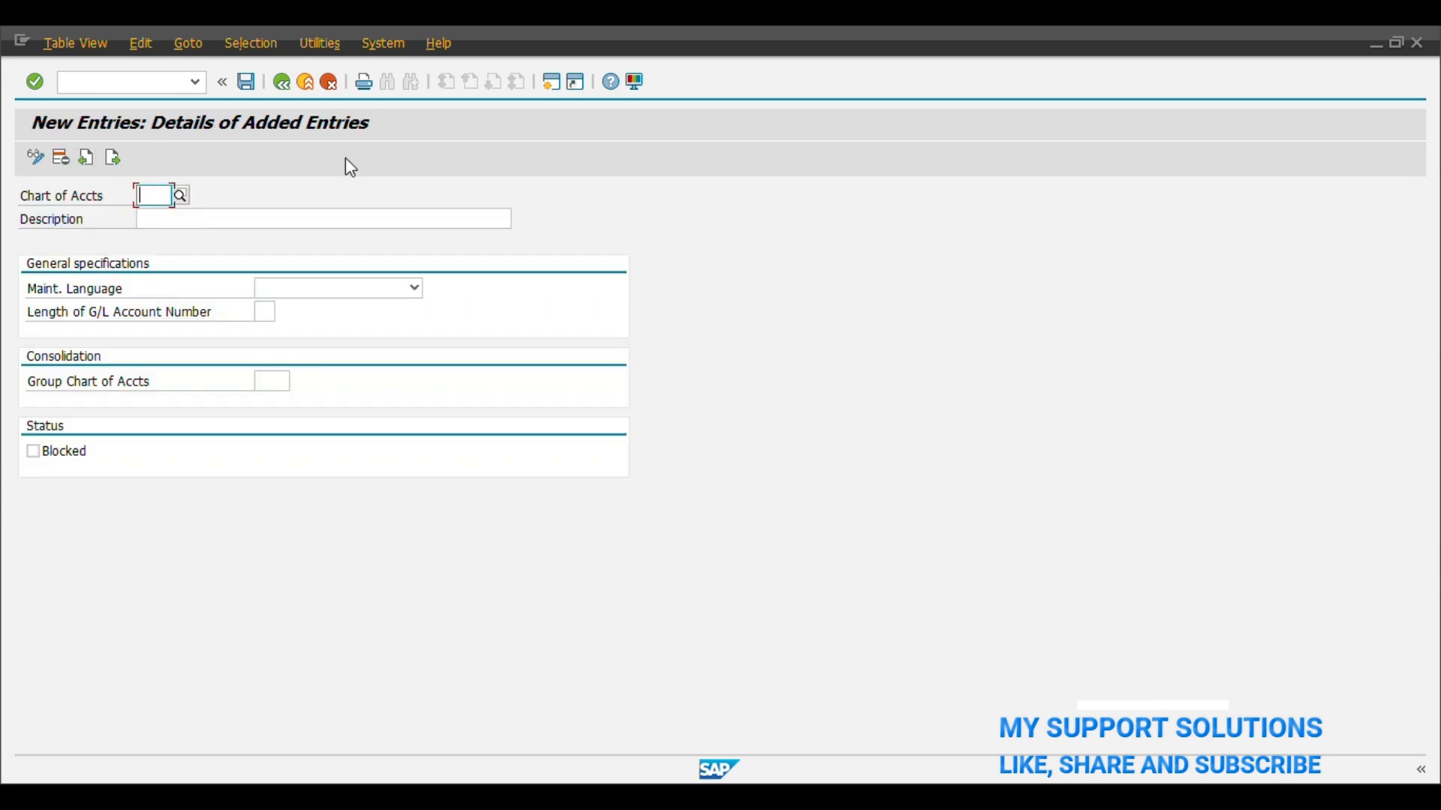
pyautogui.write('ab01')
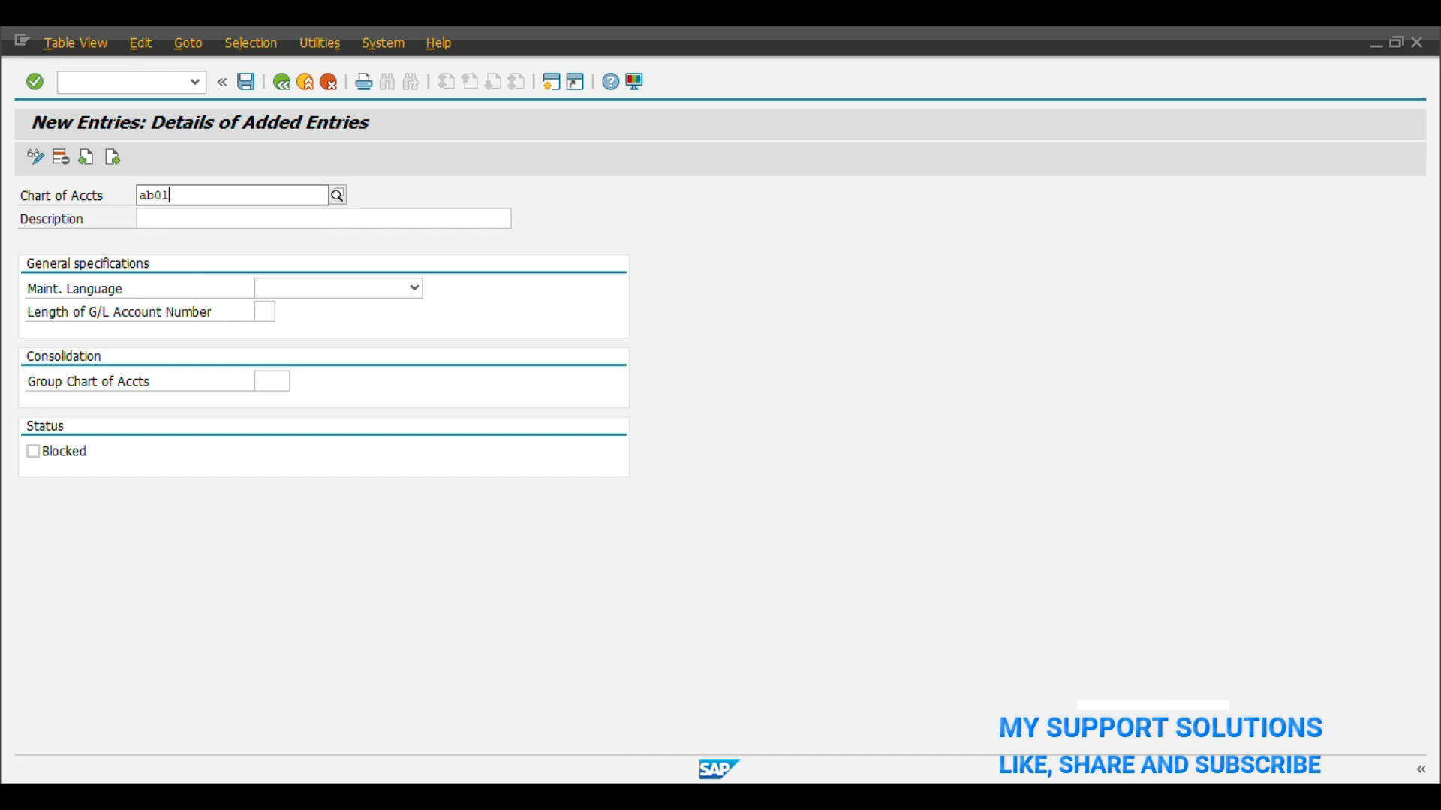
pyautogui.click(322, 219)
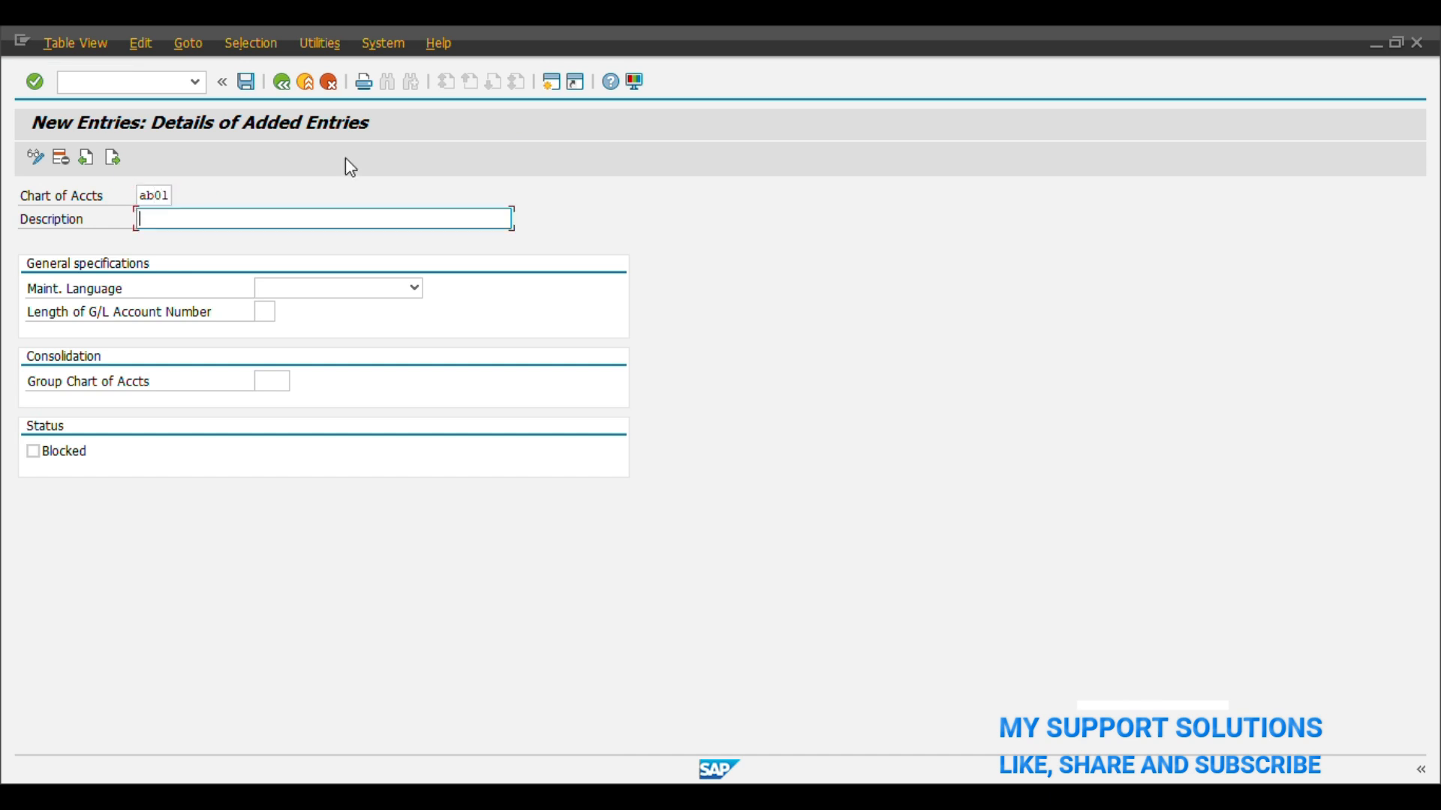
pyautogui.write('ab00 - abc plastics coa')
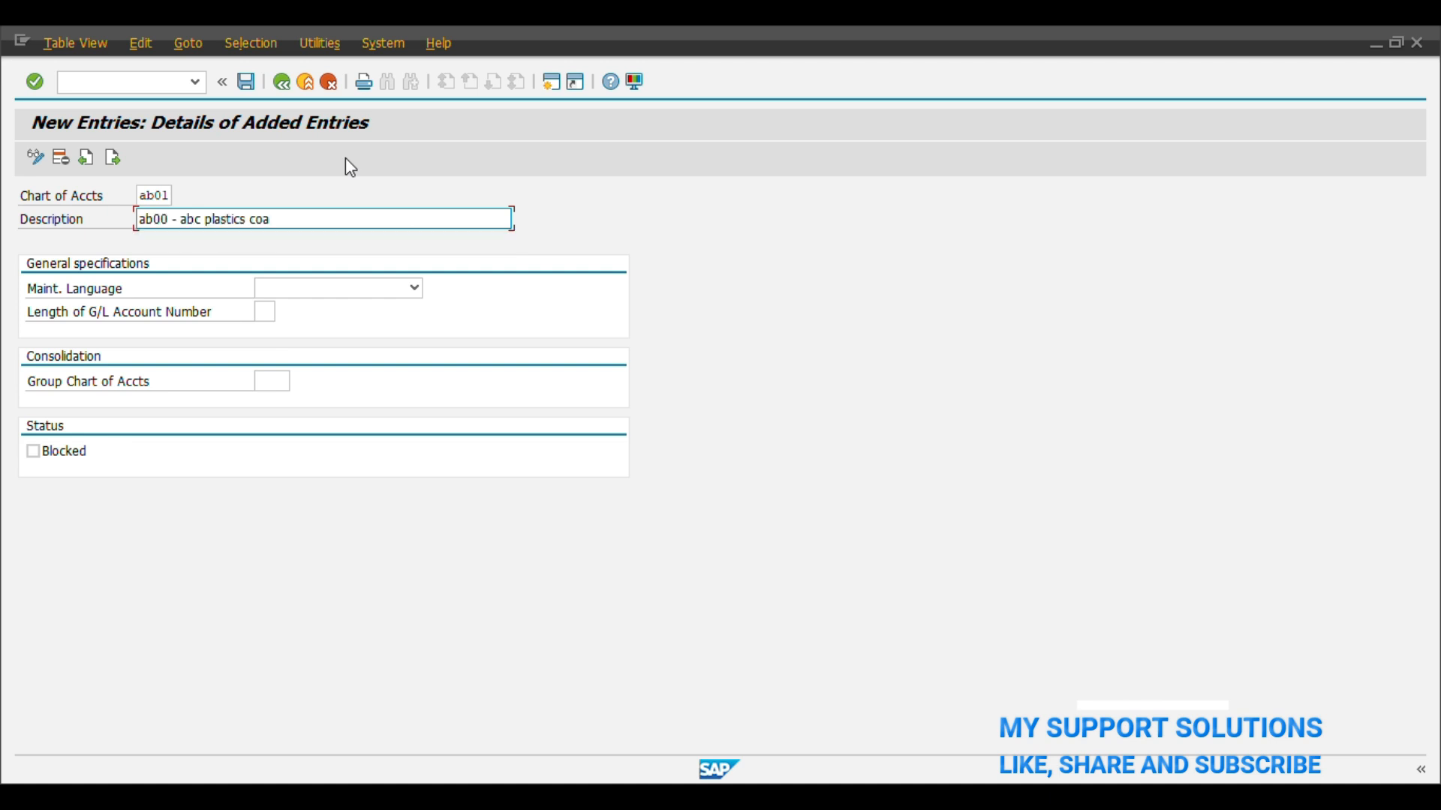
pyautogui.moveTo(330, 206)
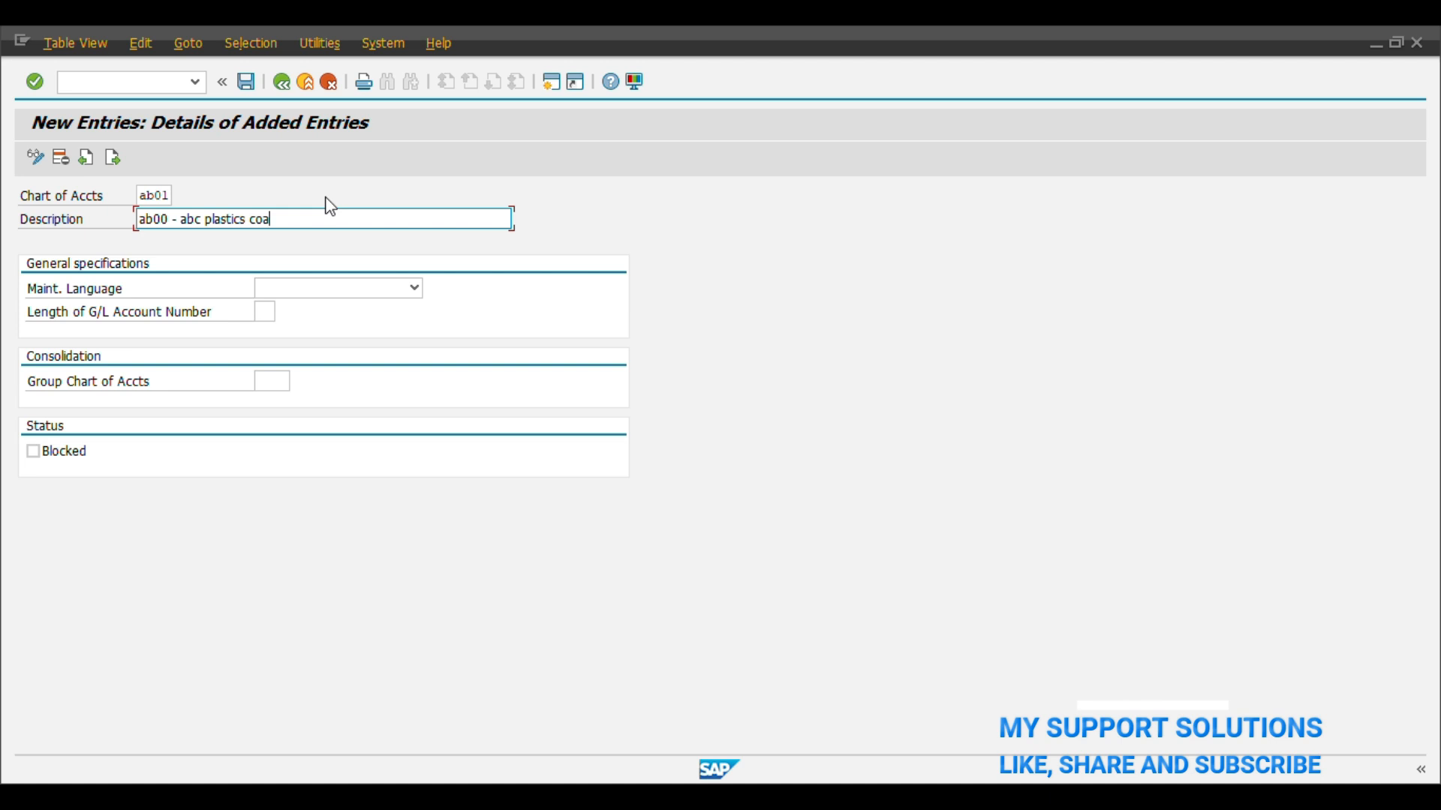
pyautogui.moveTo(350, 207)
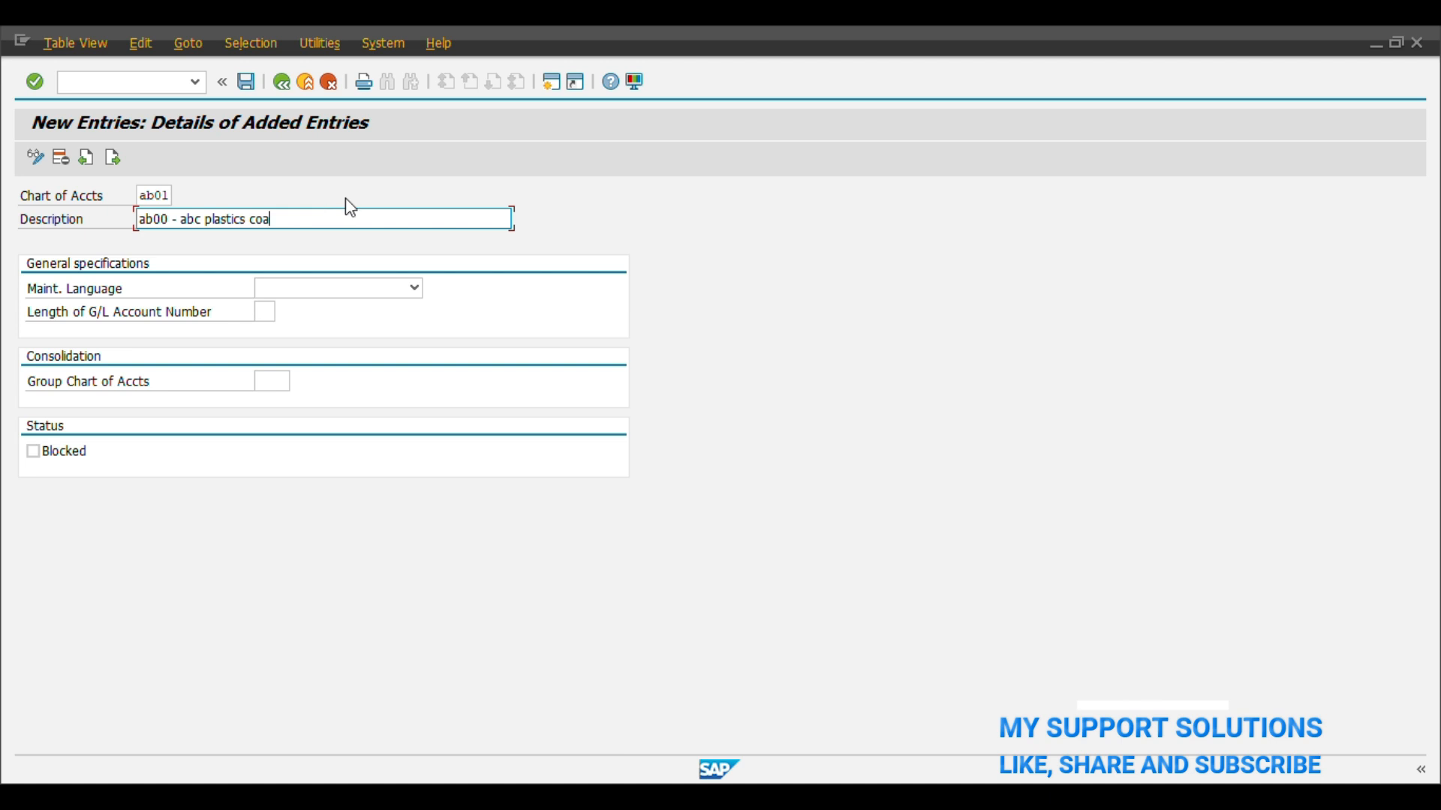
pyautogui.click(413, 288)
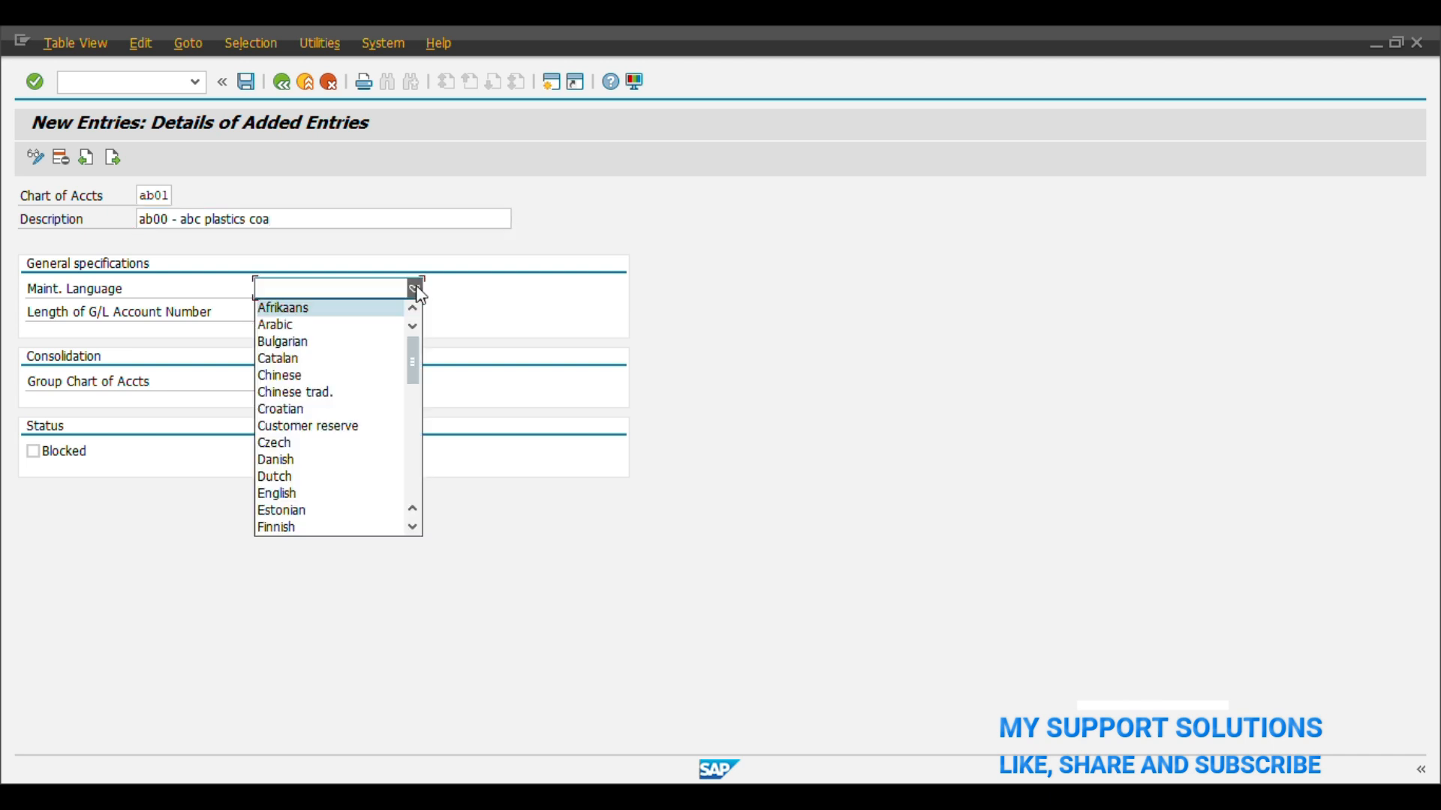
pyautogui.click(276, 494)
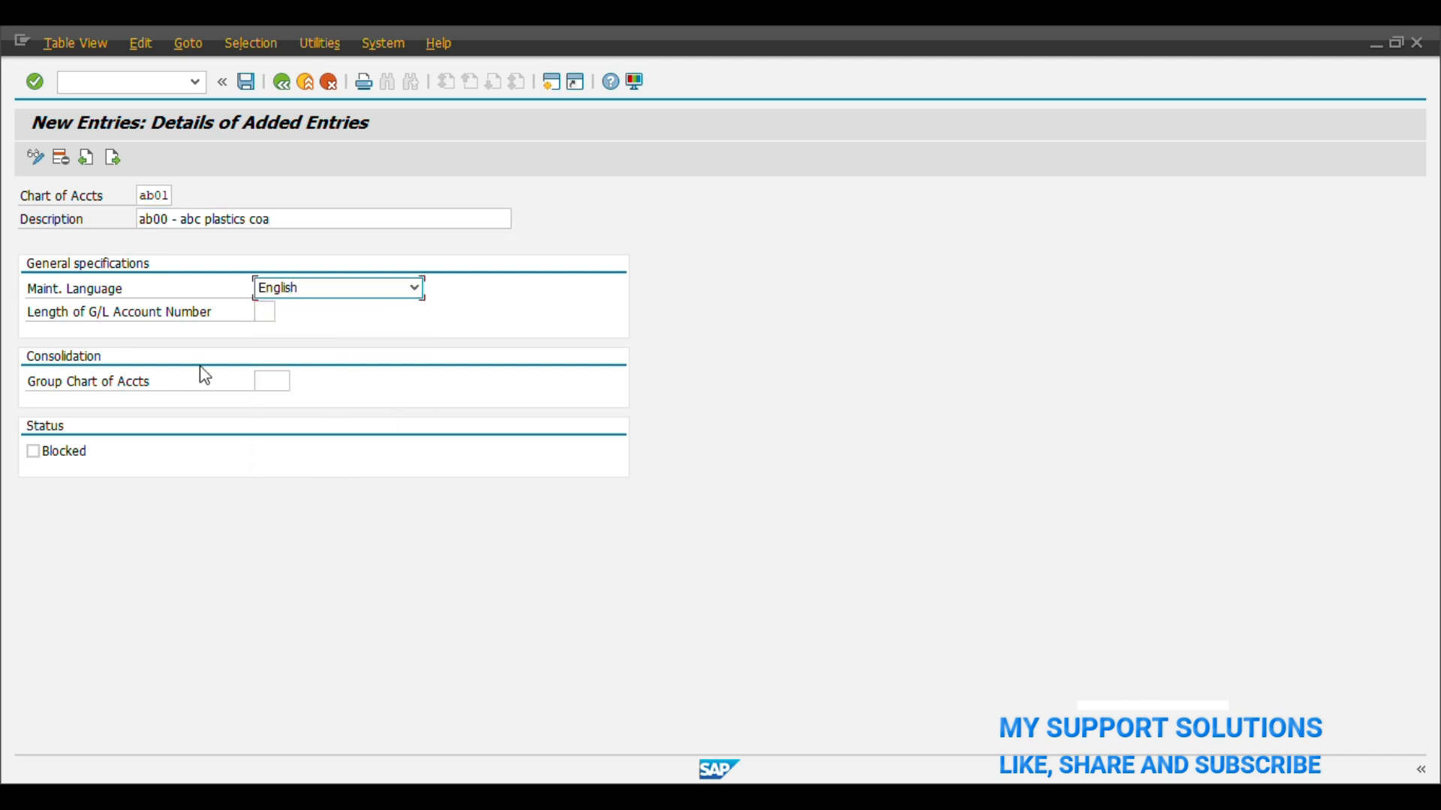
pyautogui.moveTo(148, 346)
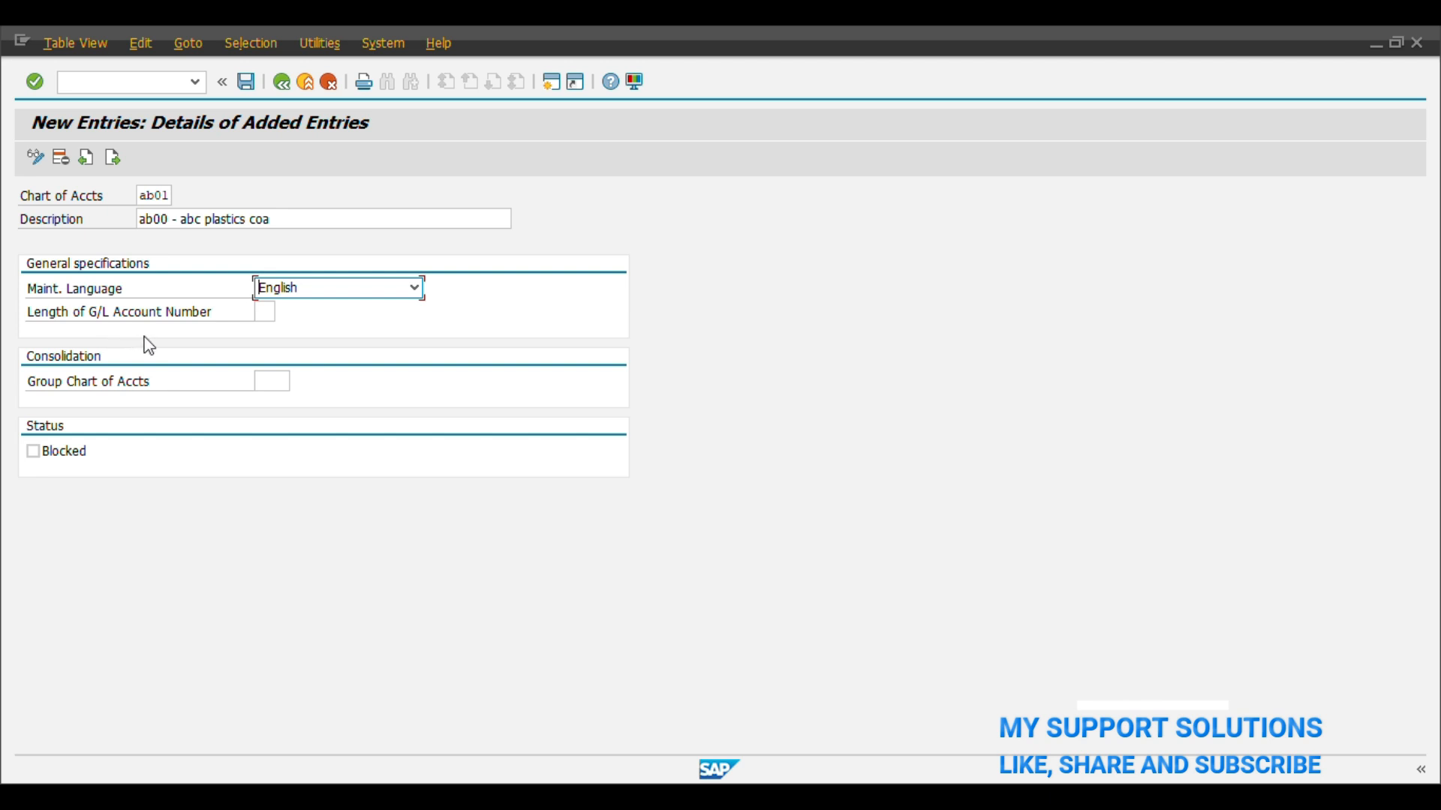
# Set the G/L account number length to 09 after checking the allowed lengths.
pyautogui.click(262, 312)
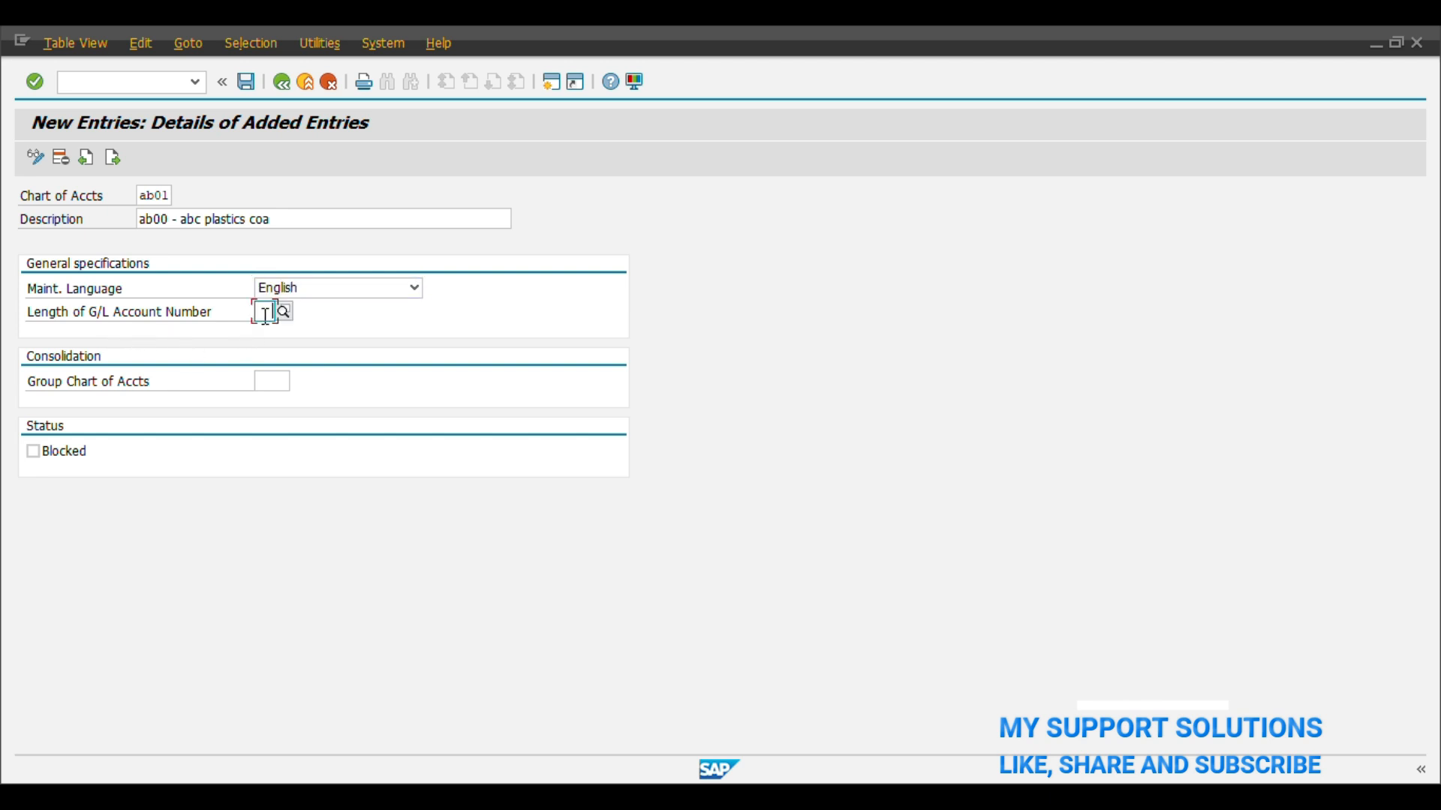
pyautogui.write('09')
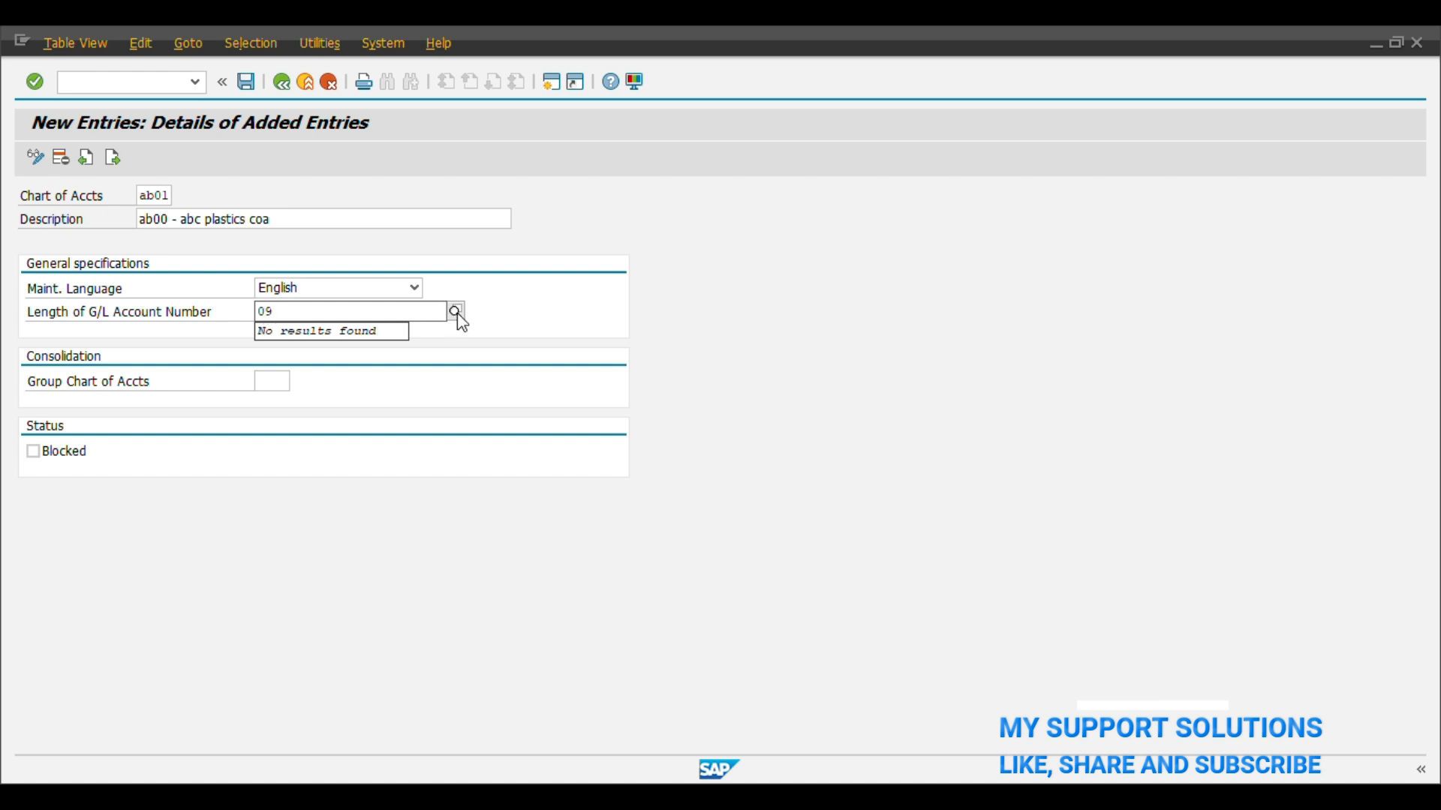
pyautogui.click(454, 312)
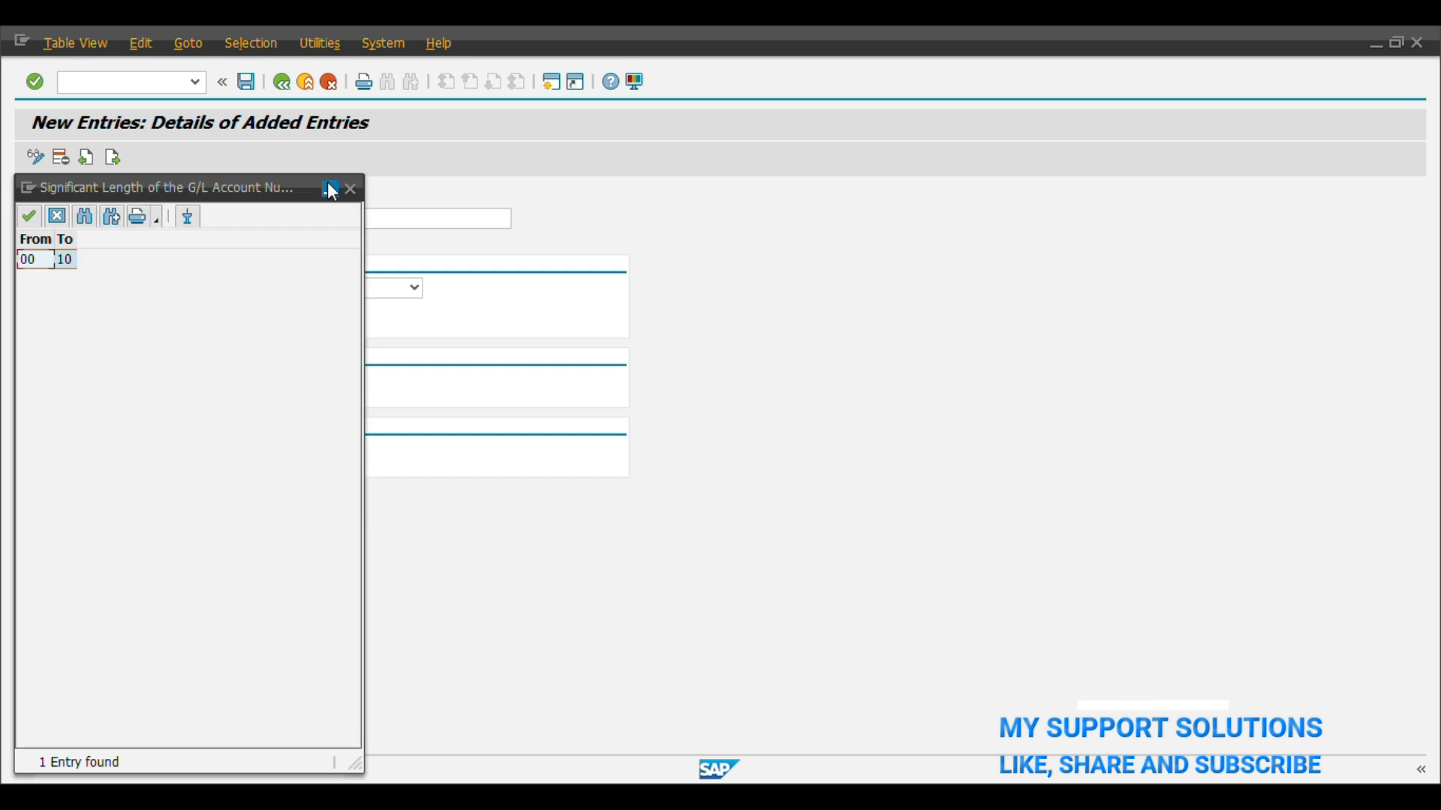
pyautogui.click(350, 189)
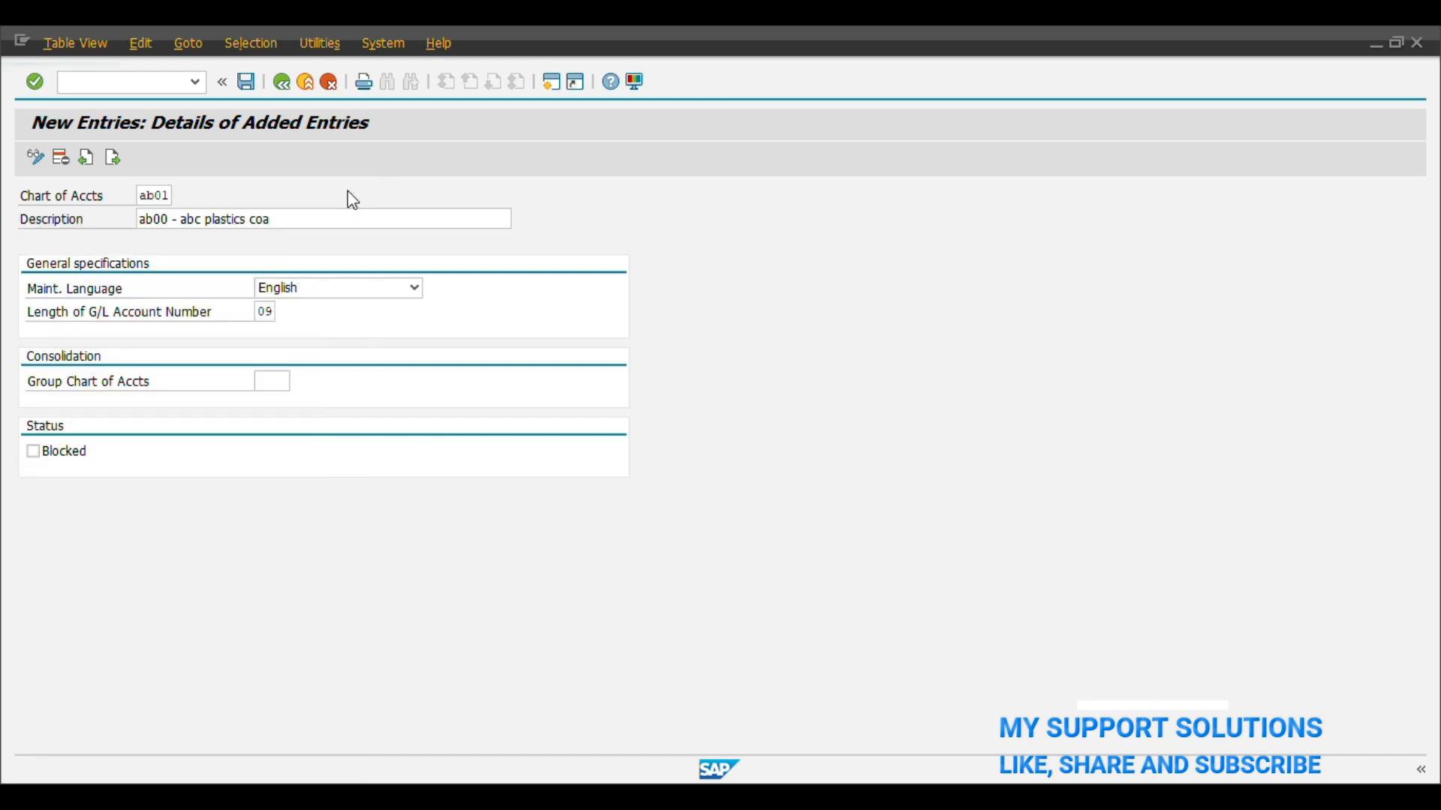
pyautogui.click(265, 311)
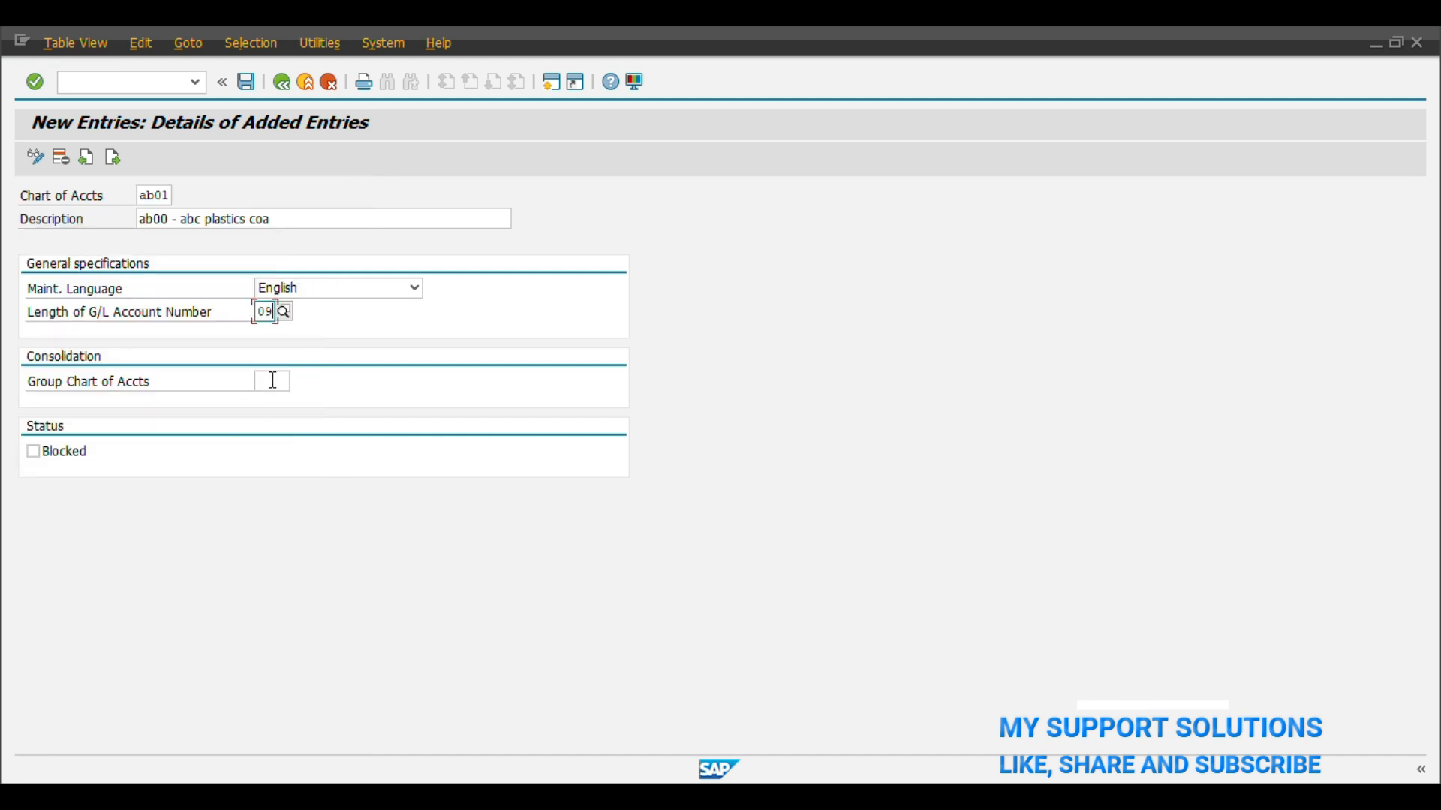
pyautogui.click(269, 380)
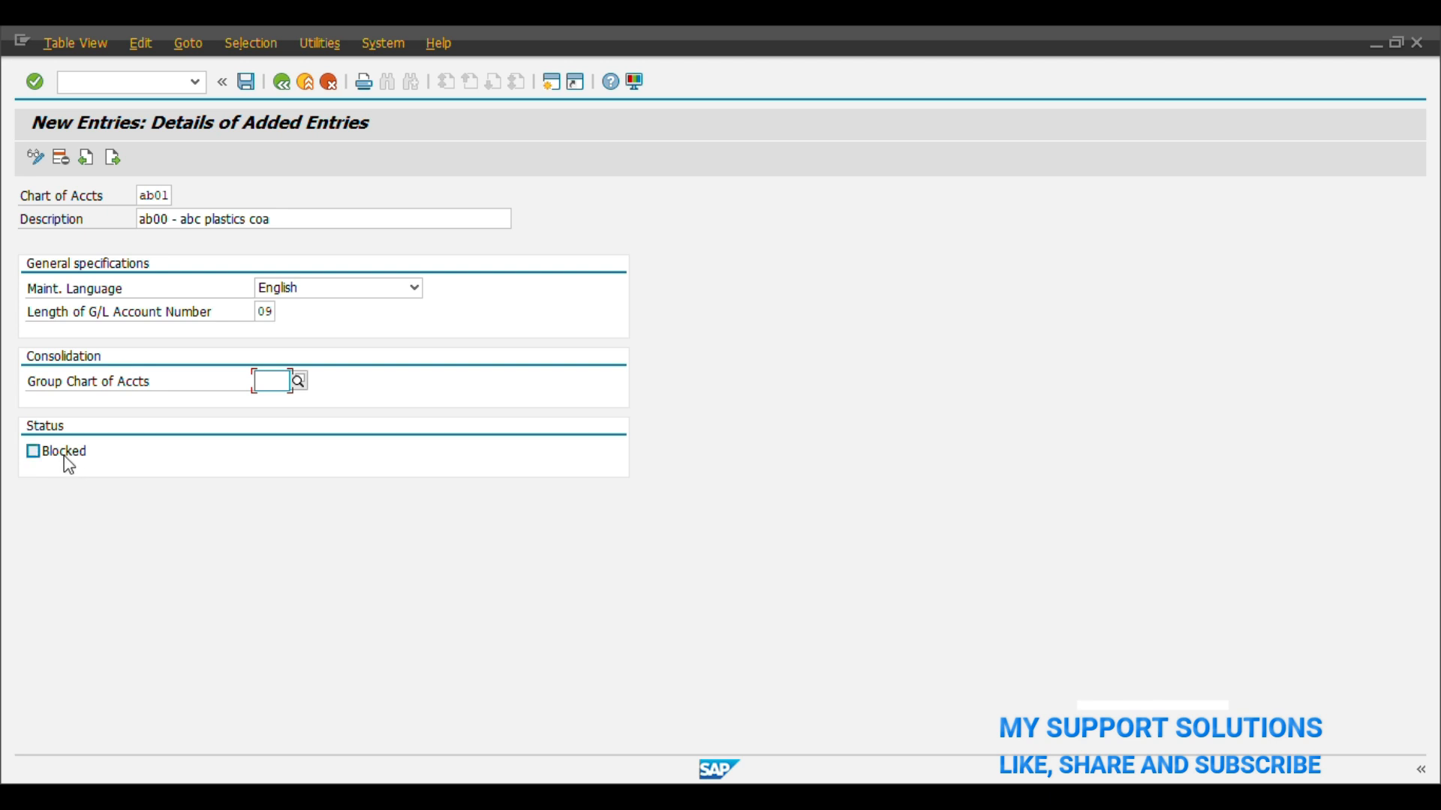
pyautogui.moveTo(129, 464)
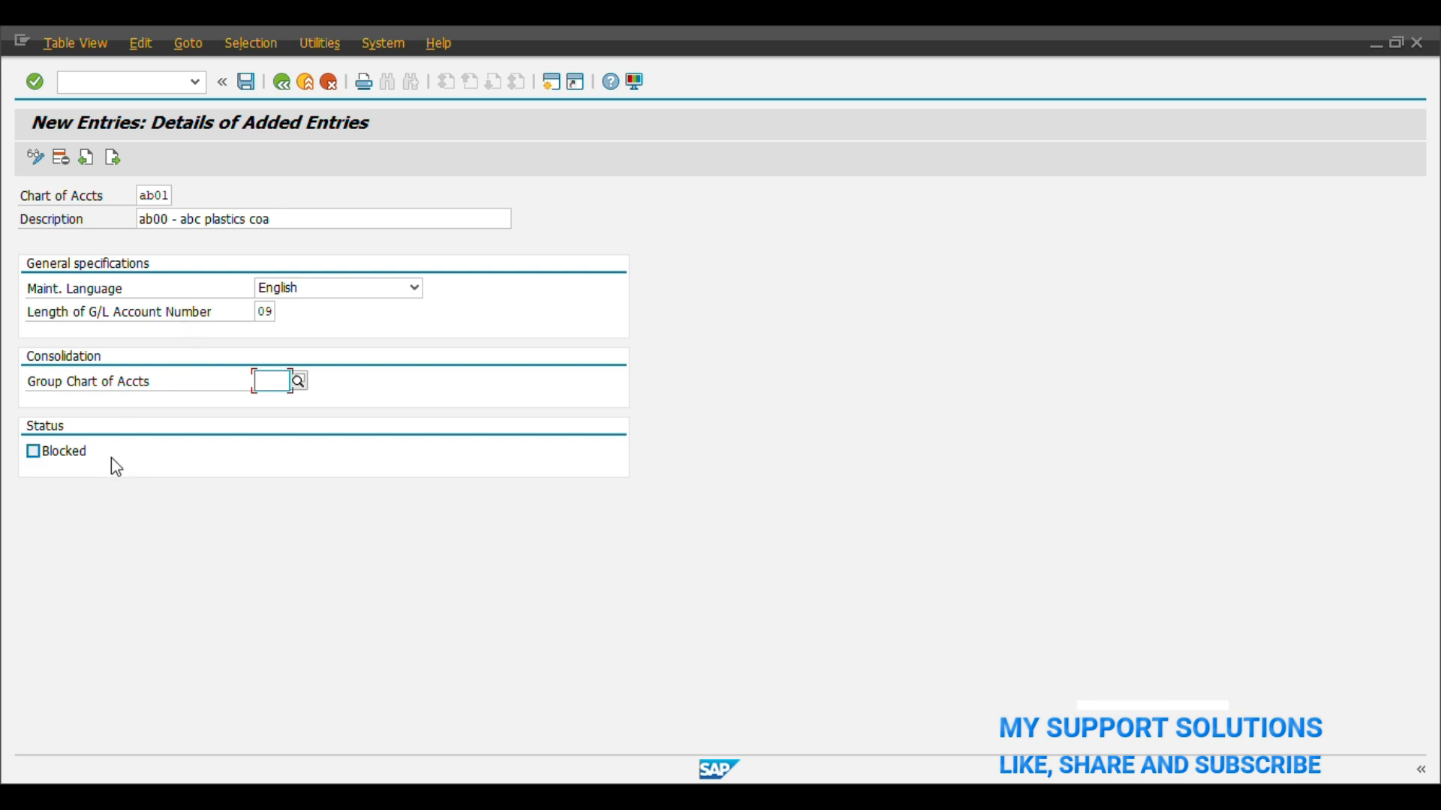
pyautogui.moveTo(244, 81)
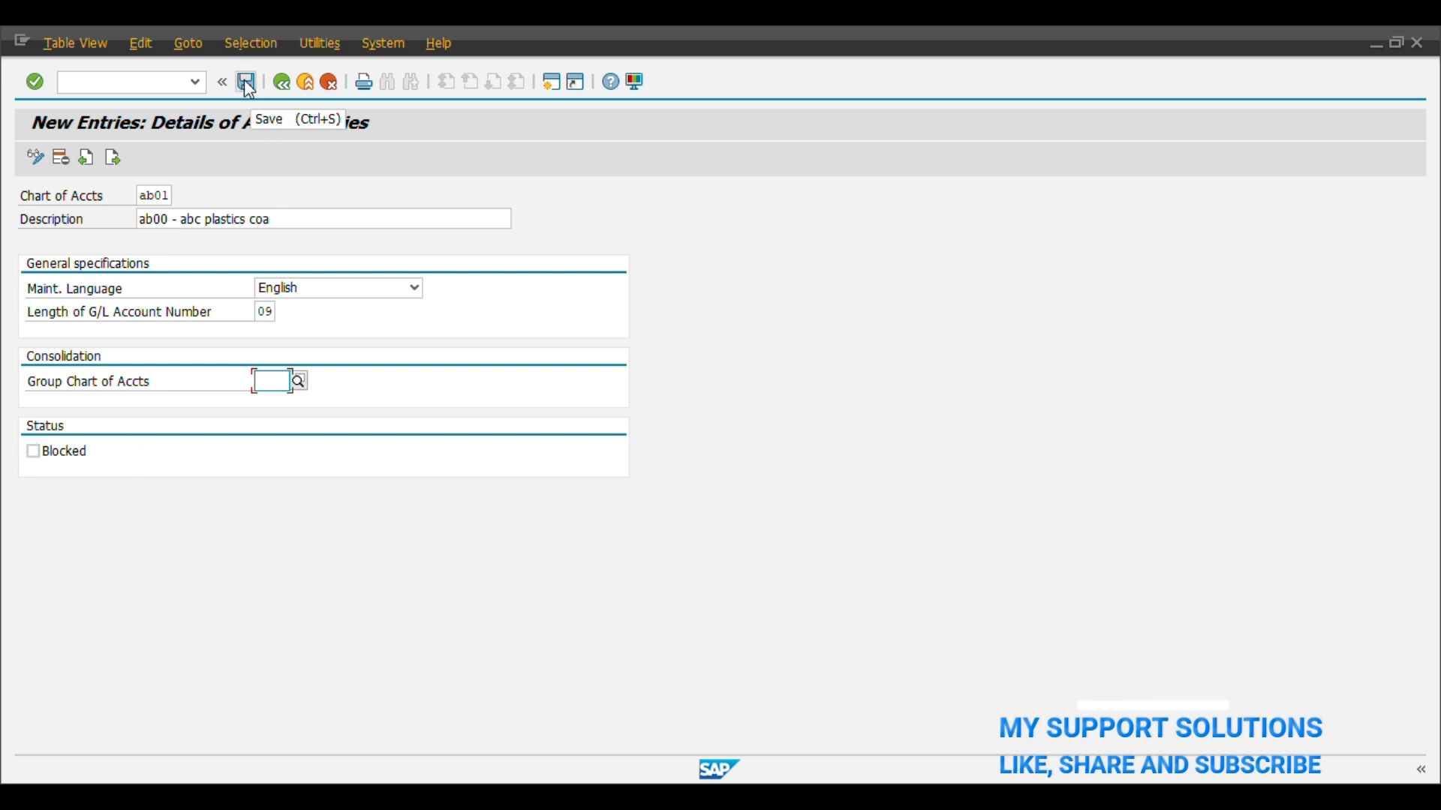
# Save chart of accounts AB01 into the customizing request and return to the charts overview.
pyautogui.click(245, 81)
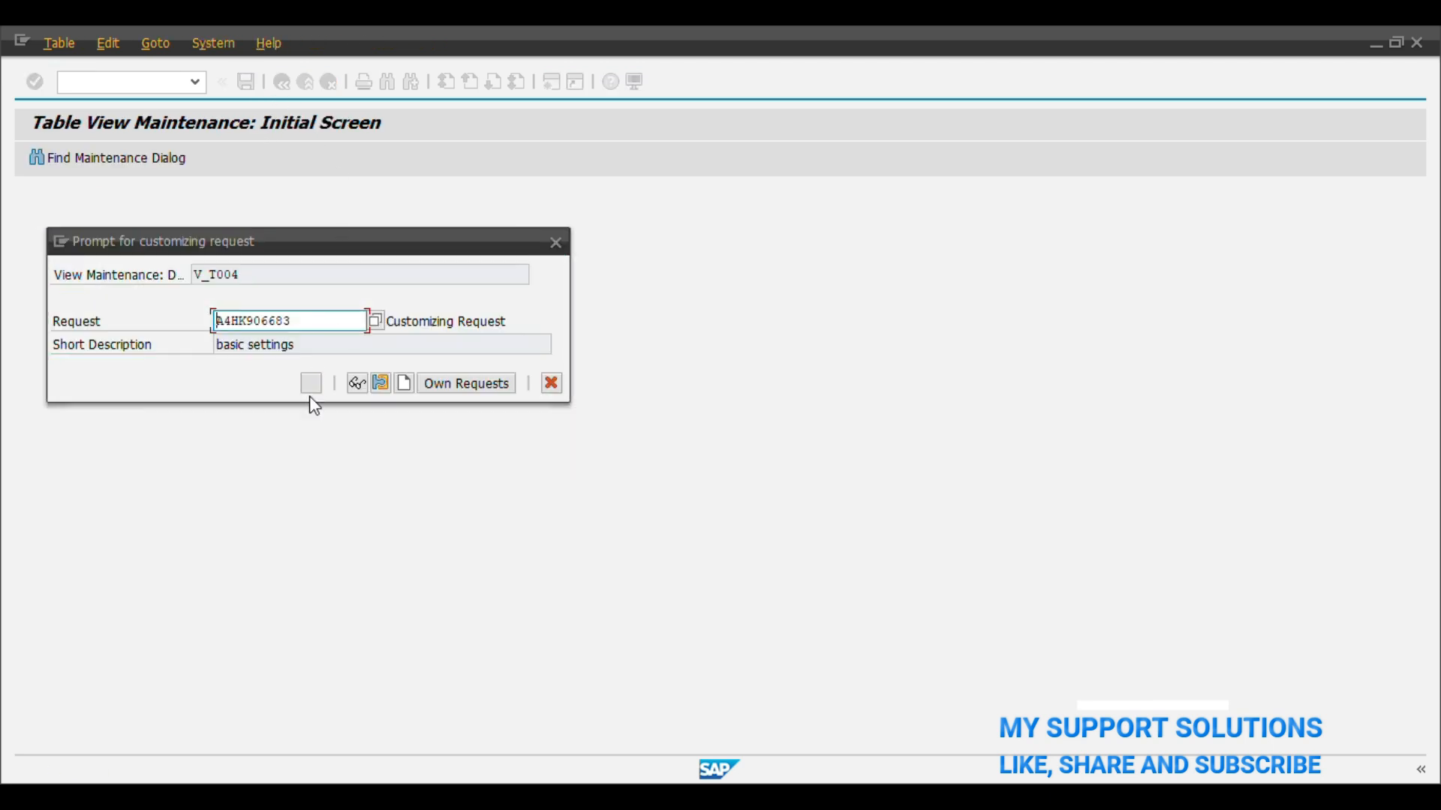
pyautogui.click(311, 382)
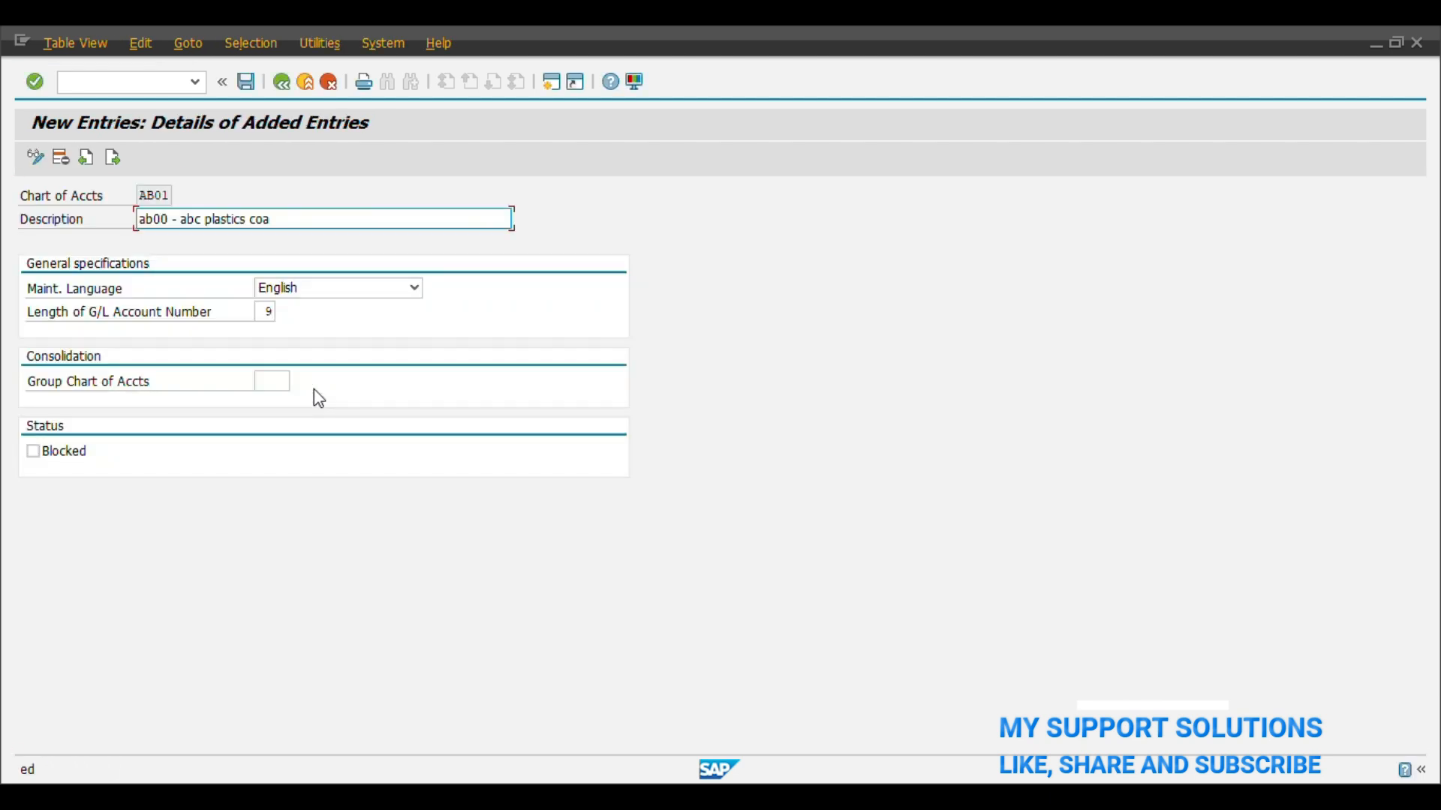
pyautogui.click(245, 81)
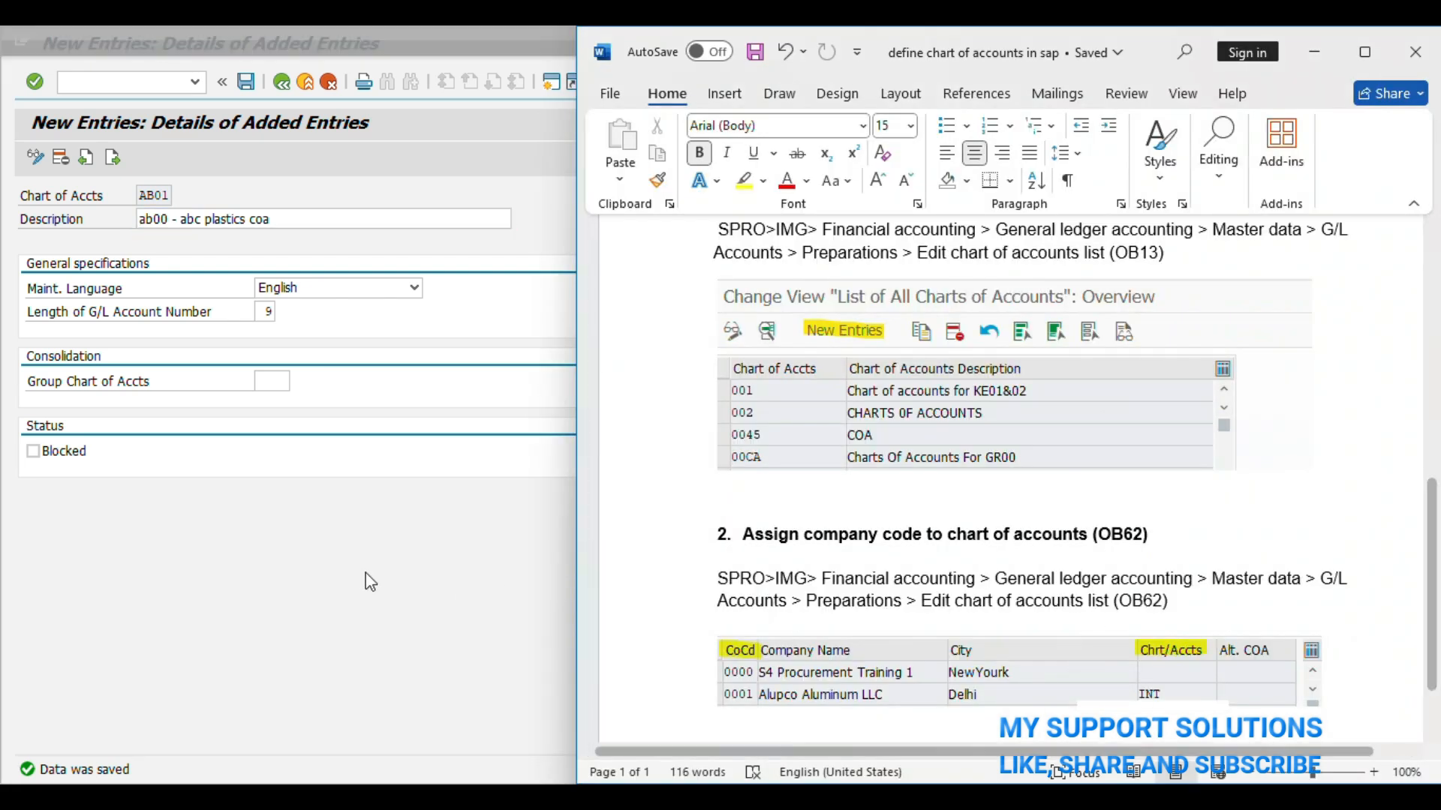
pyautogui.click(280, 81)
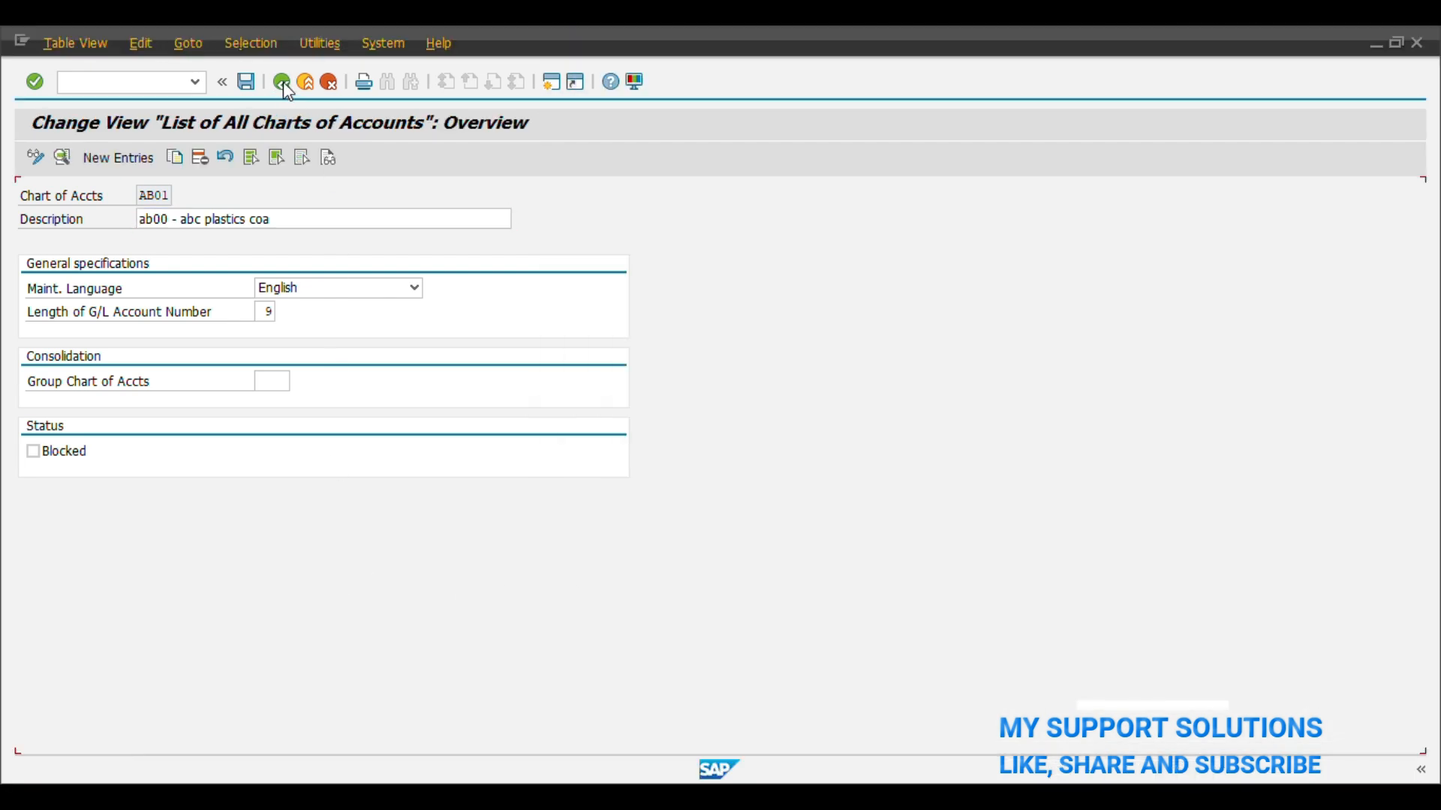
# Go to Assign Company Code to Chart of Accounts and position the table at company code AB00.
pyautogui.click(281, 81)
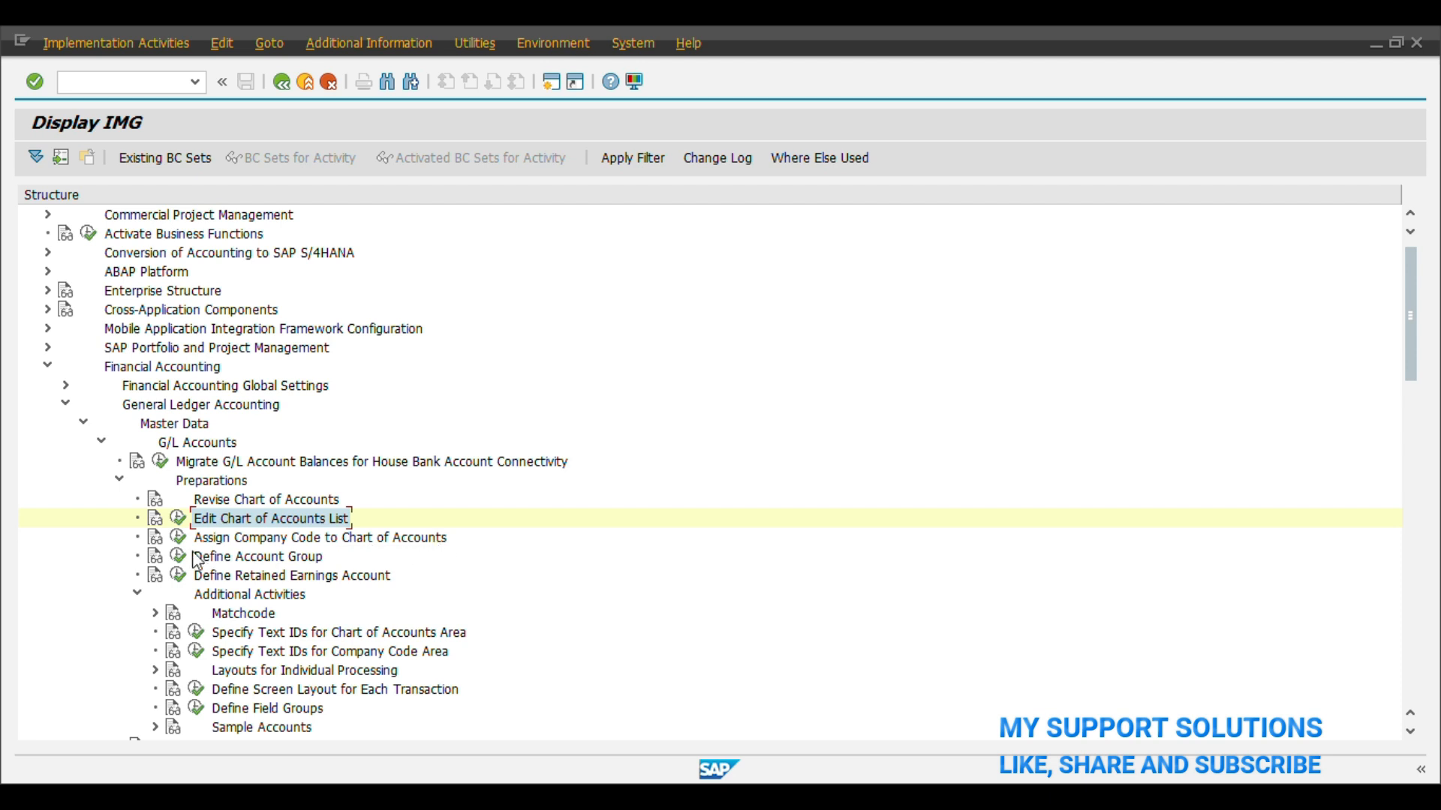
pyautogui.moveTo(179, 542)
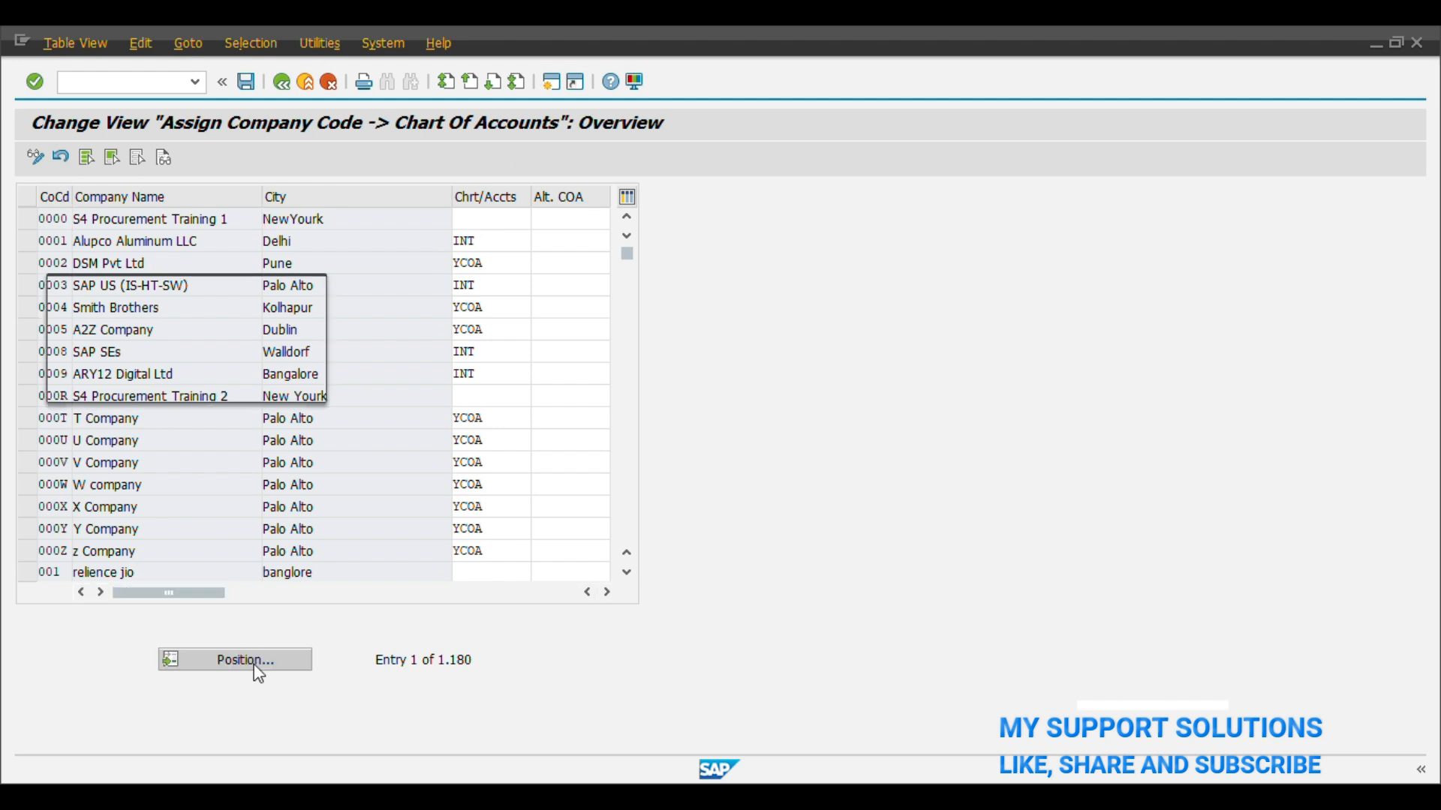
pyautogui.click(234, 660)
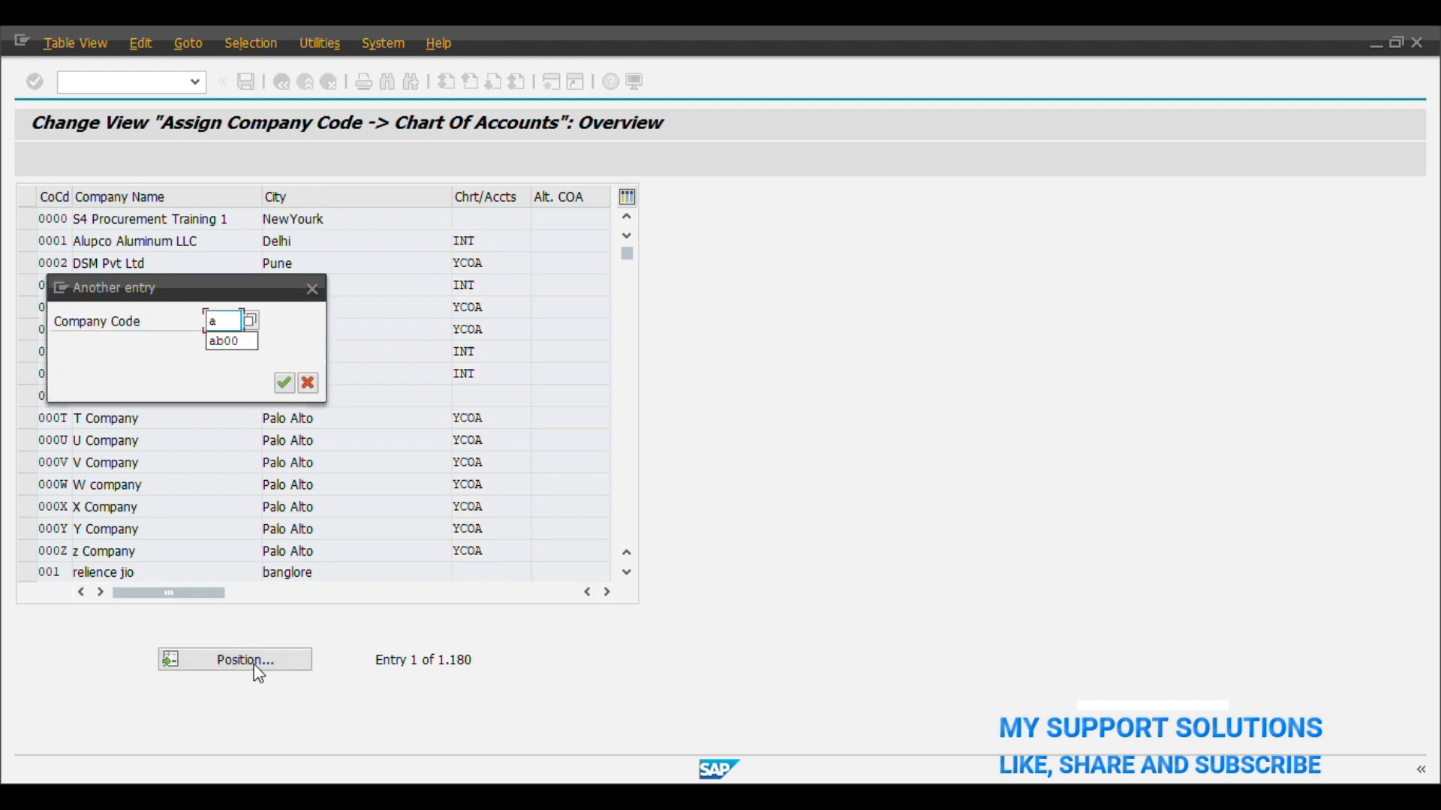
pyautogui.click(306, 382)
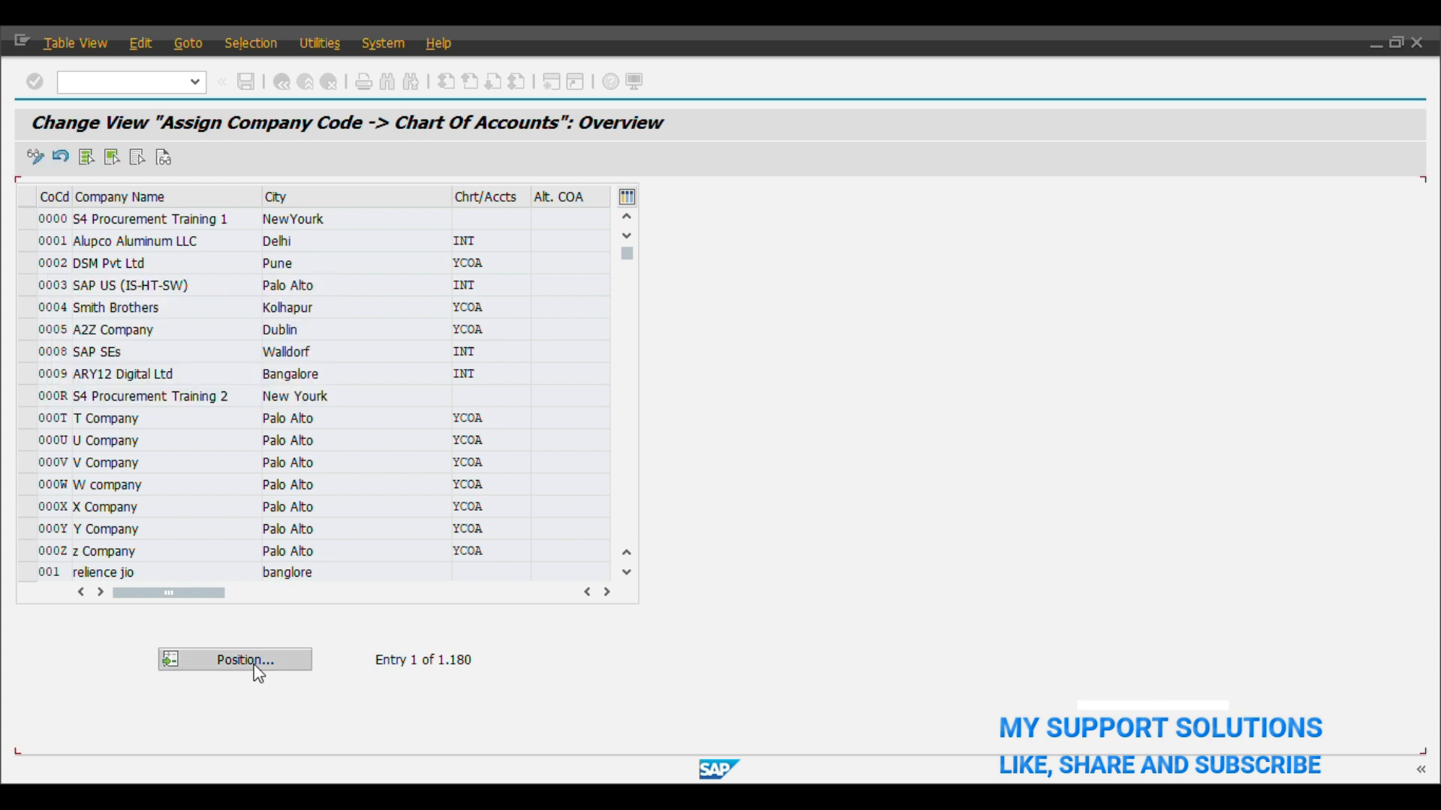
# Enter chart of accounts AB01 for company code AB00 abc plastics ltd.
pyautogui.click(243, 660)
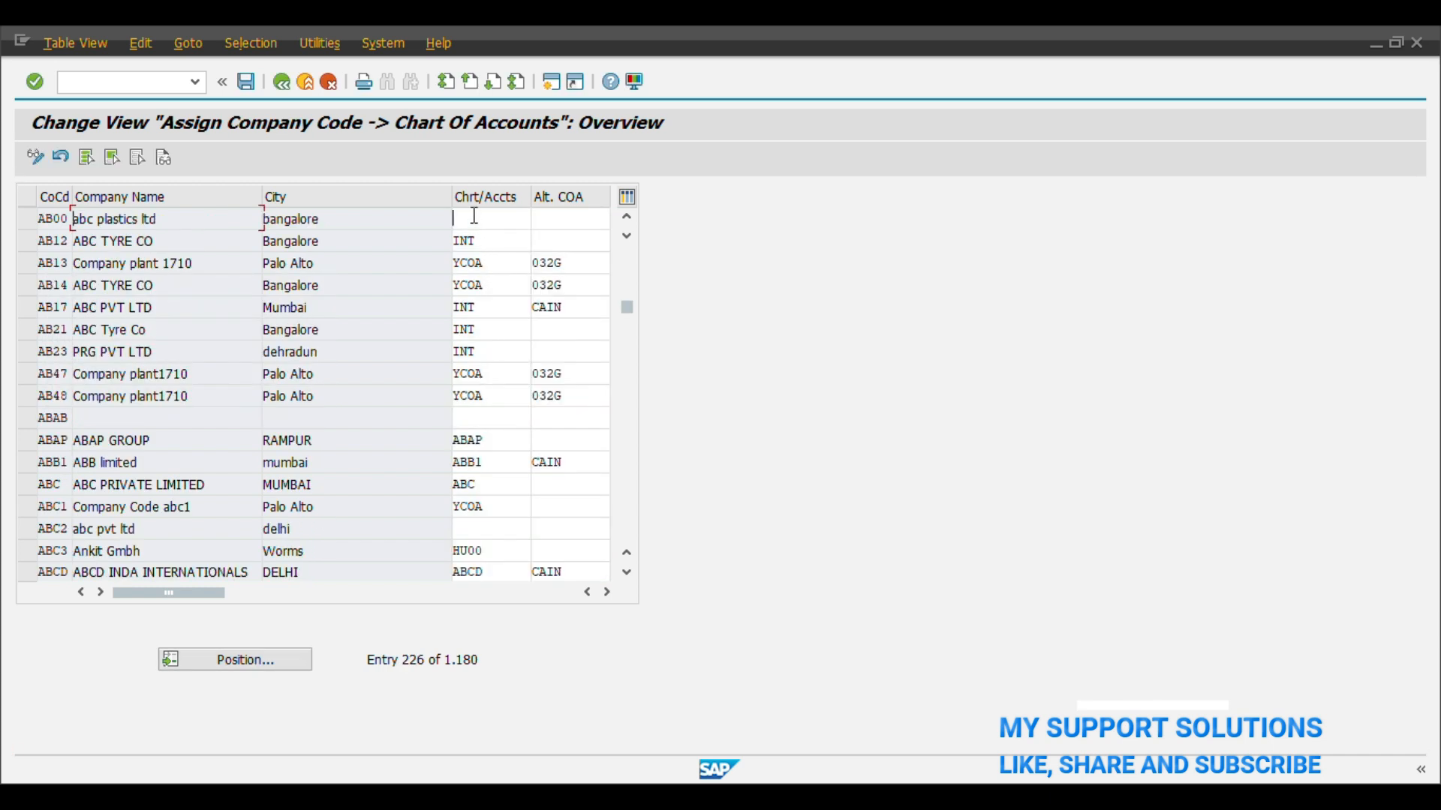
pyautogui.write('ab01')
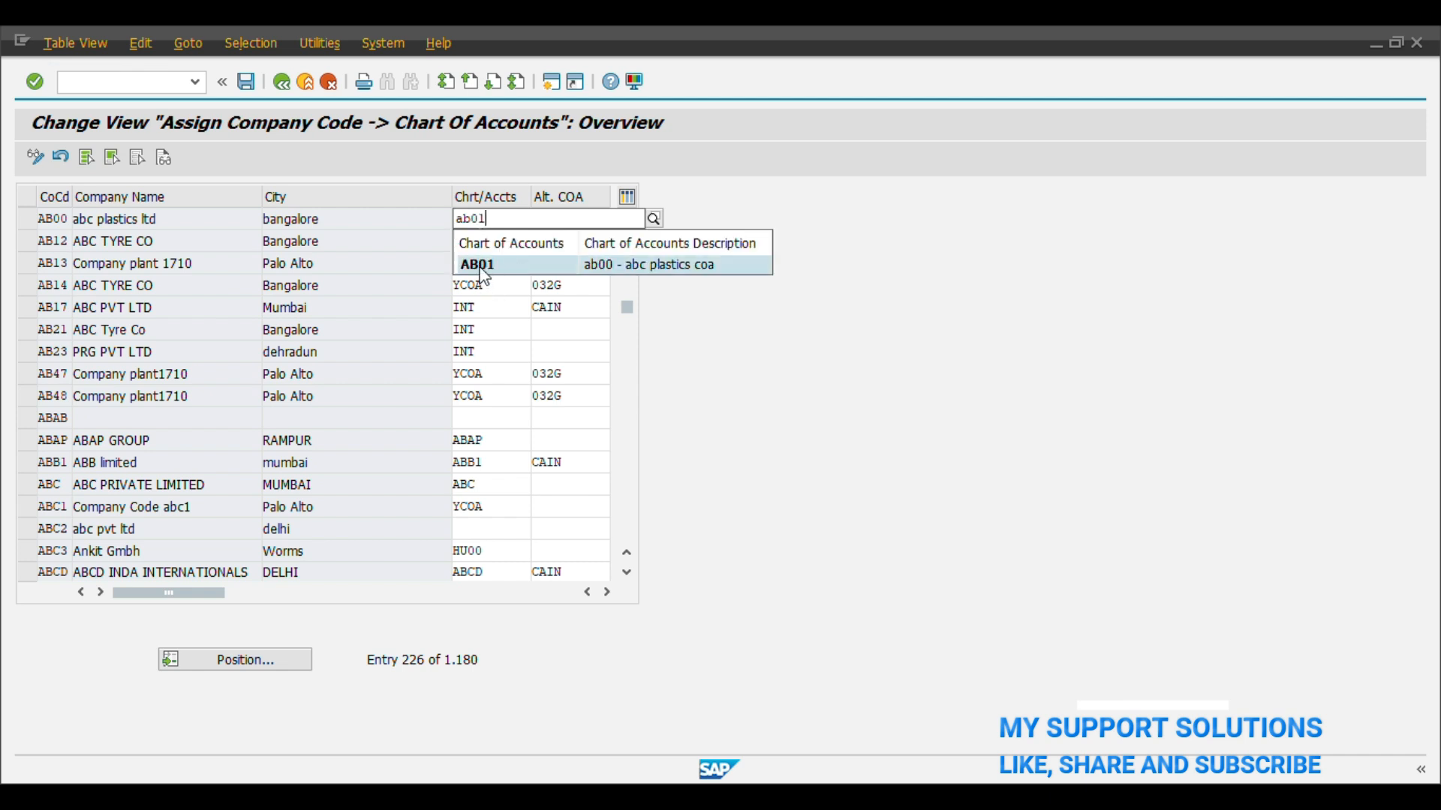
pyautogui.click(477, 265)
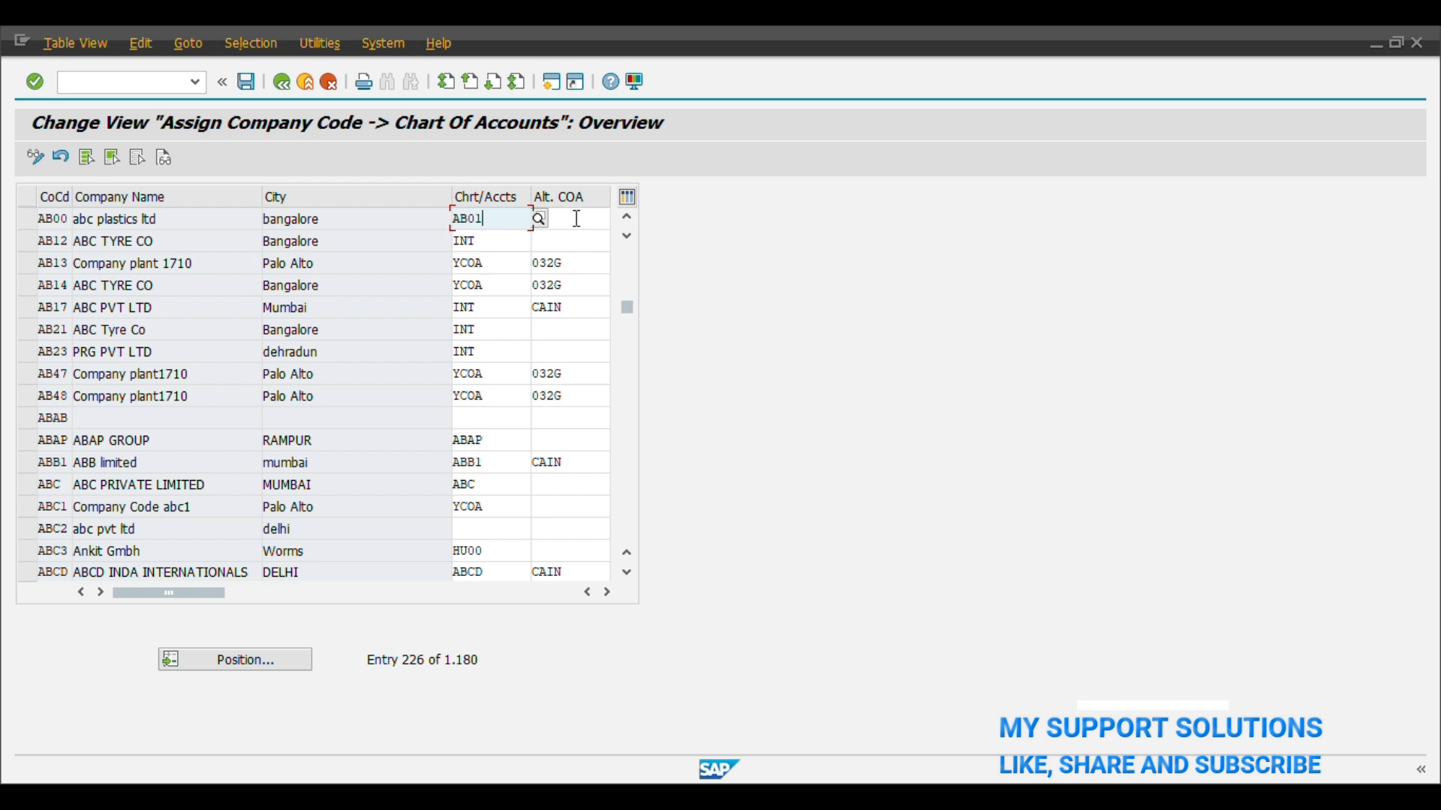
pyautogui.click(570, 219)
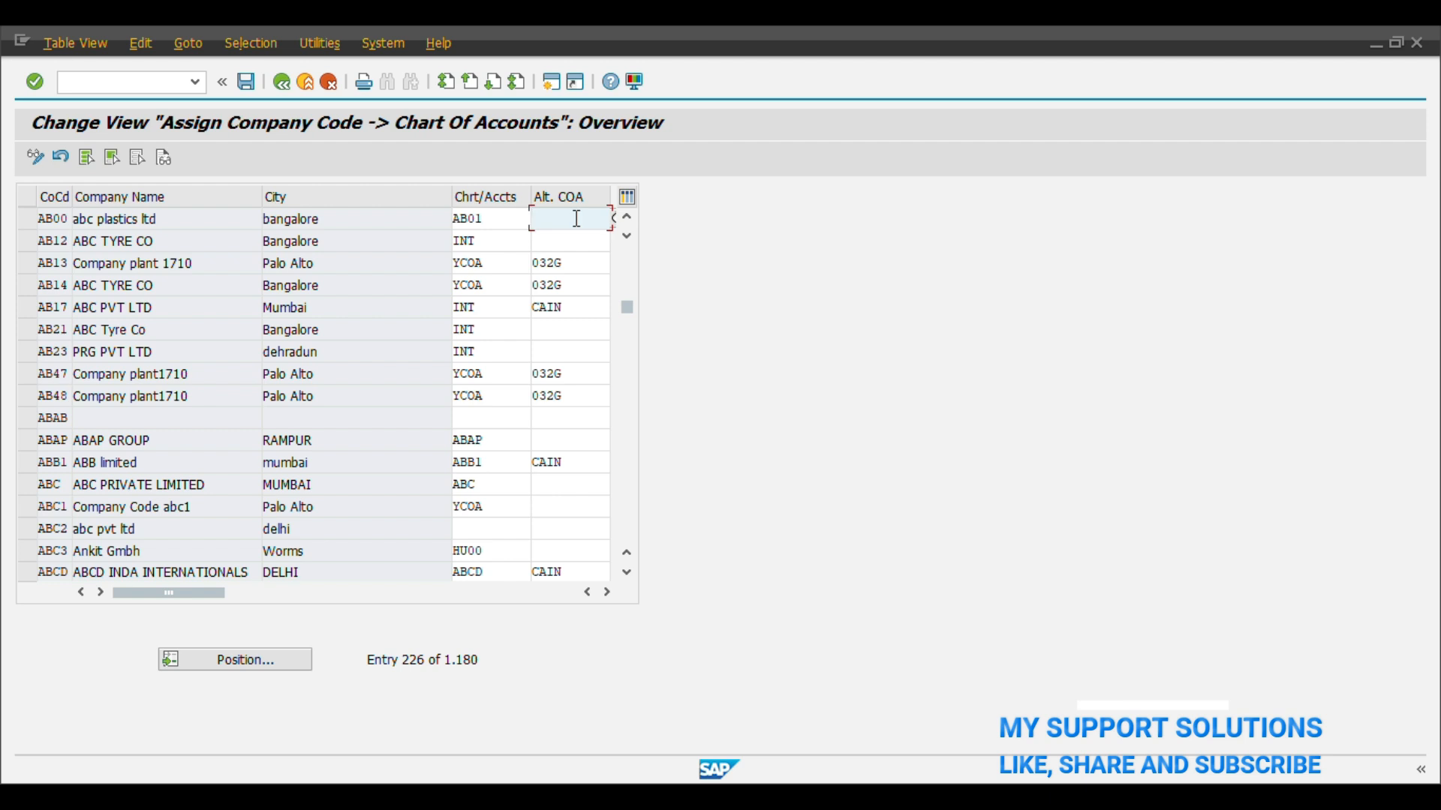
pyautogui.moveTo(246, 81)
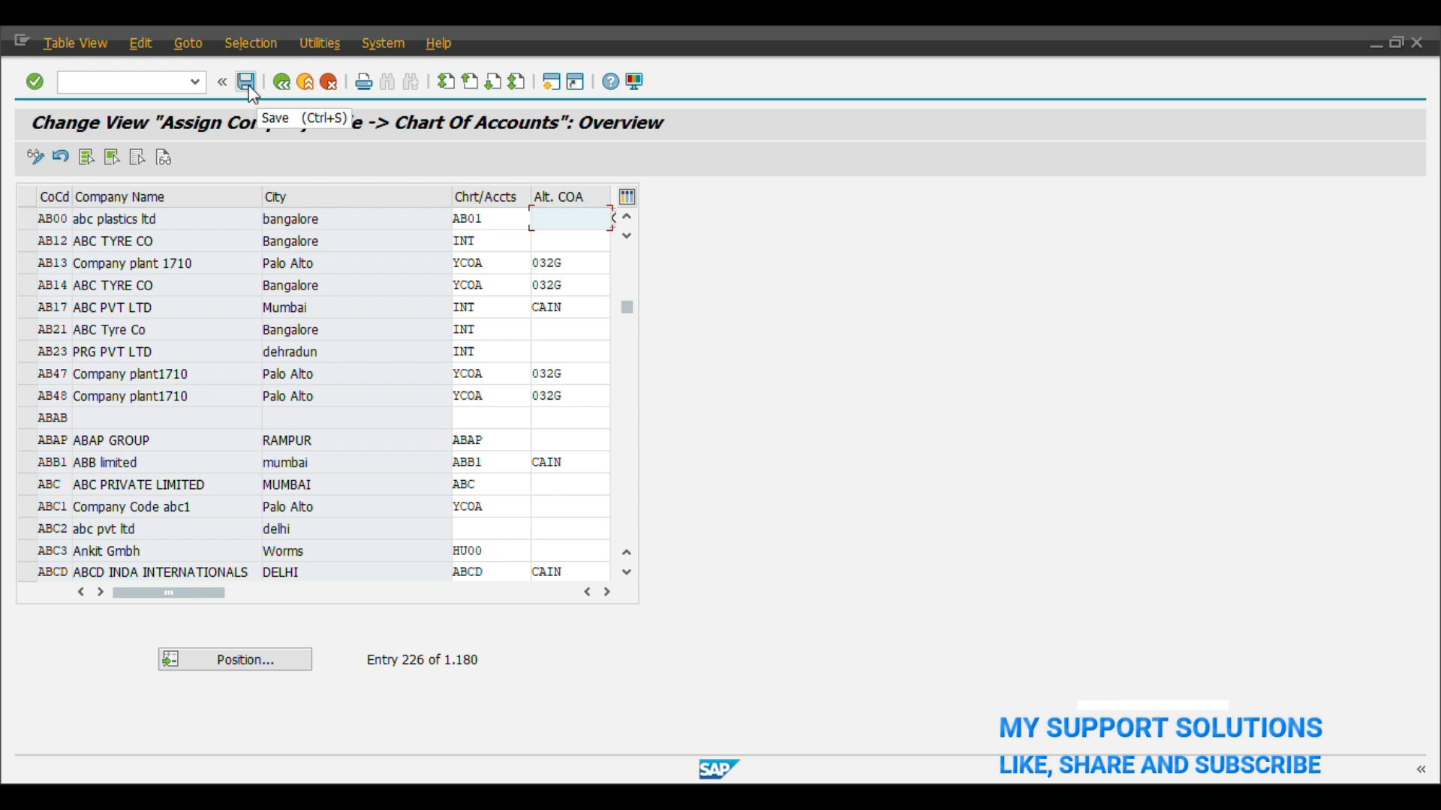
# Save the AB00-to-AB01 assignment into the customizing request.
pyautogui.click(245, 81)
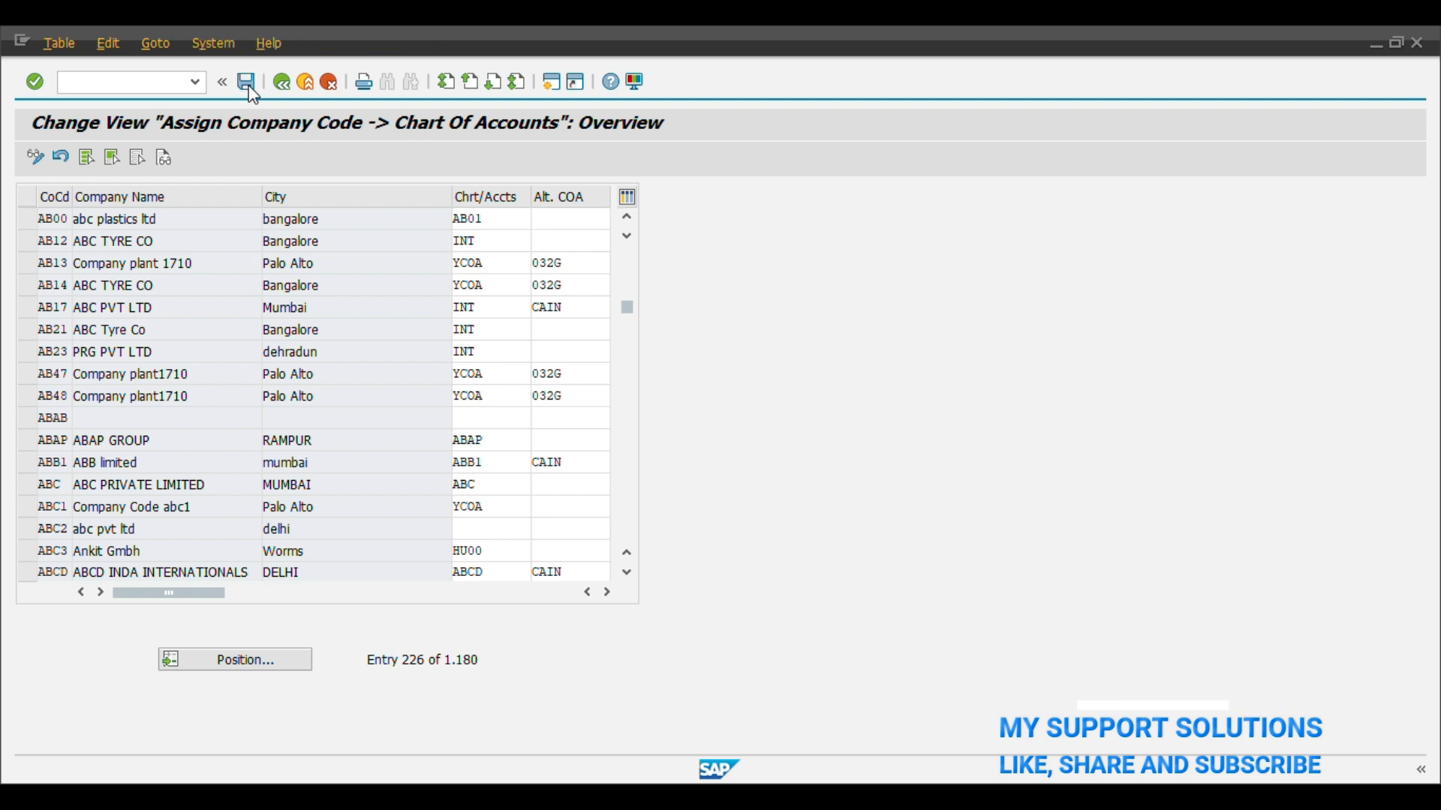
pyautogui.click(246, 81)
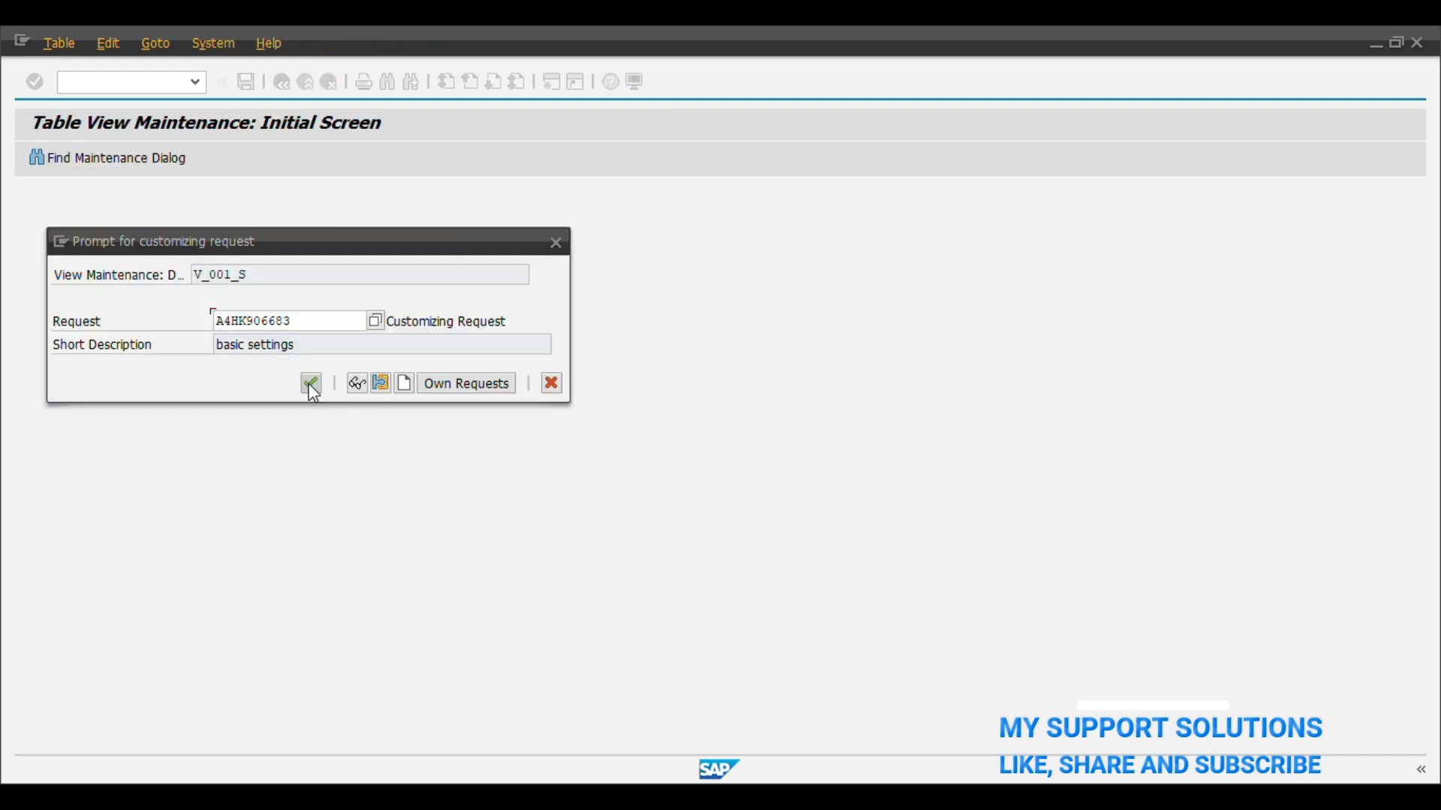
pyautogui.click(311, 383)
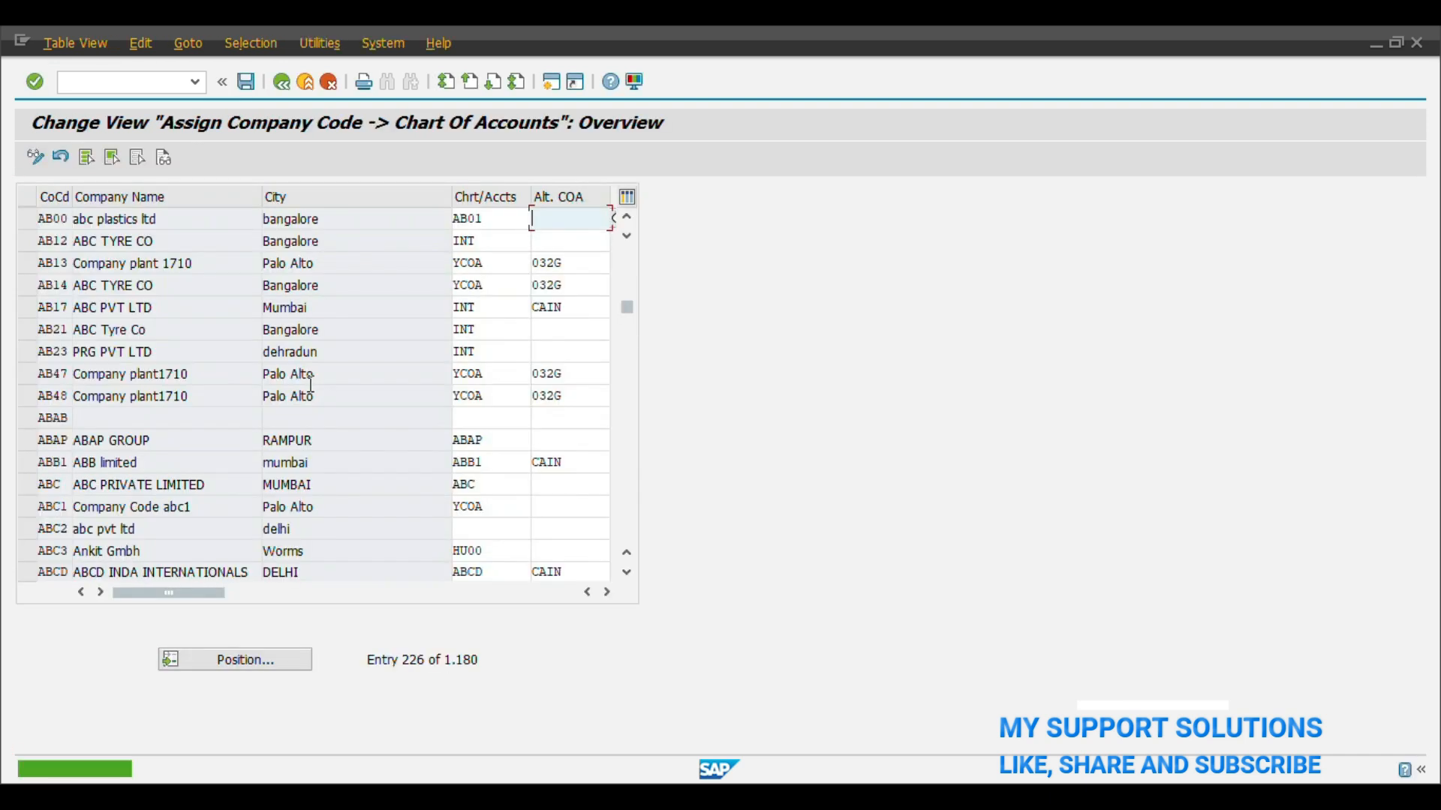
pyautogui.click(245, 81)
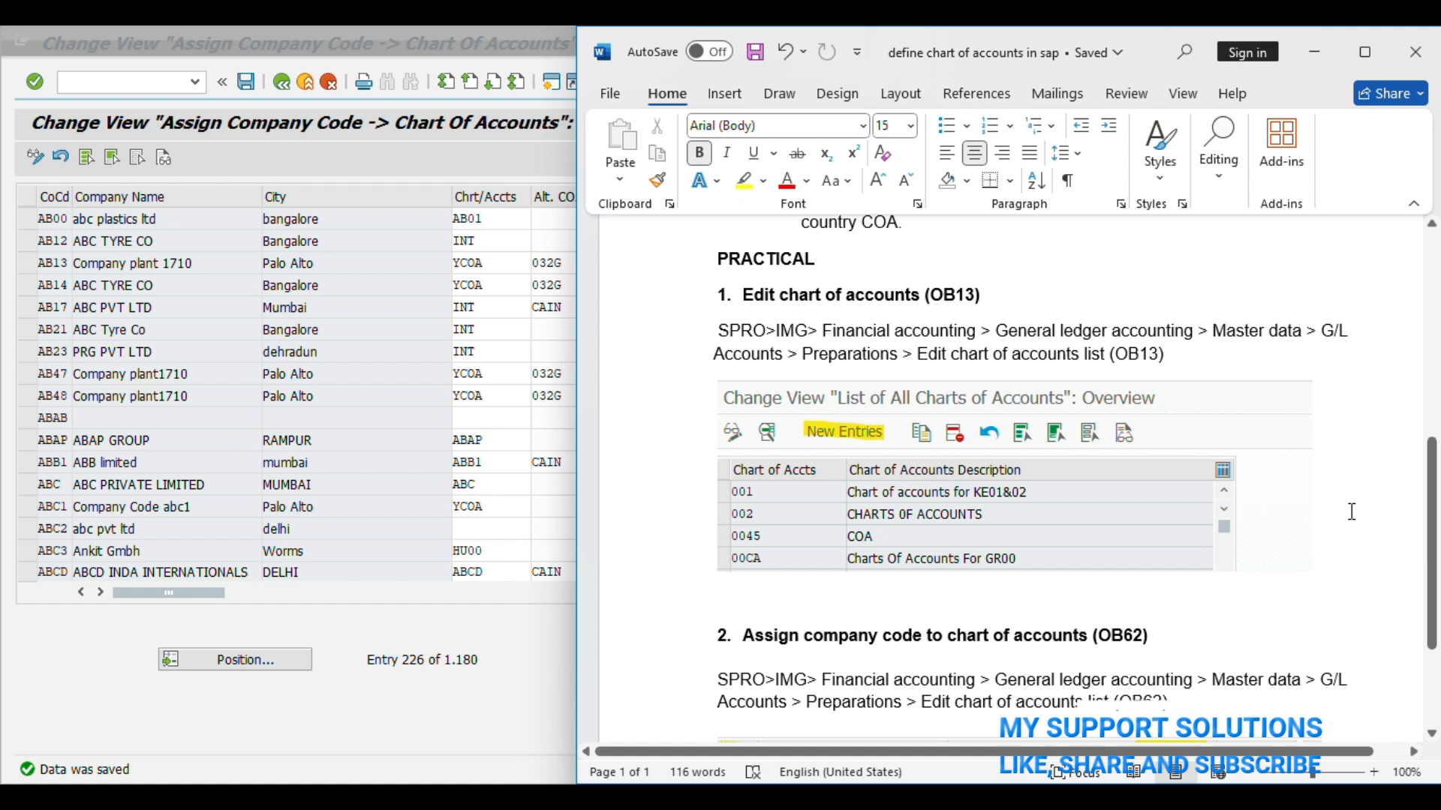
pyautogui.scroll(-3)
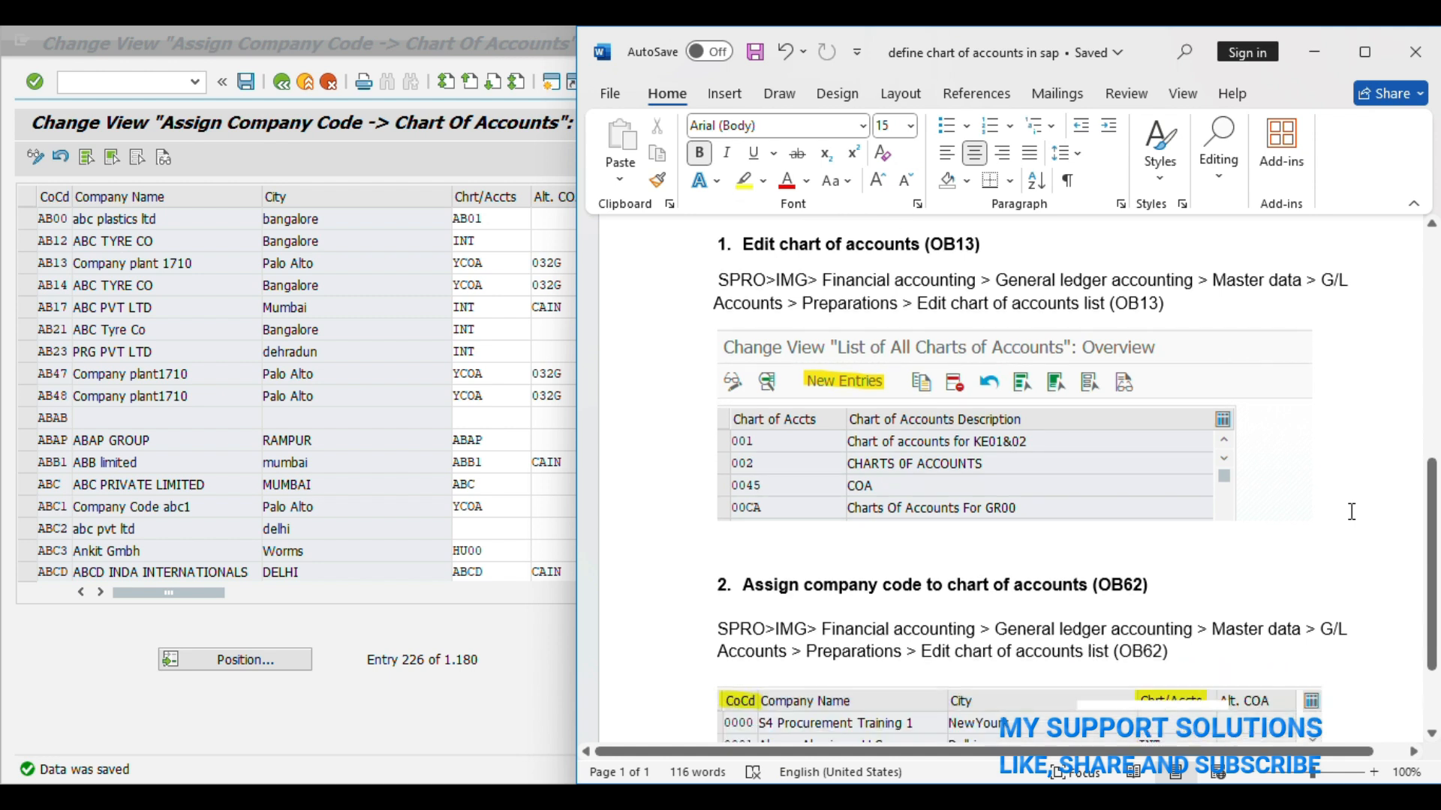
pyautogui.scroll(3)
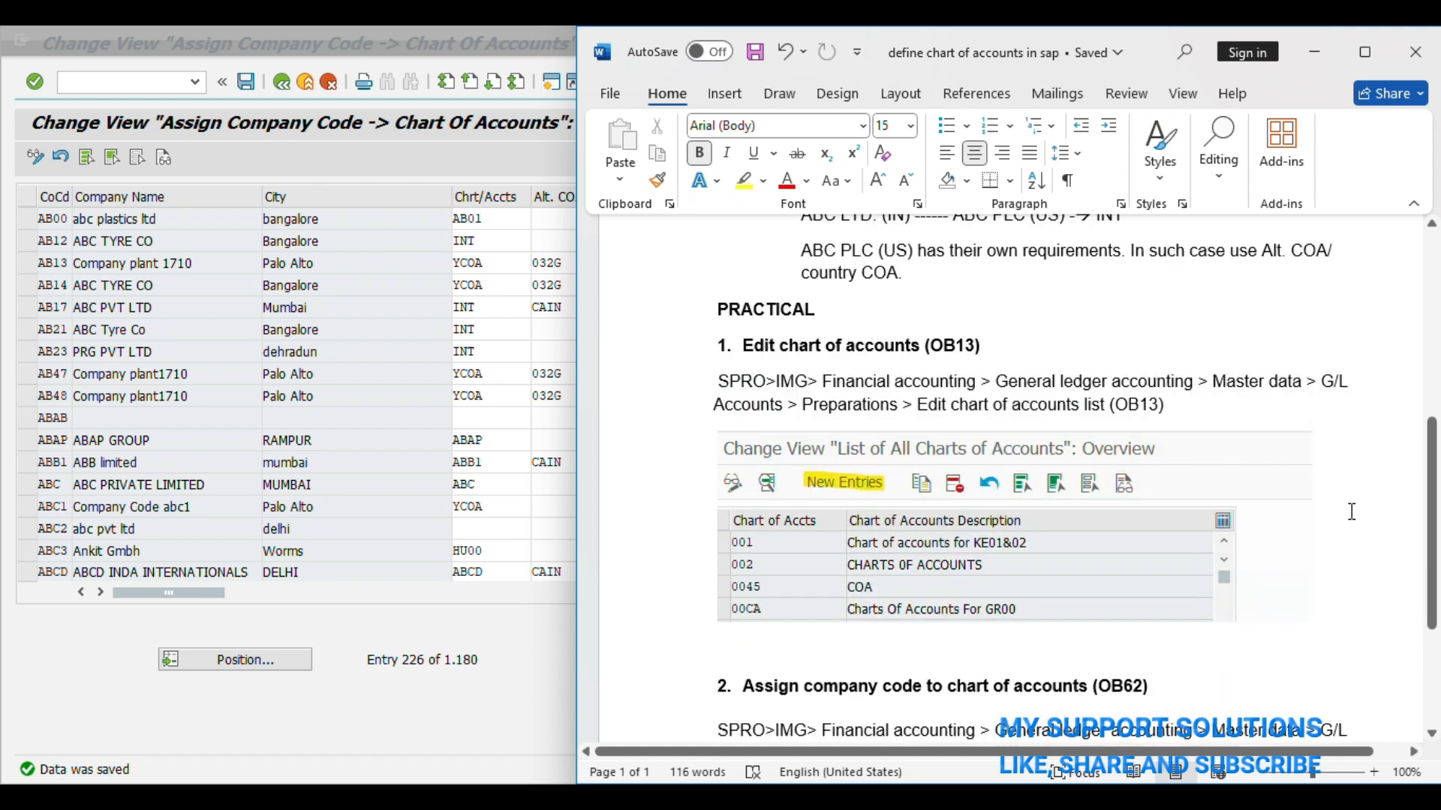
pyautogui.scroll(3)
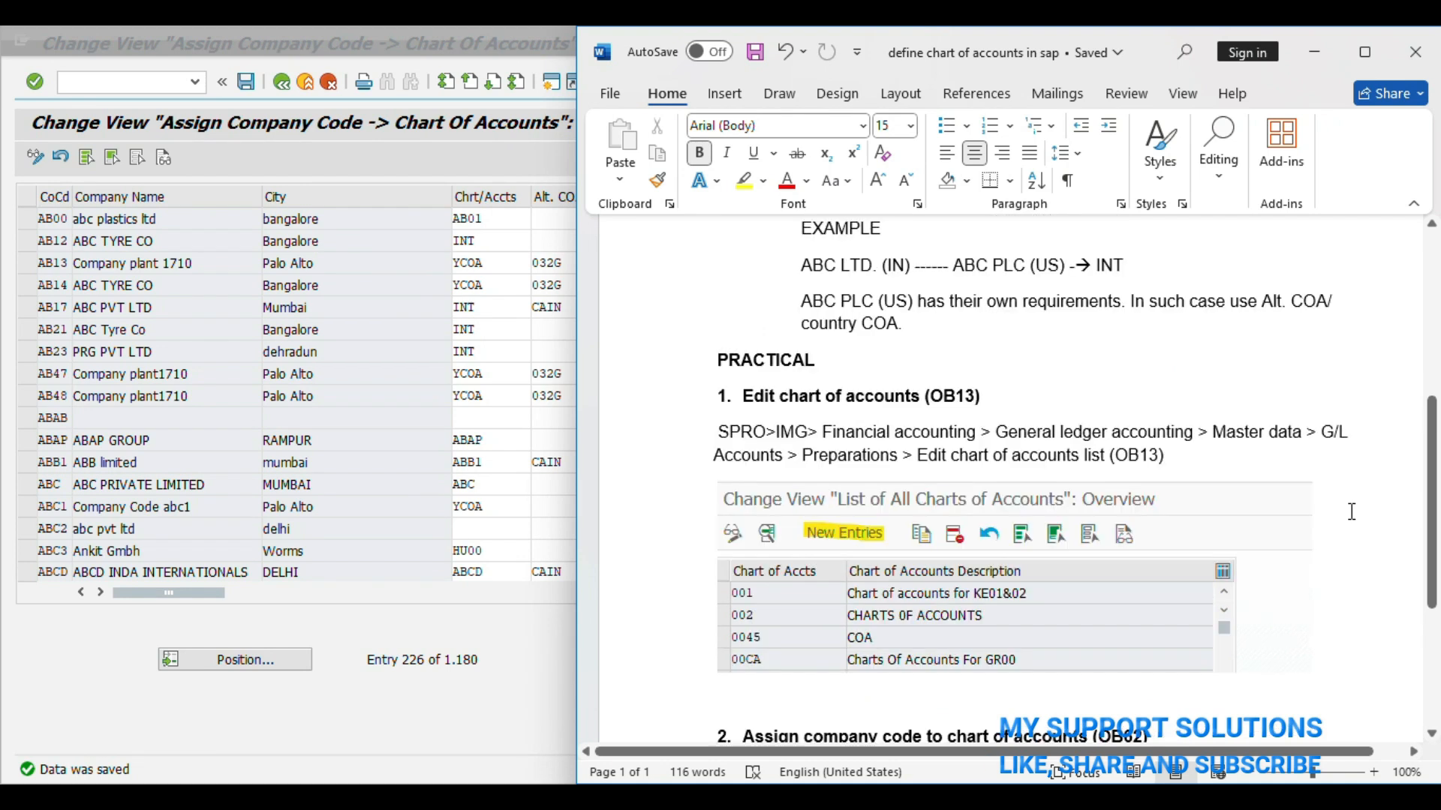
pyautogui.scroll(3)
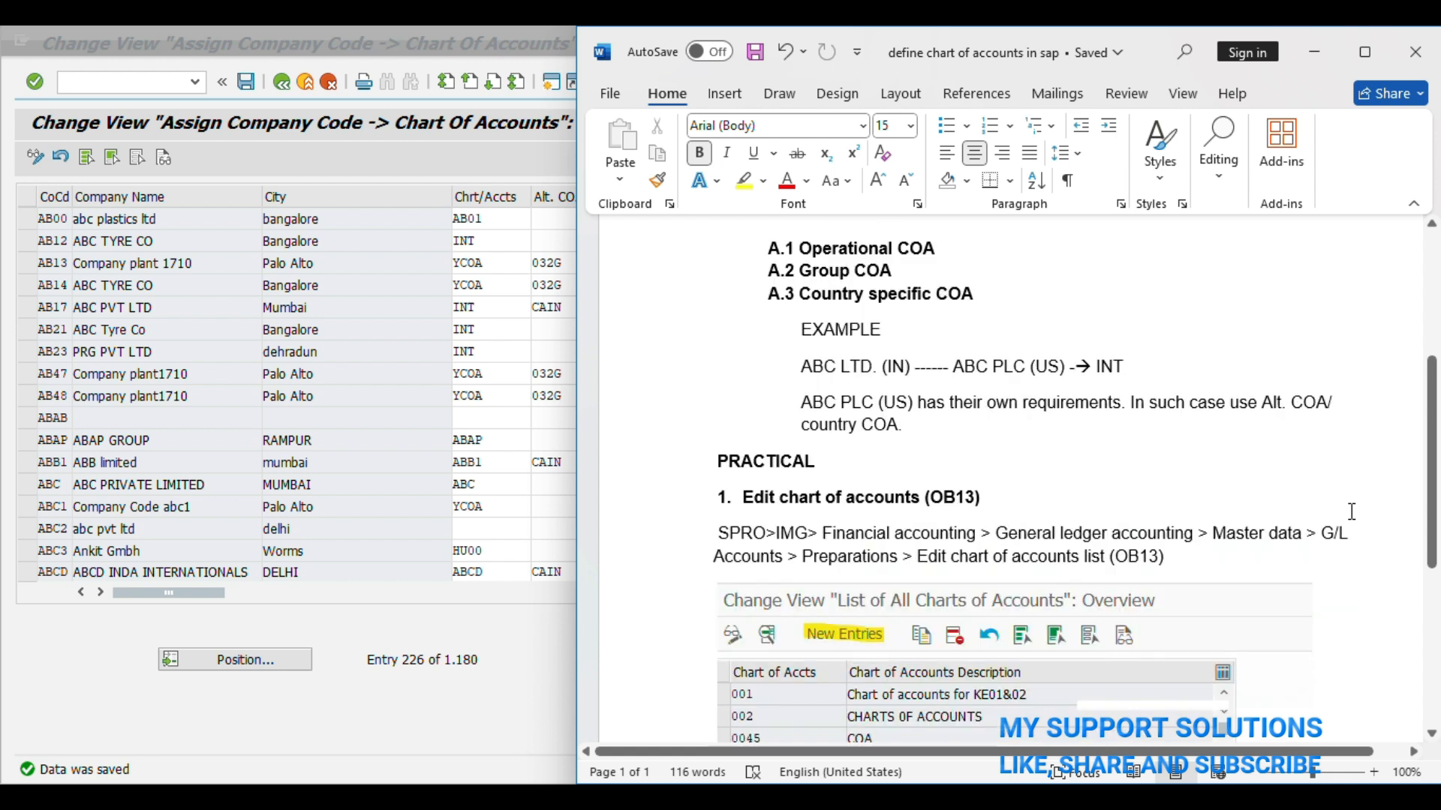
pyautogui.scroll(3)
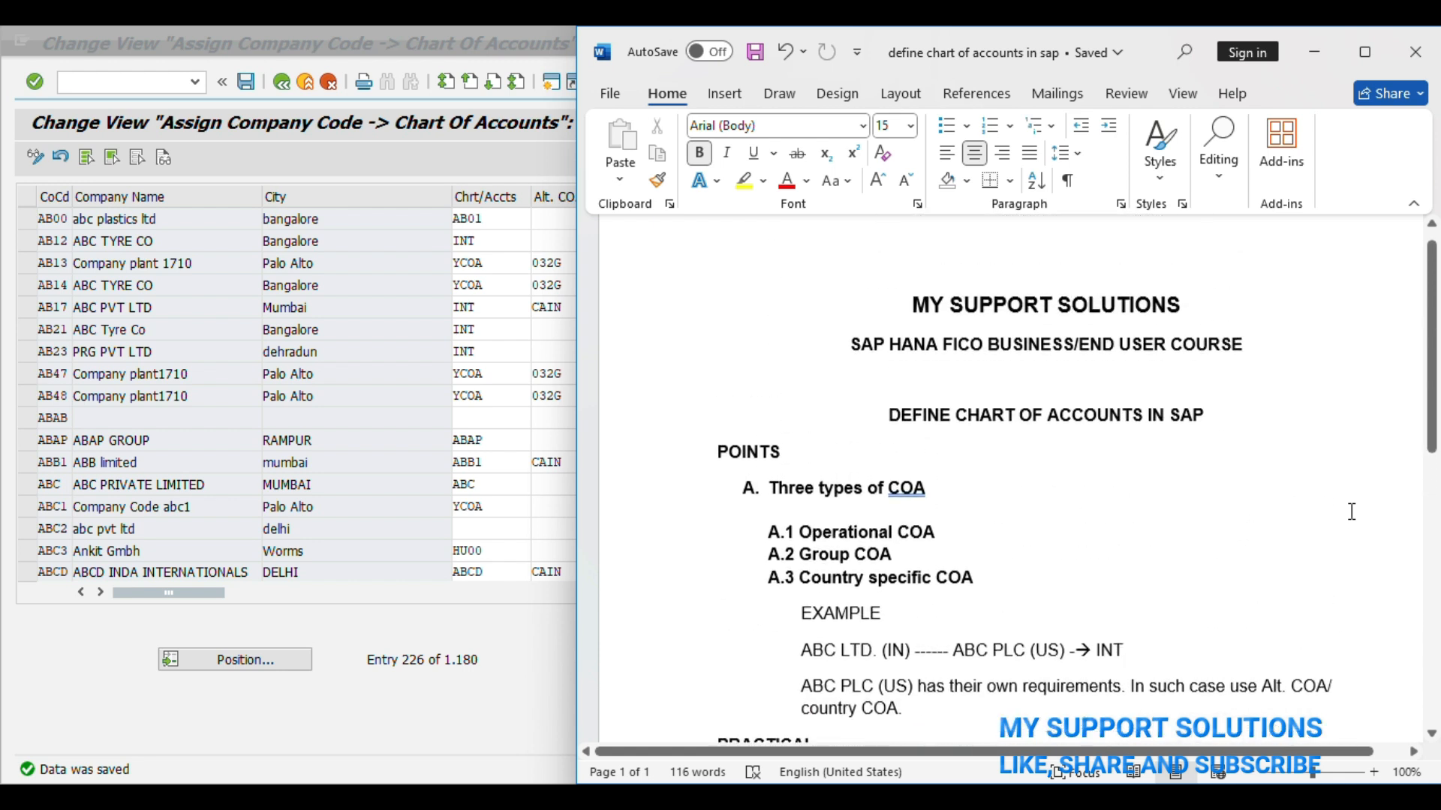
pyautogui.scroll(3)
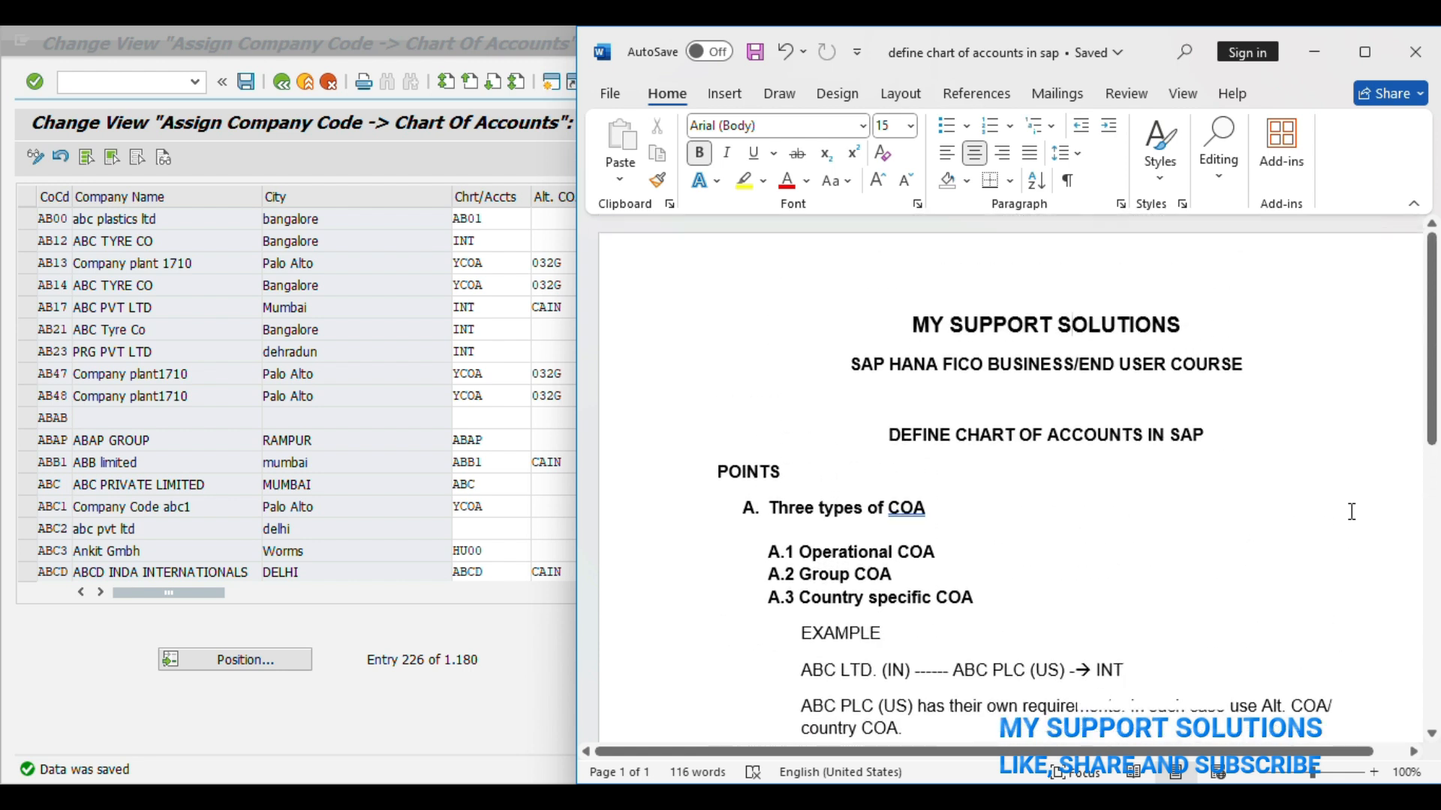